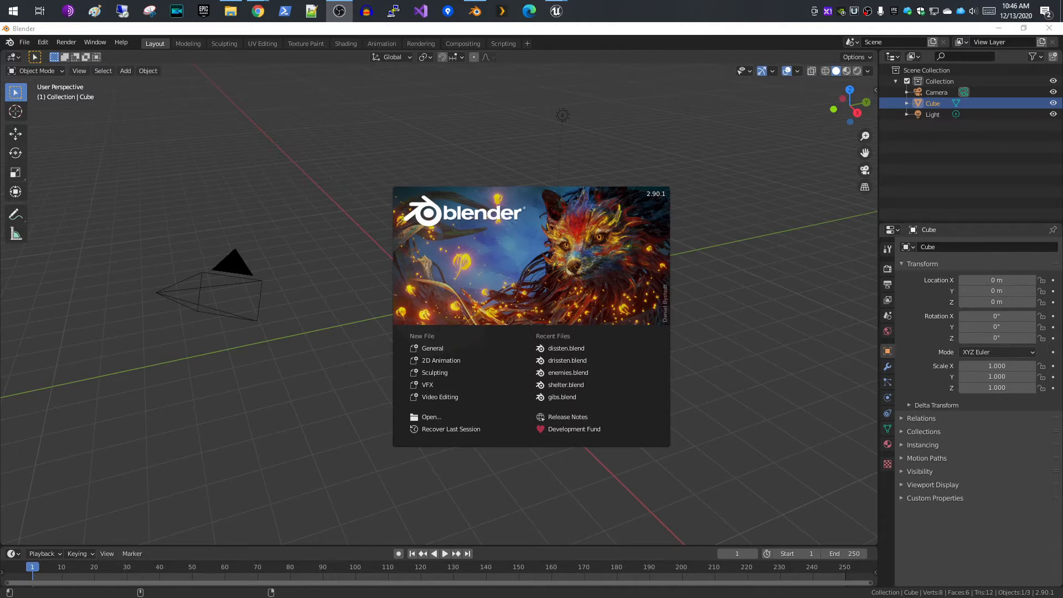
mouse_move(289, 168)
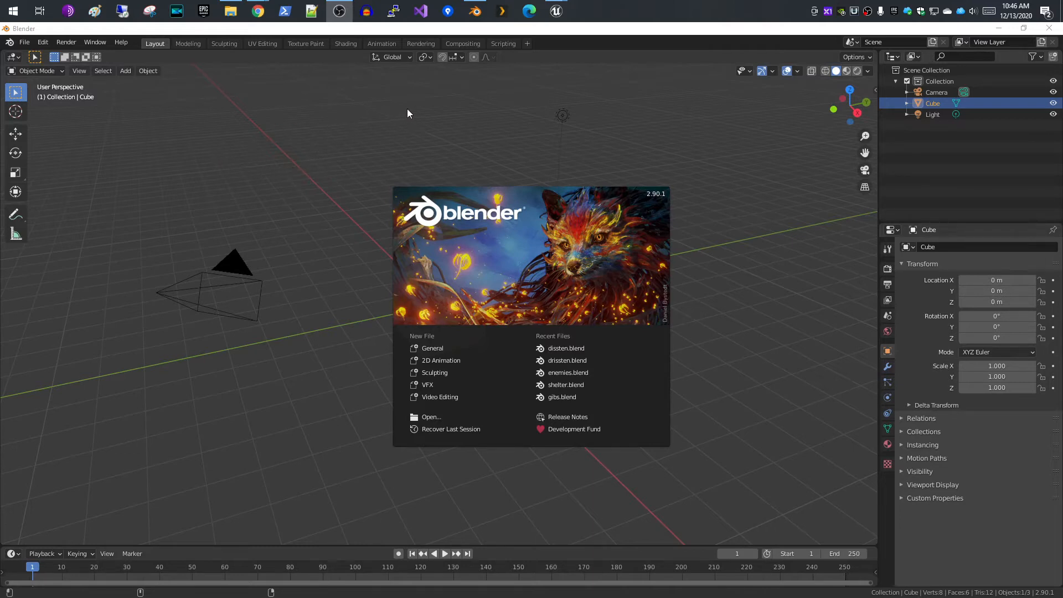
mouse_move(923, 353)
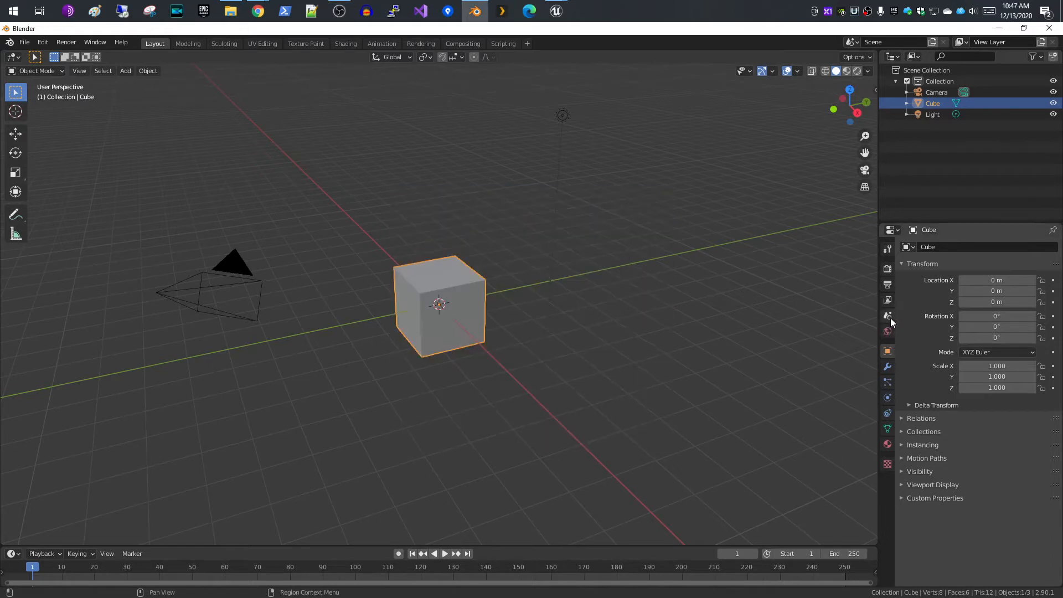
Set the scene length unit to Centimeters and the unit scale to 0.01
click(886, 314)
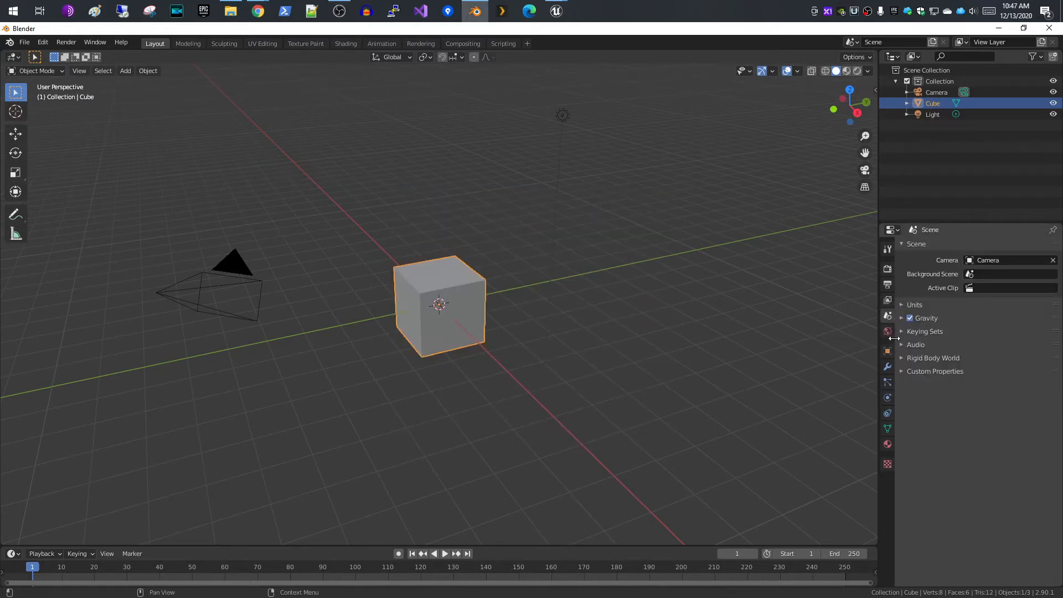
click(901, 304)
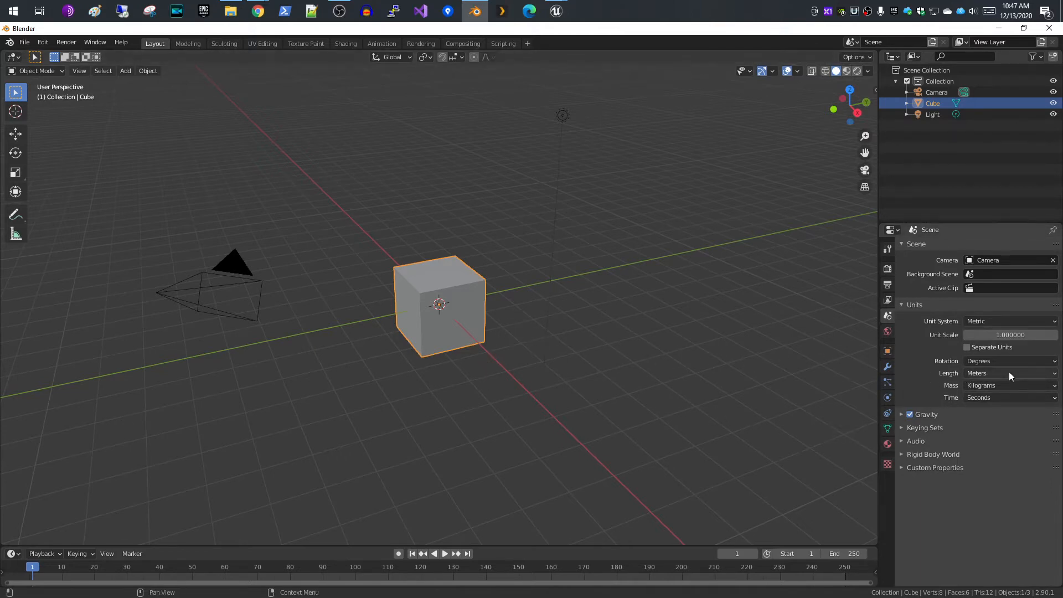
click(1009, 373)
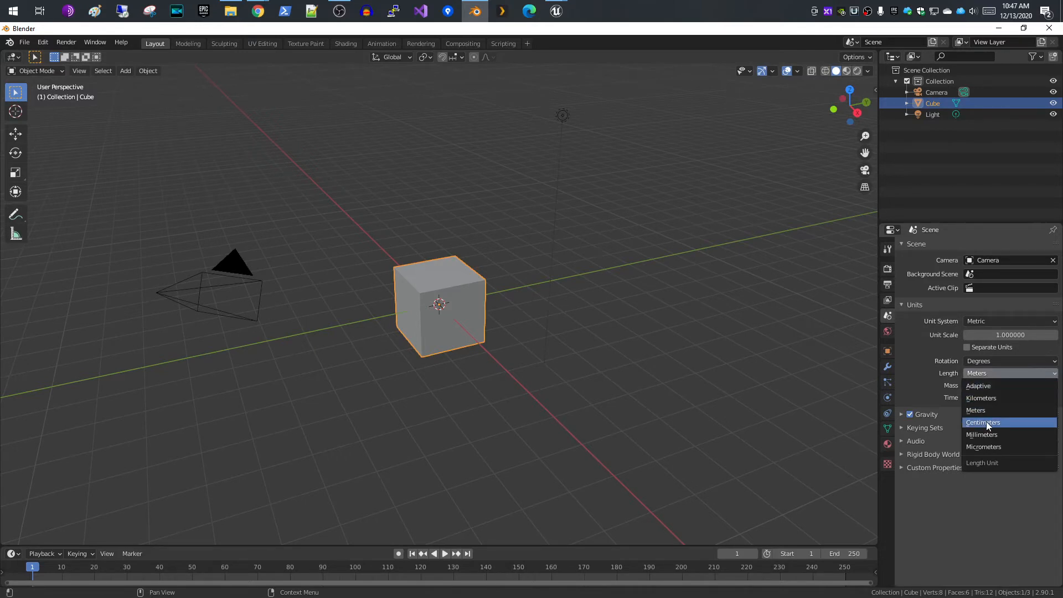
click(982, 422)
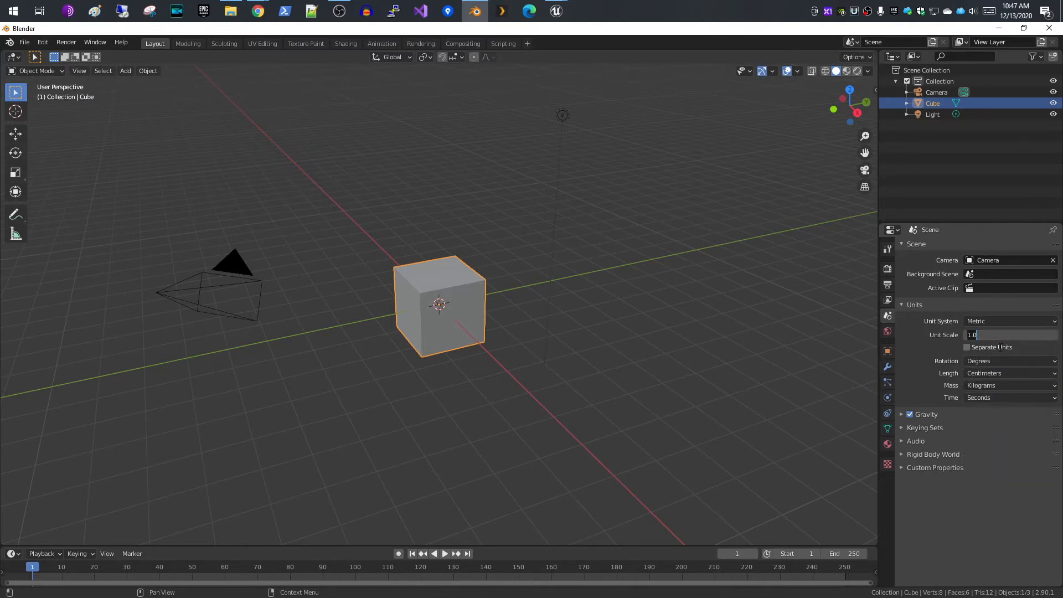
click(1009, 334)
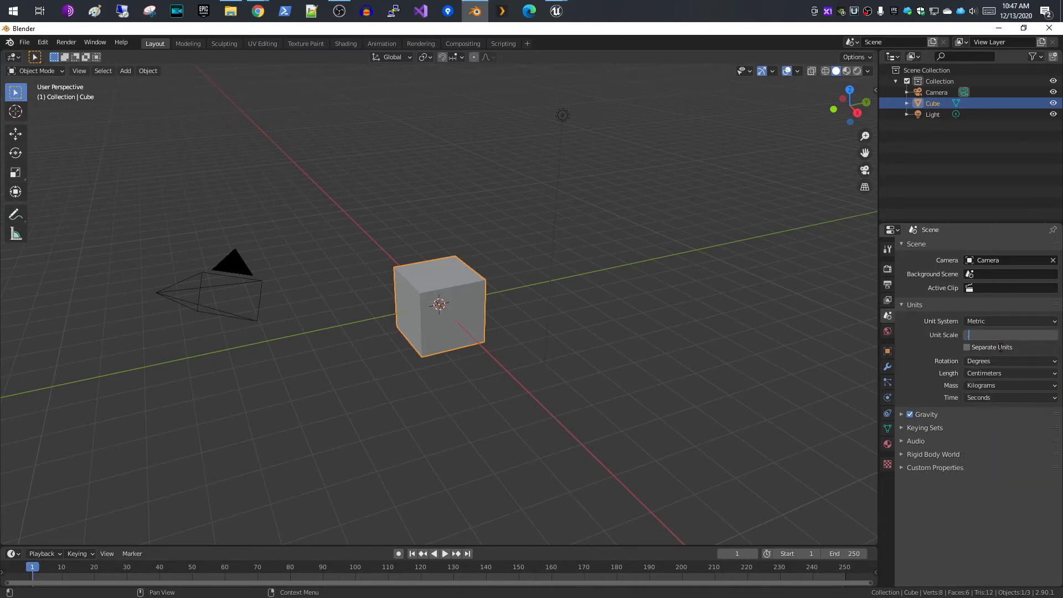
text(.010000)
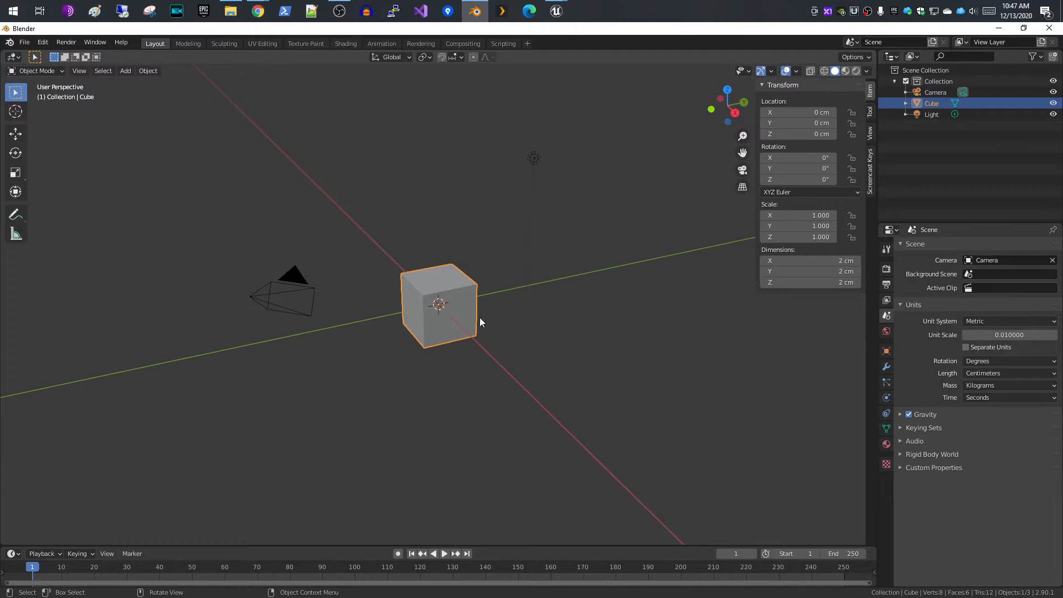
mouse_move(617, 306)
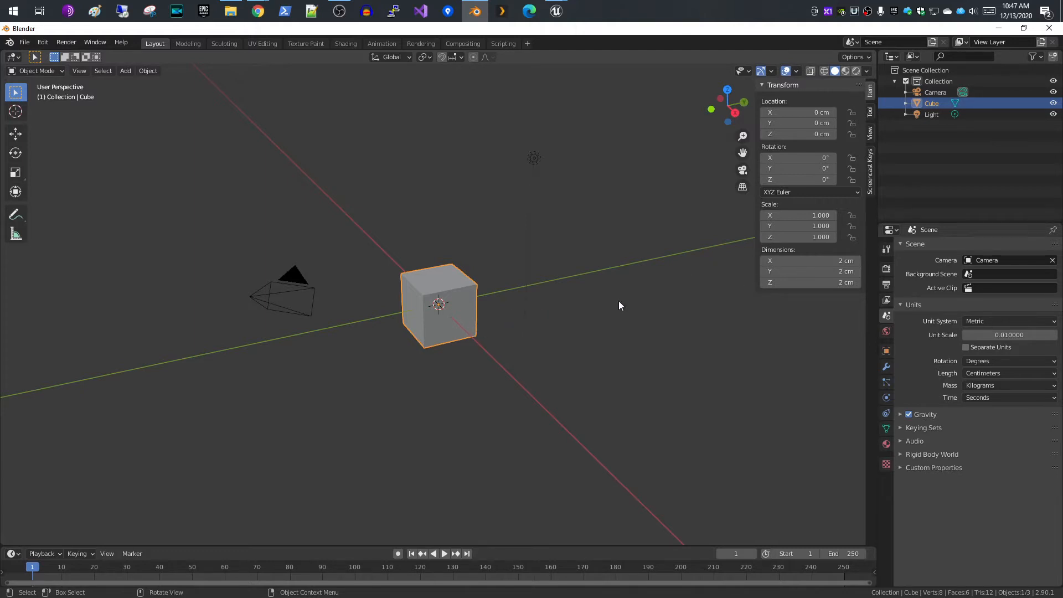
mouse_move(425, 303)
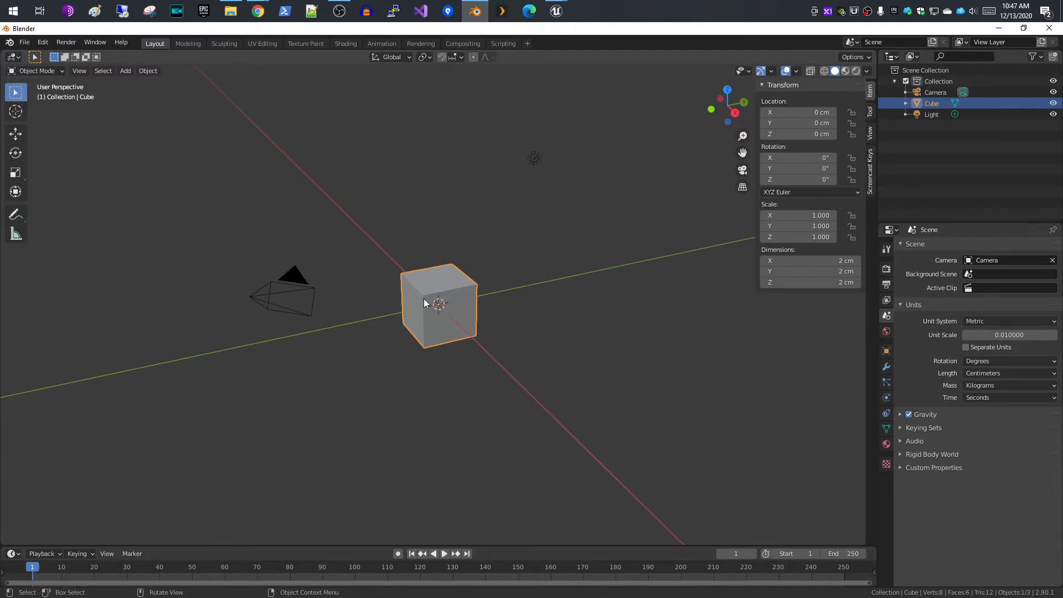
mouse_move(467, 297)
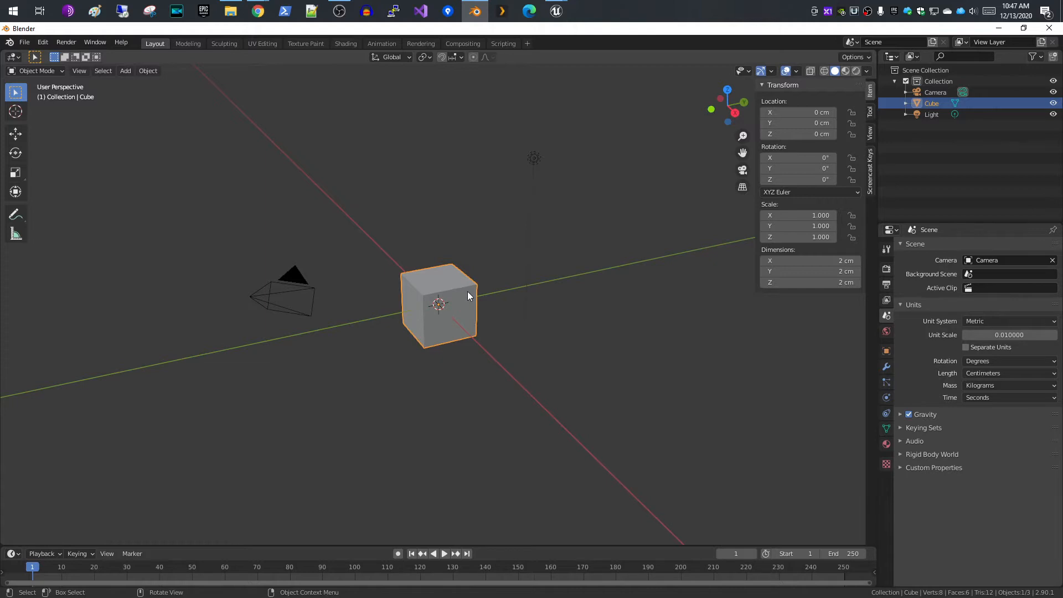
mouse_move(481, 292)
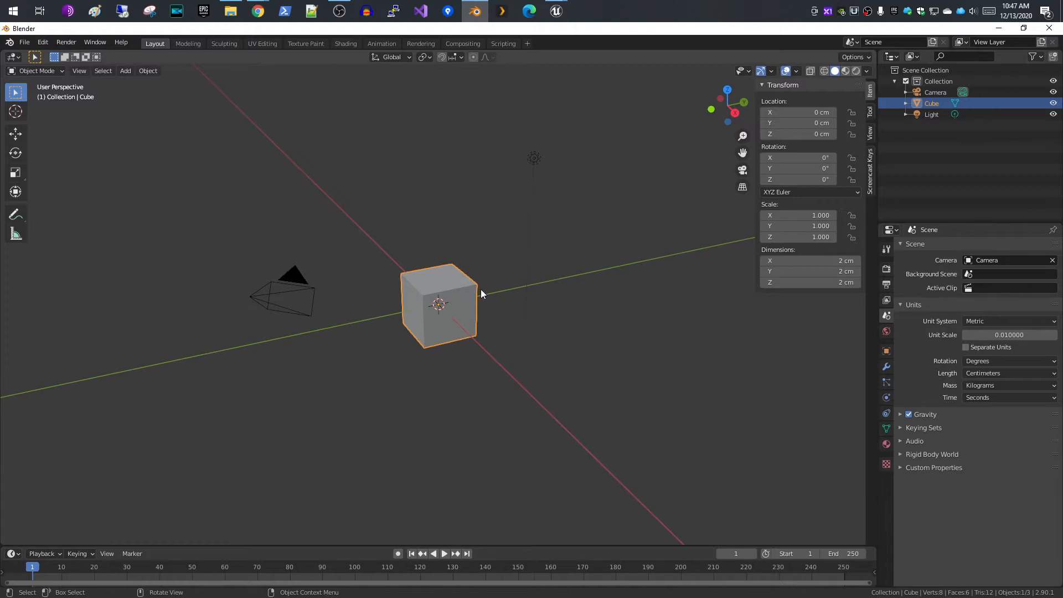
mouse_move(464, 298)
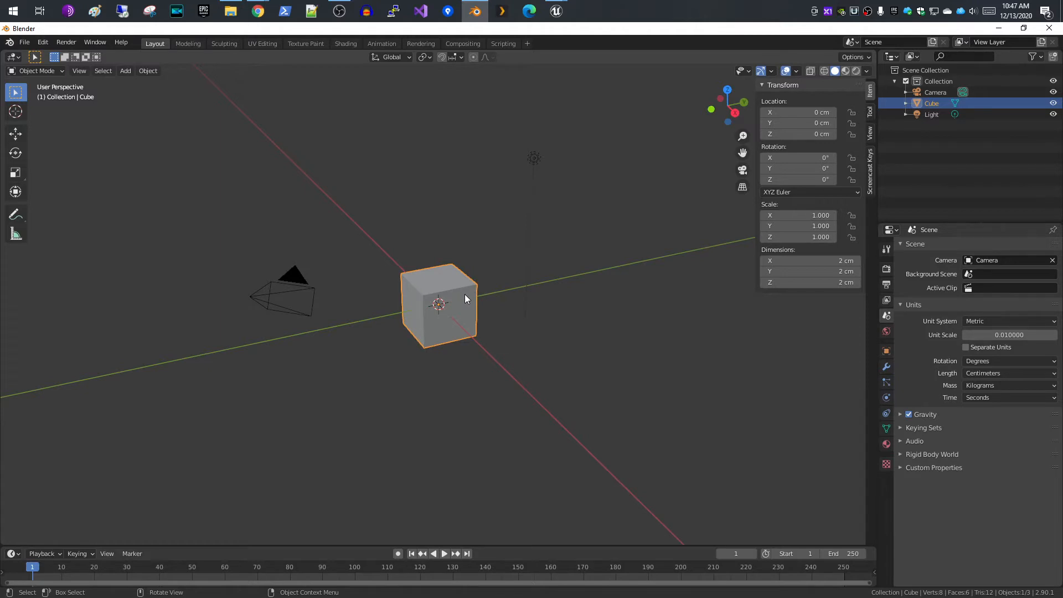
mouse_move(471, 298)
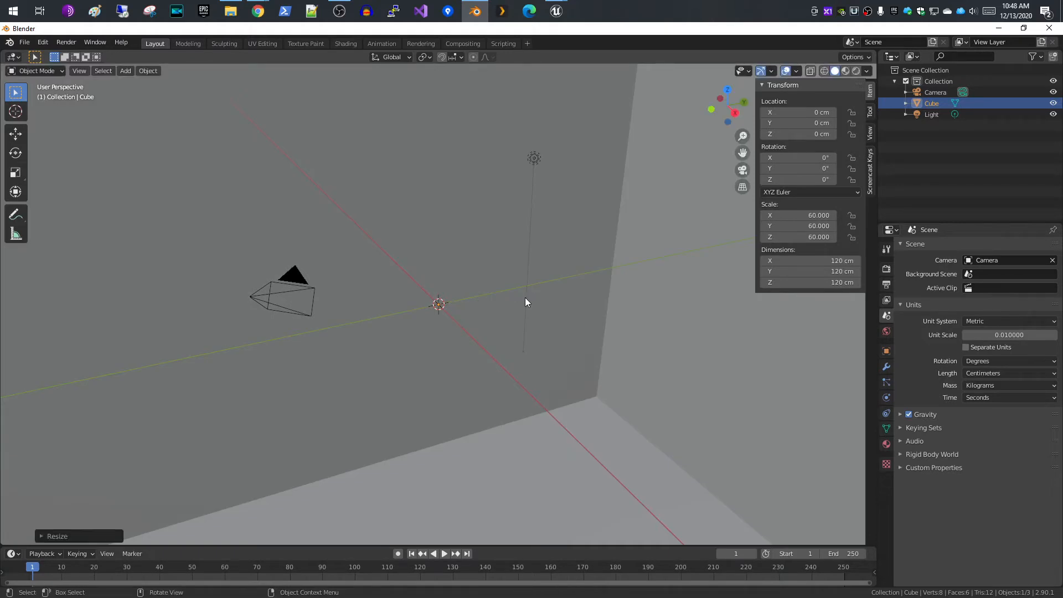
mouse_move(538, 302)
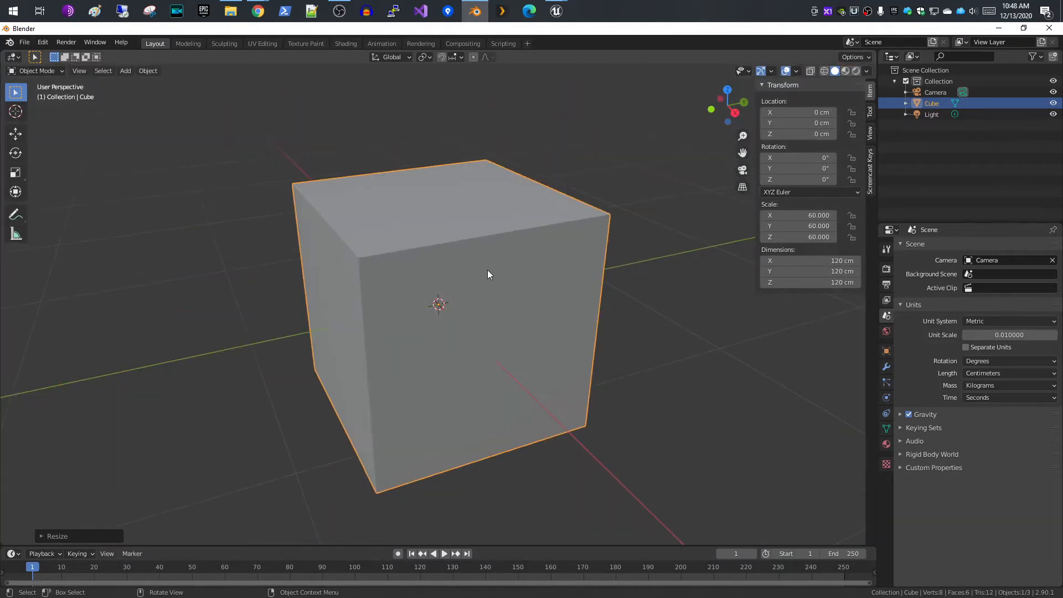
mouse_move(567, 304)
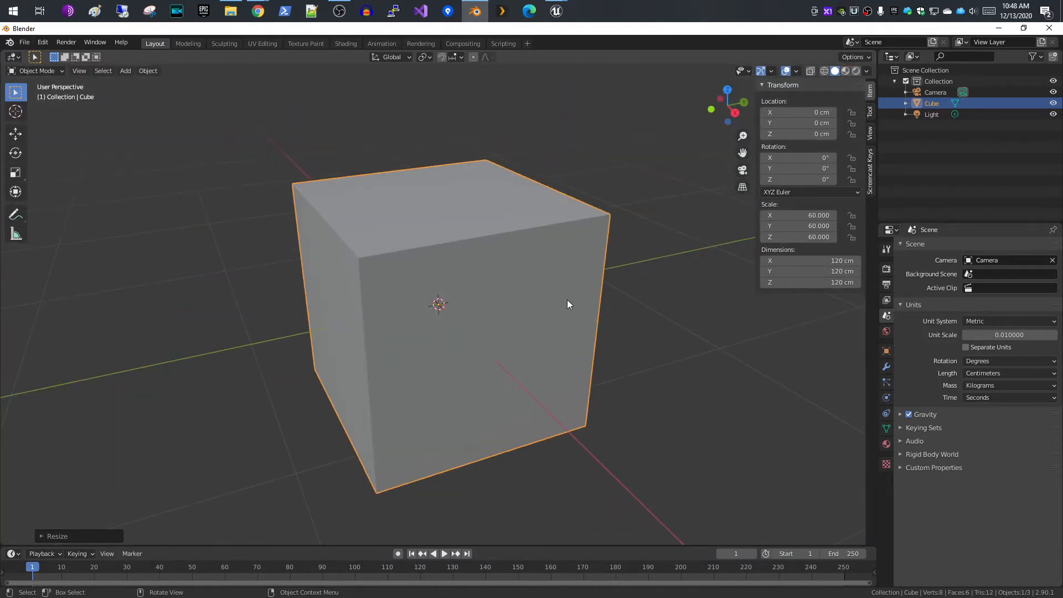
Merge the cube's top face at its centre so it becomes a pyramid
click(78, 70)
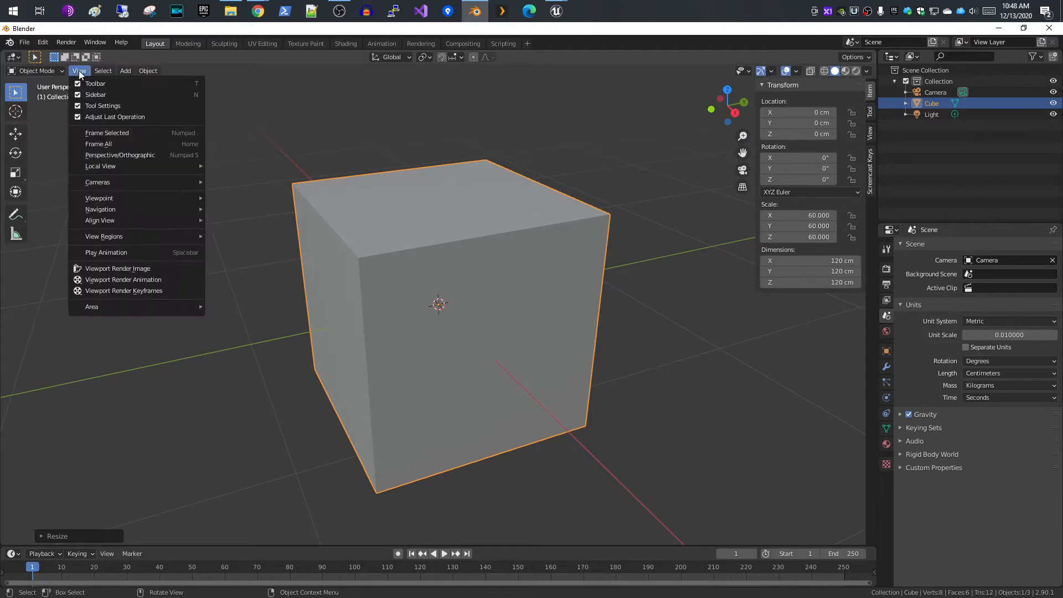
mouse_move(106, 132)
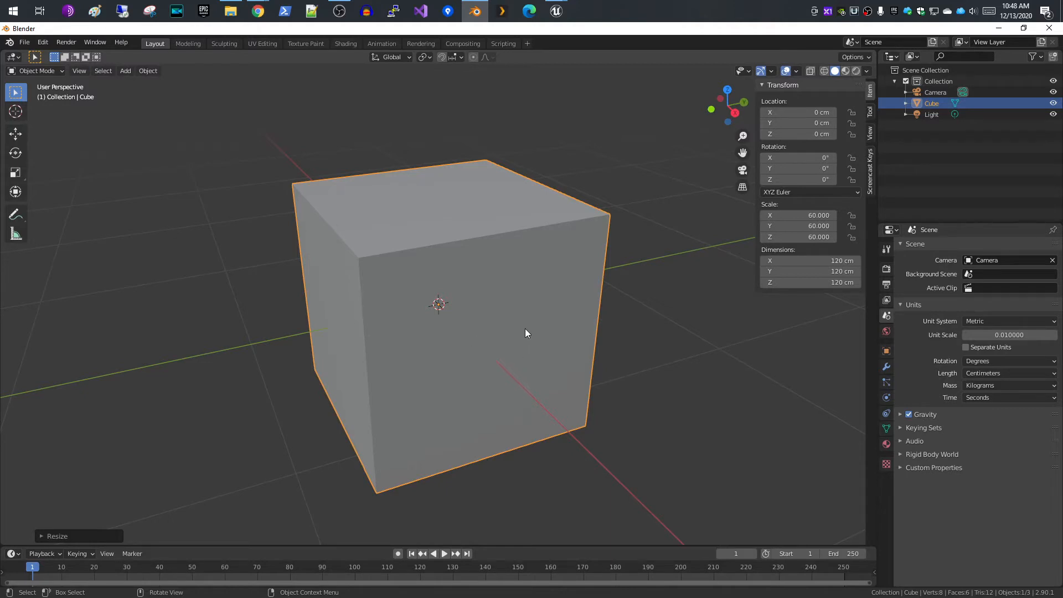
mouse_move(395, 280)
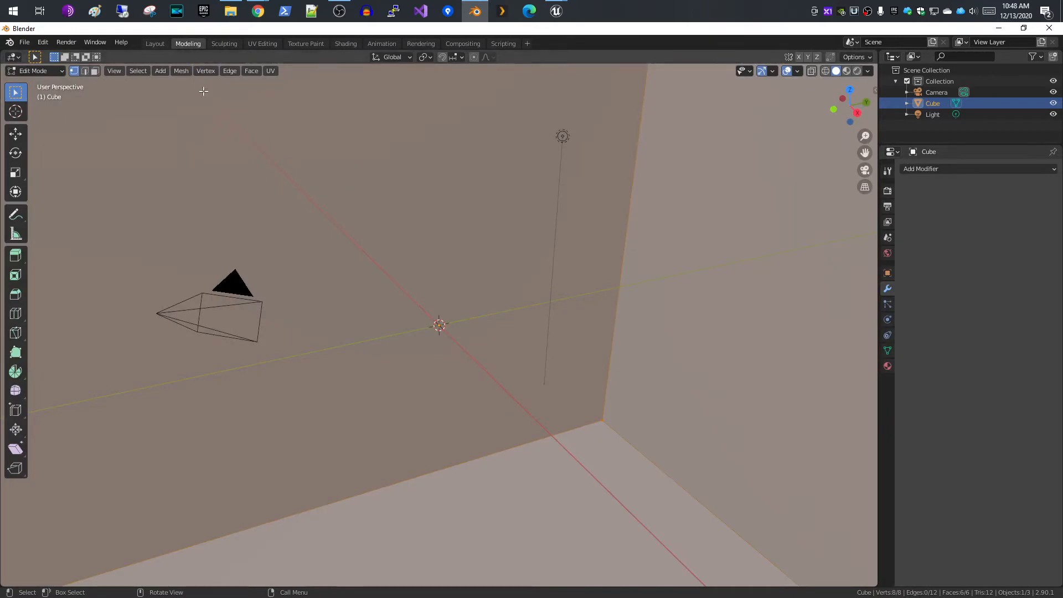
click(114, 71)
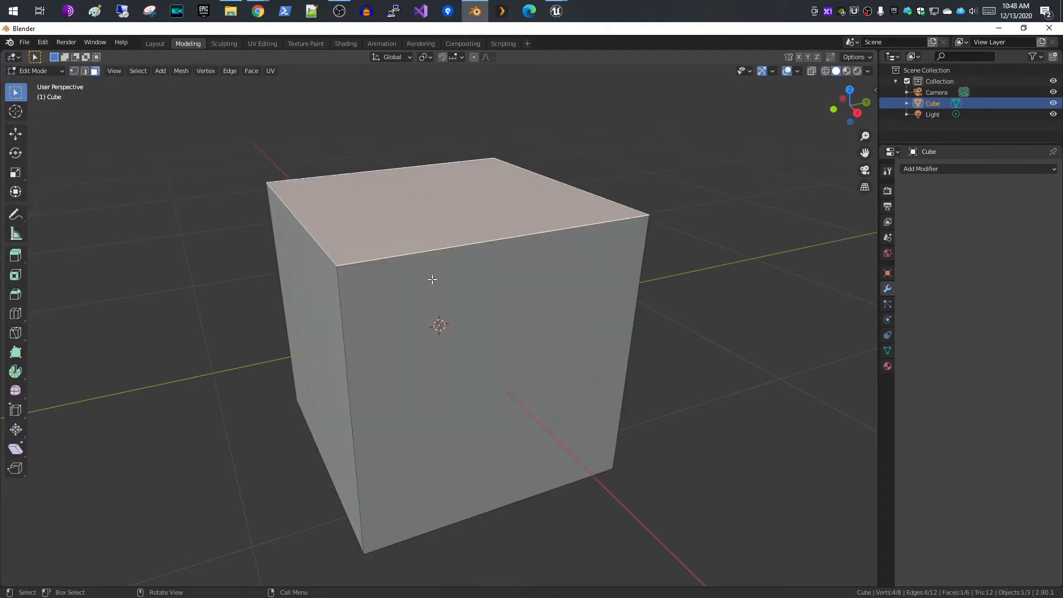
click(84, 71)
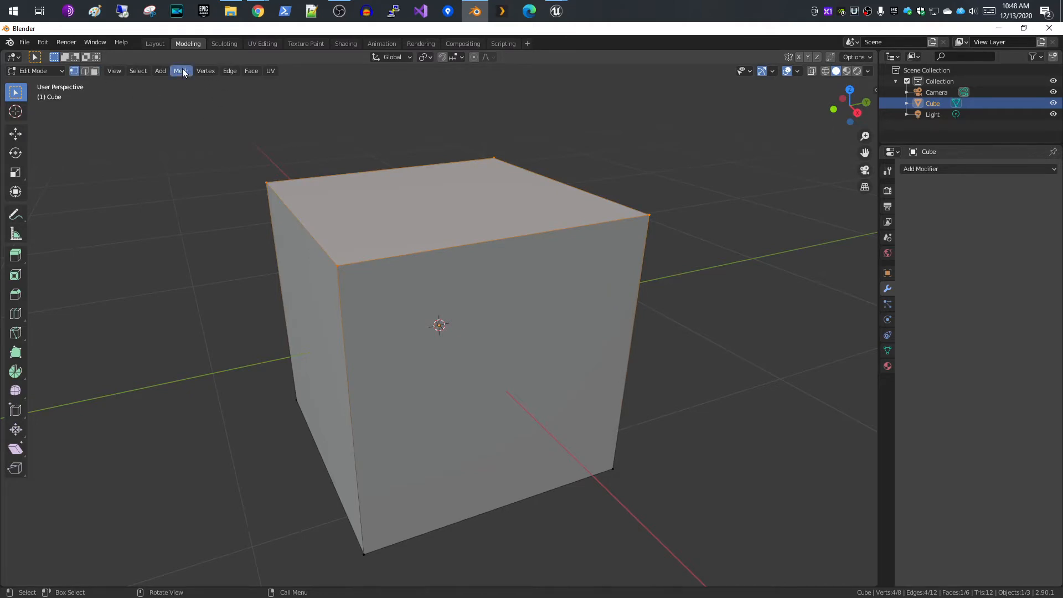
click(180, 71)
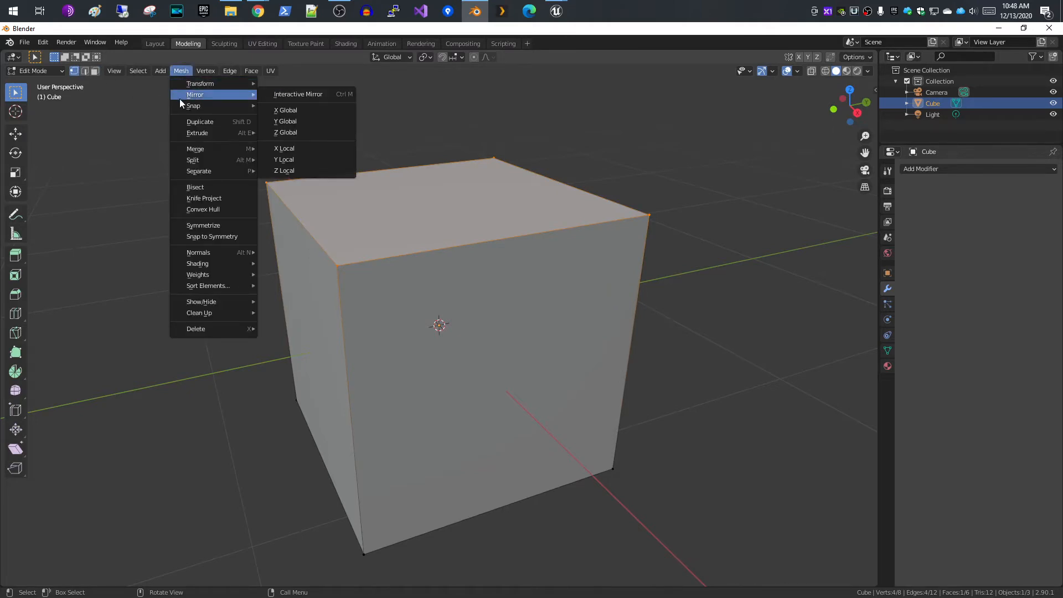
mouse_move(201, 106)
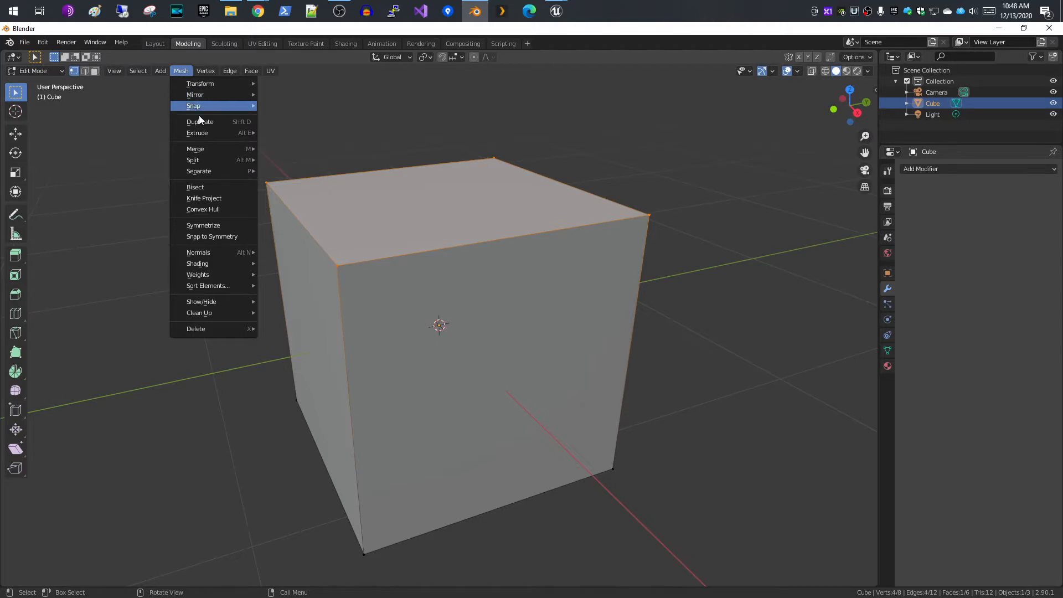
mouse_move(195, 148)
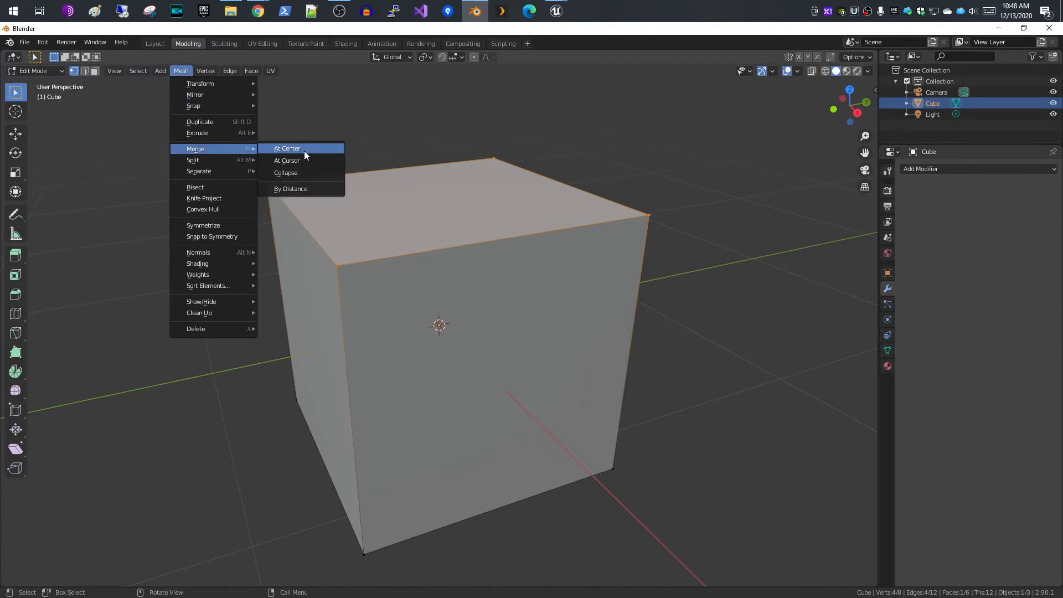
click(287, 148)
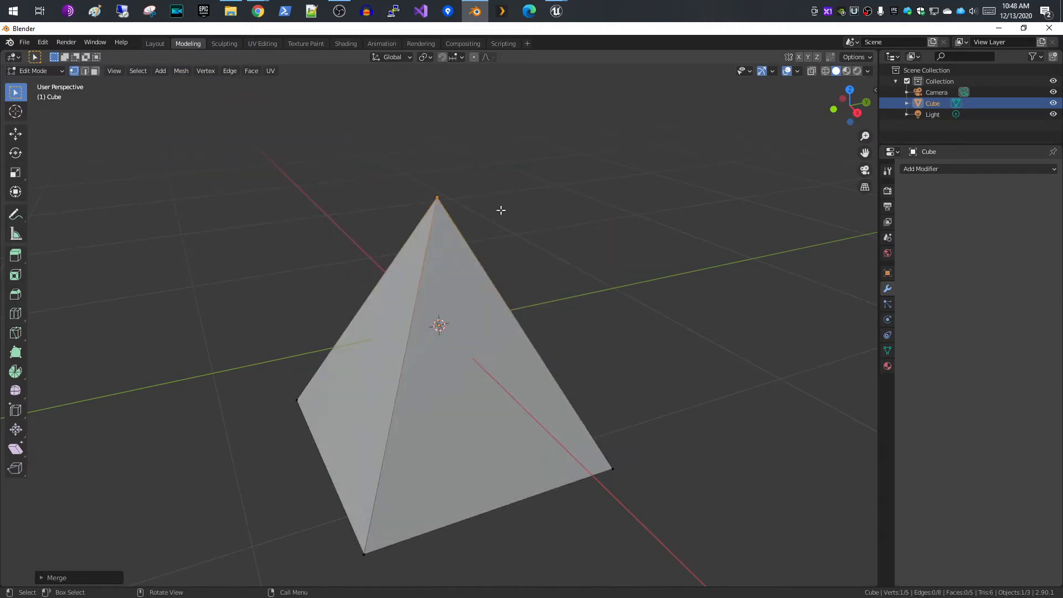
mouse_move(584, 268)
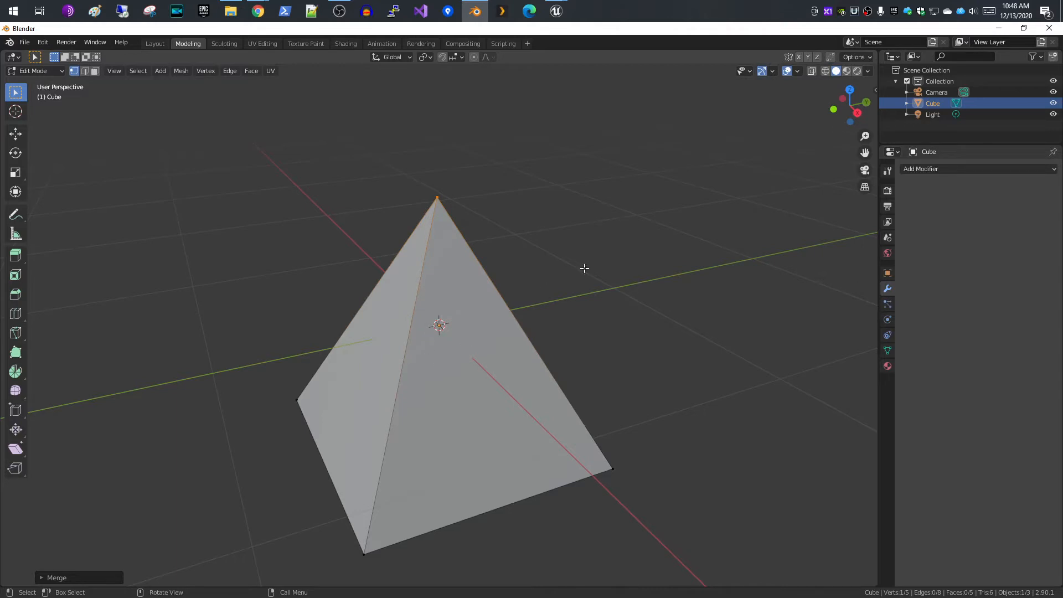
mouse_move(474, 276)
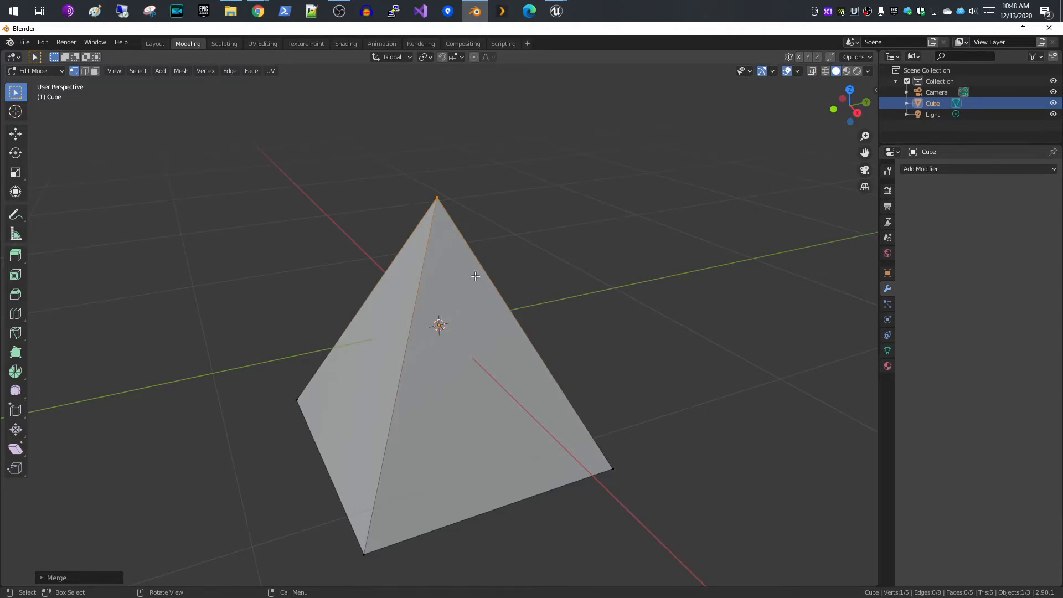
mouse_move(432, 388)
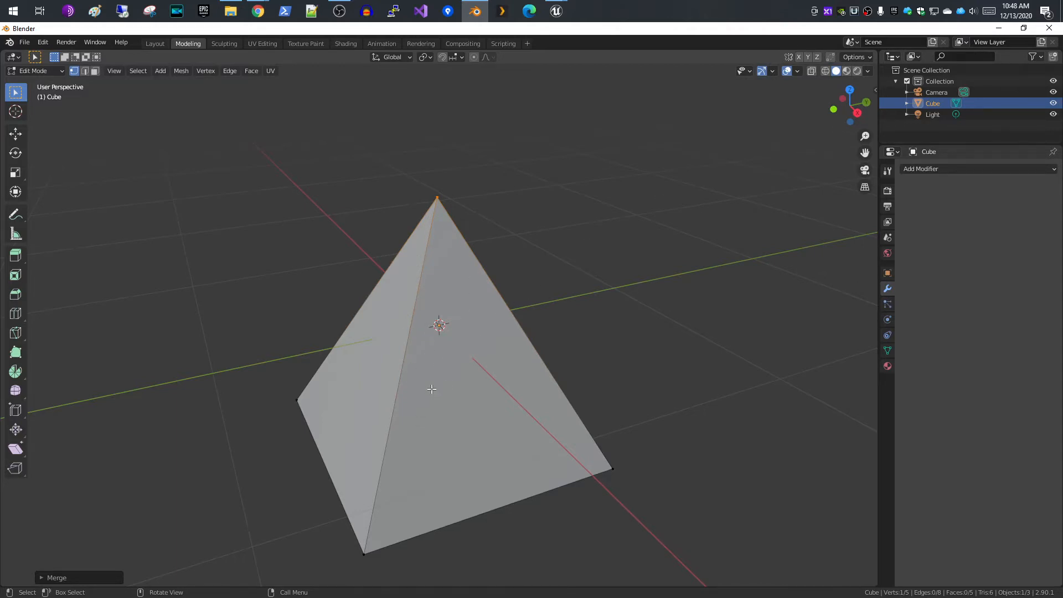
mouse_move(630, 183)
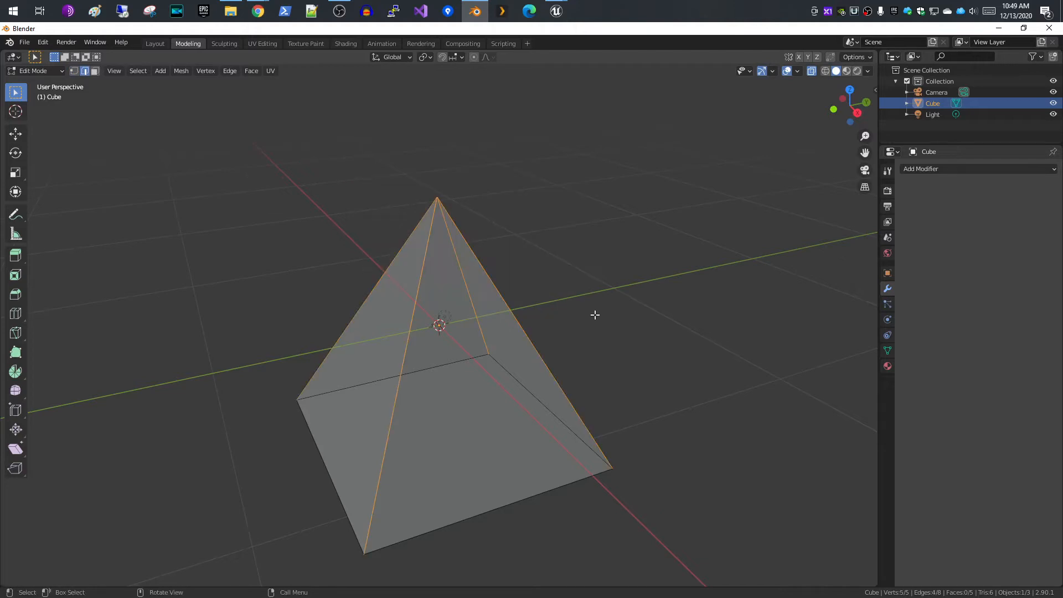
mouse_move(561, 330)
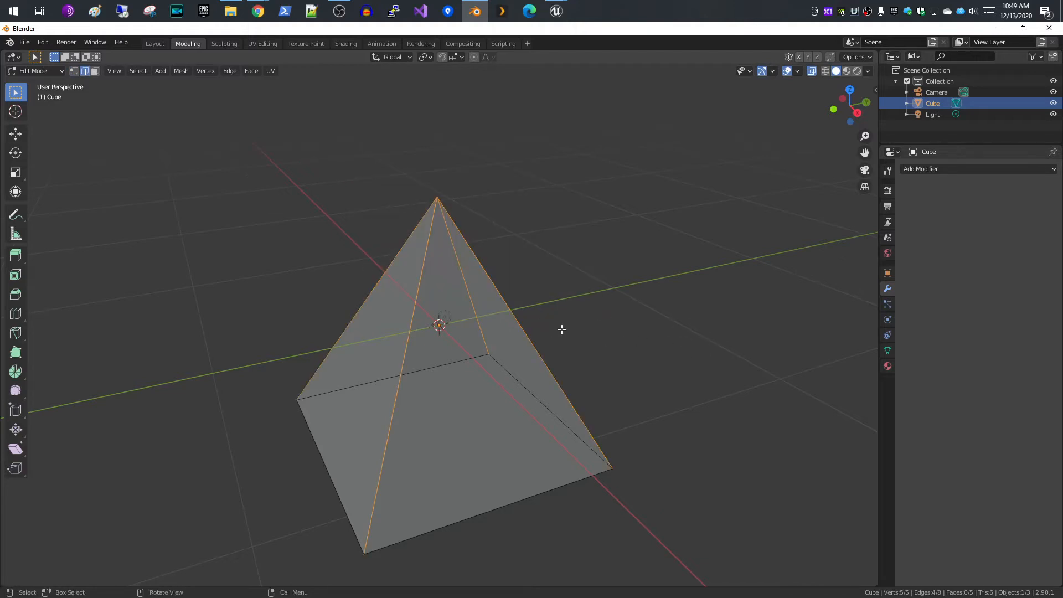
Subdivide the pyramid's edges with an increased number of cuts
right_click(561, 330)
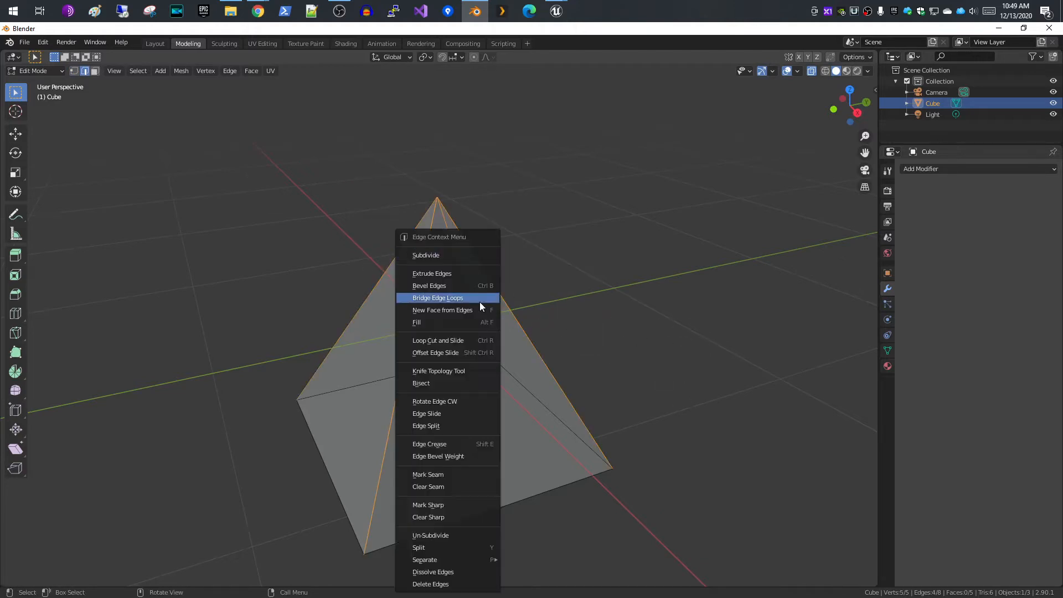
click(425, 254)
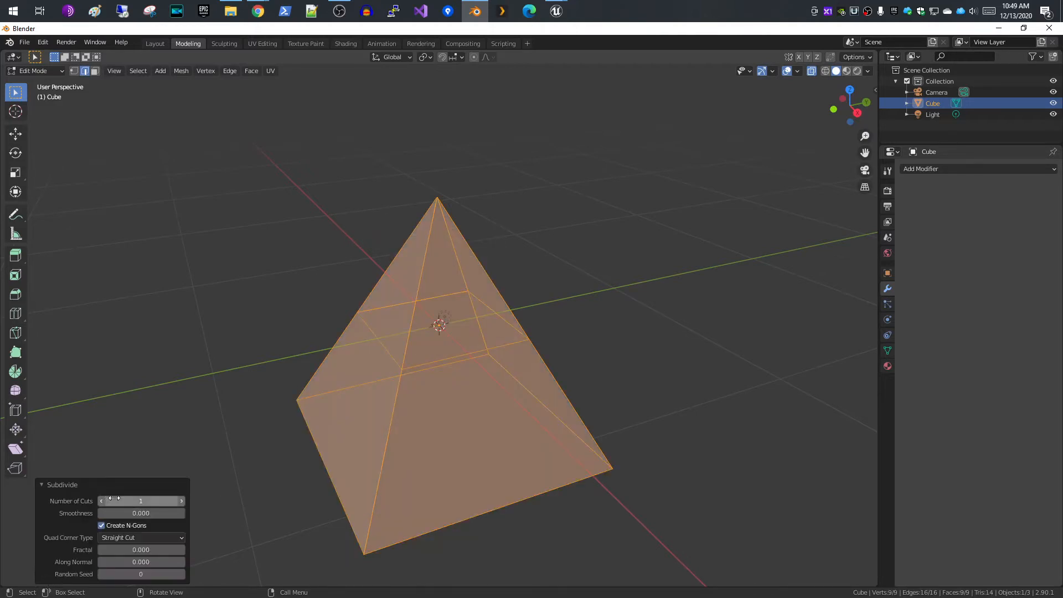
drag(141, 500, 169, 500)
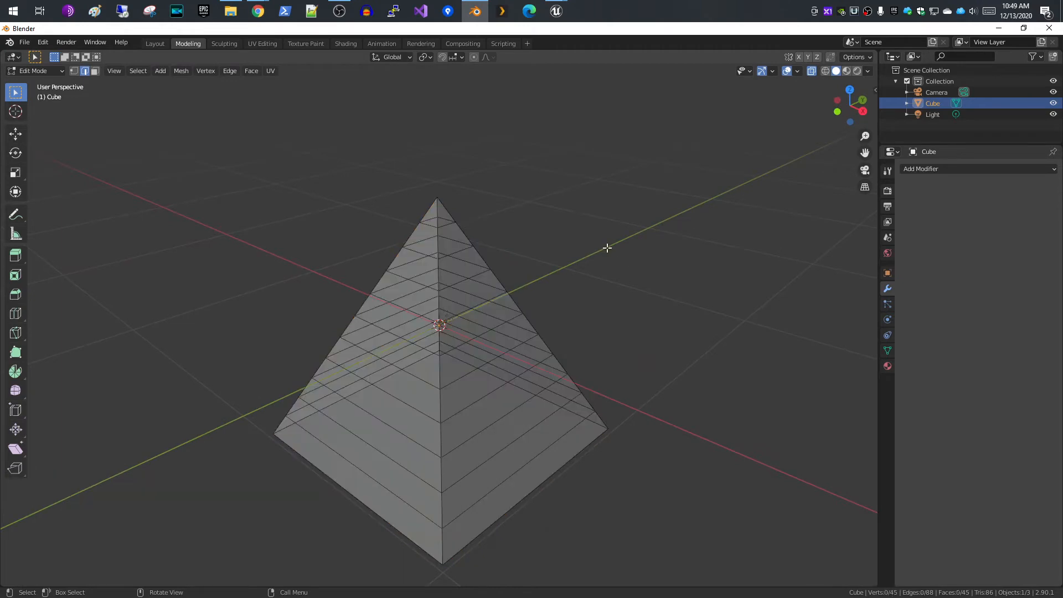
View the pyramid from the front in the Layout workspace with the Move tool active
click(155, 44)
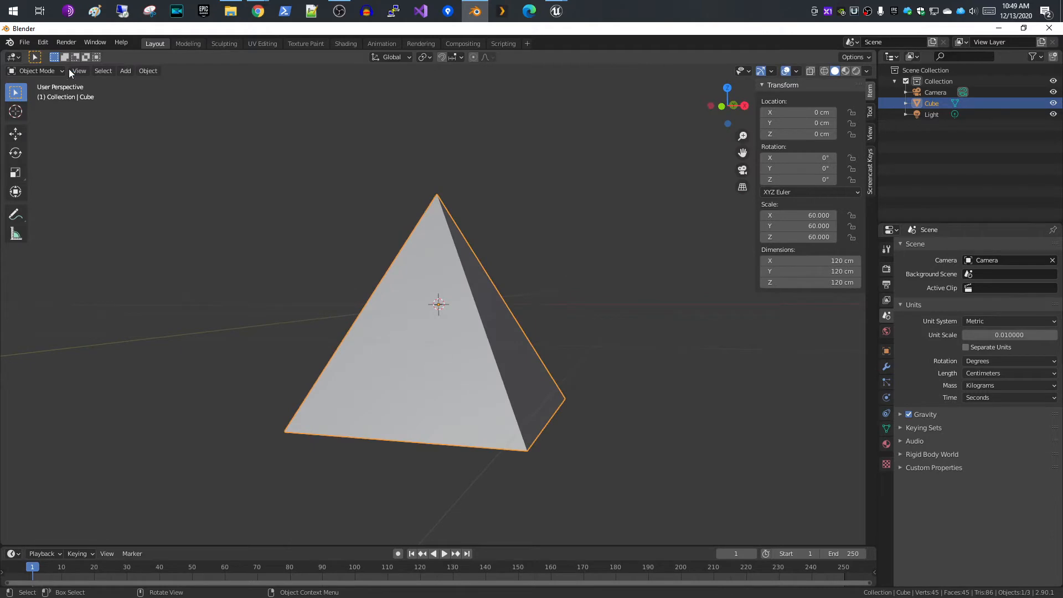
click(78, 71)
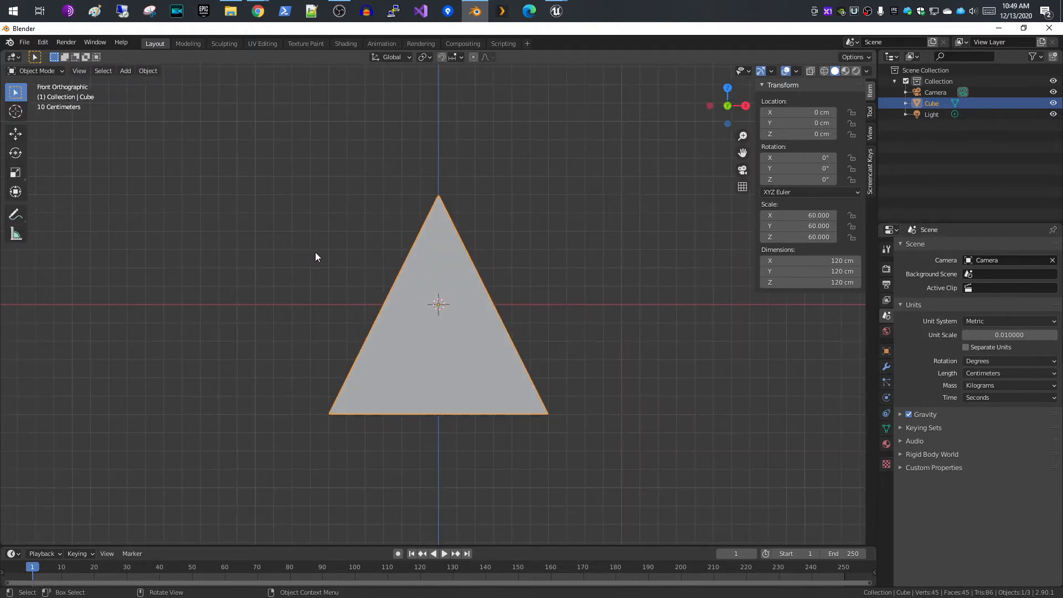
click(16, 134)
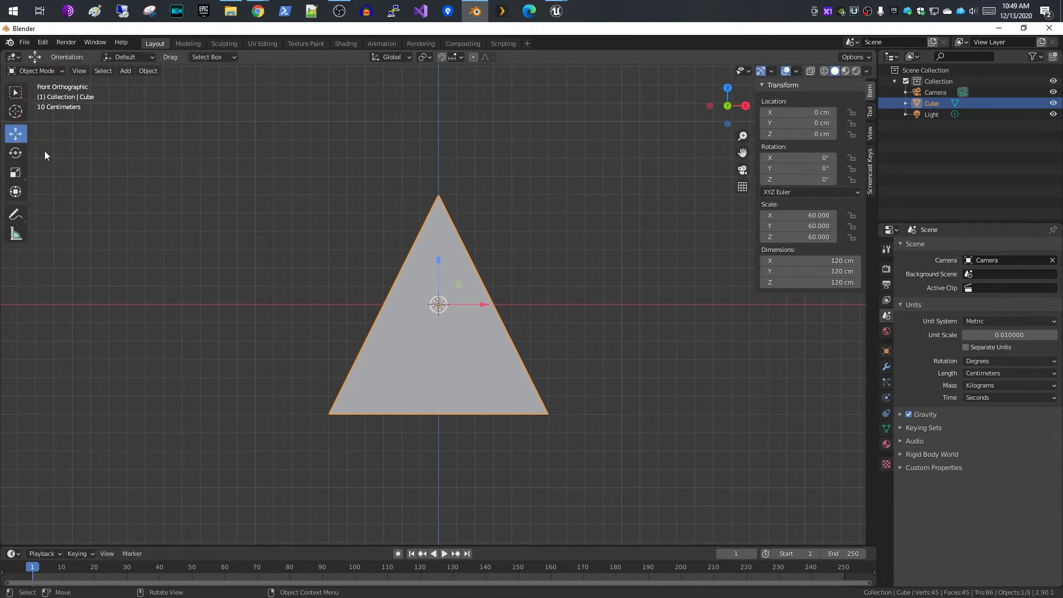
mouse_move(441, 264)
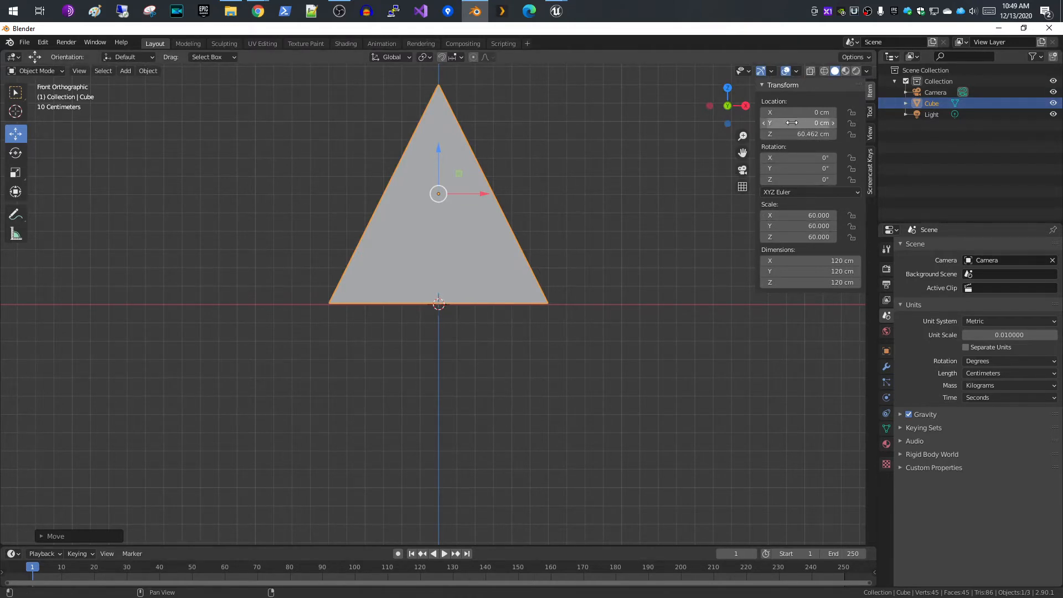
mouse_move(799, 133)
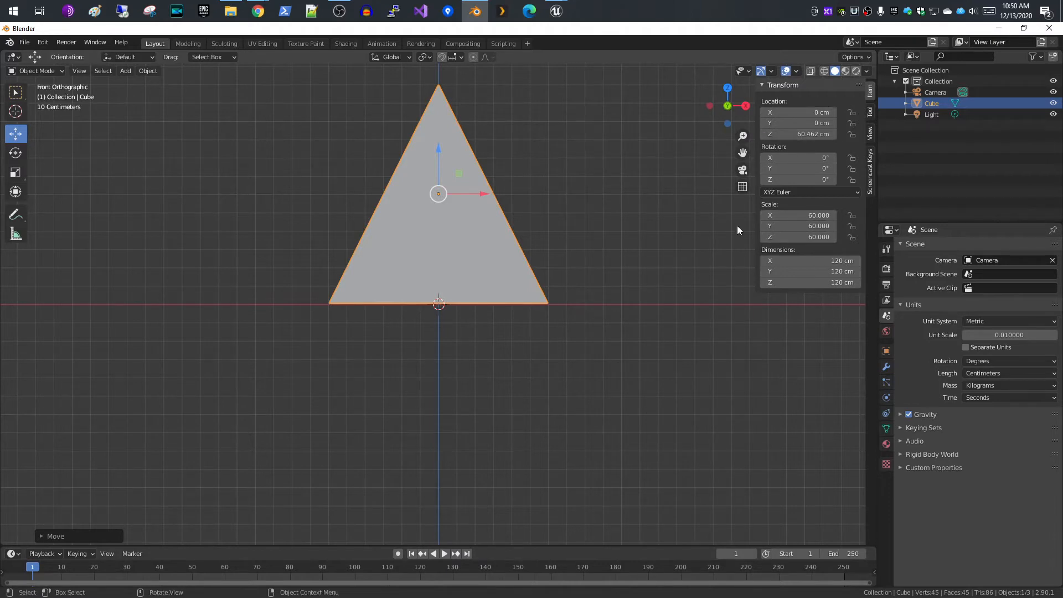
Apply all transforms to the pyramid so scale reads 1 and location zero
click(147, 71)
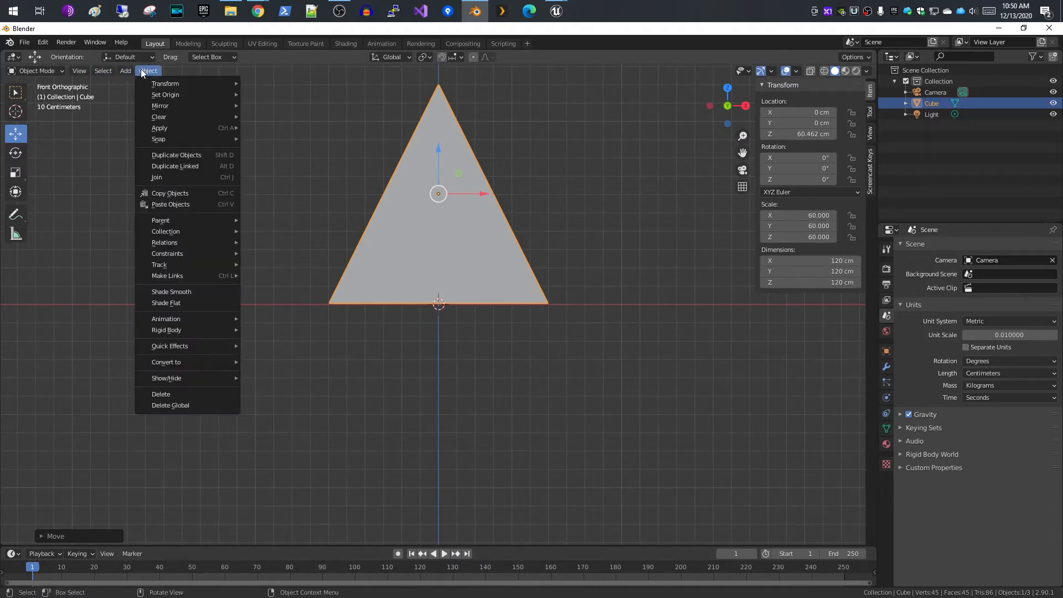
mouse_move(165, 83)
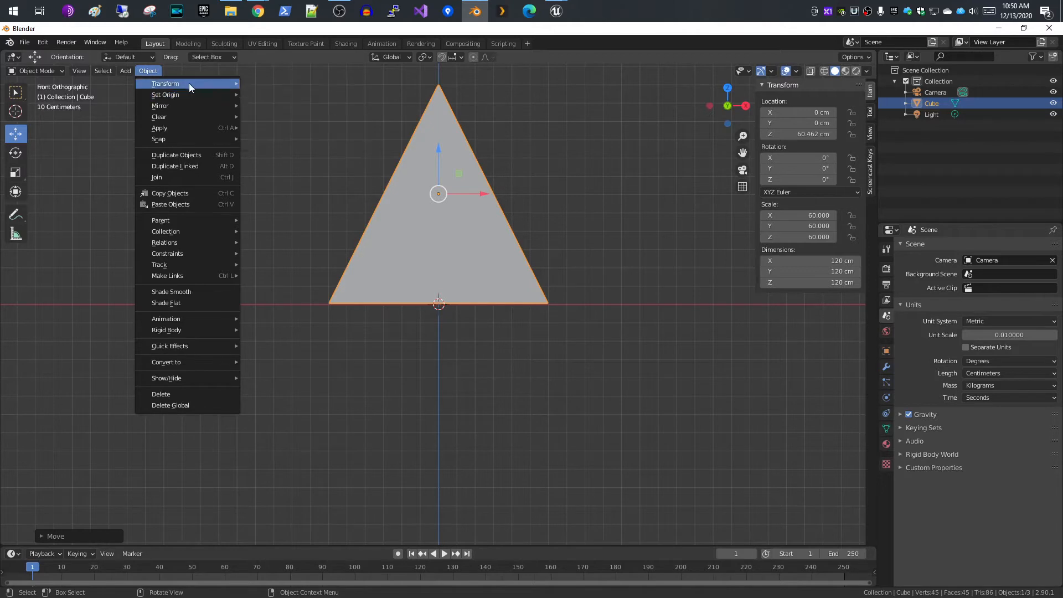
mouse_move(165, 83)
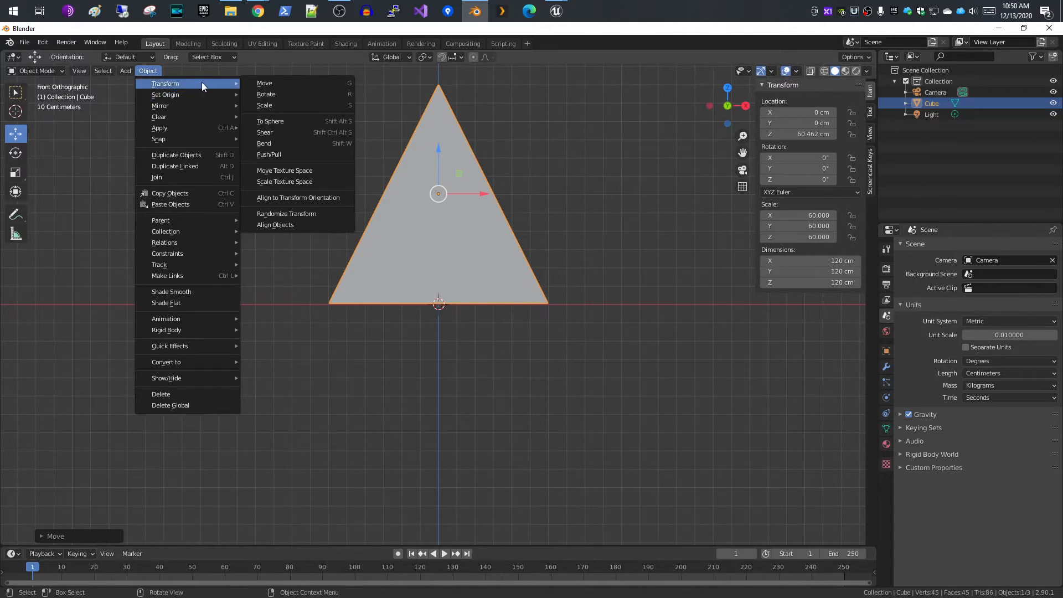
mouse_move(160, 127)
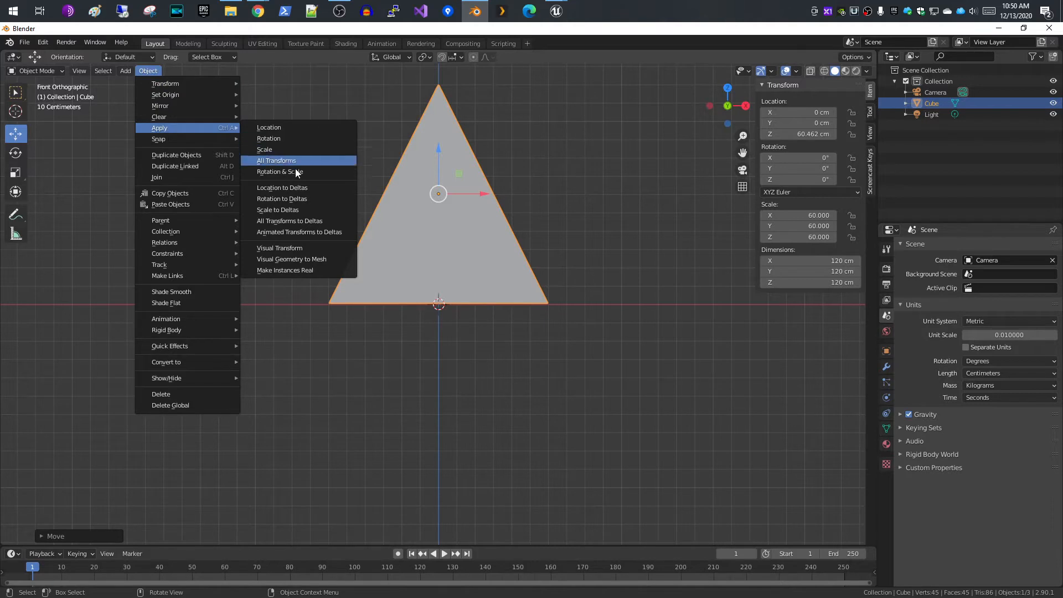
click(276, 160)
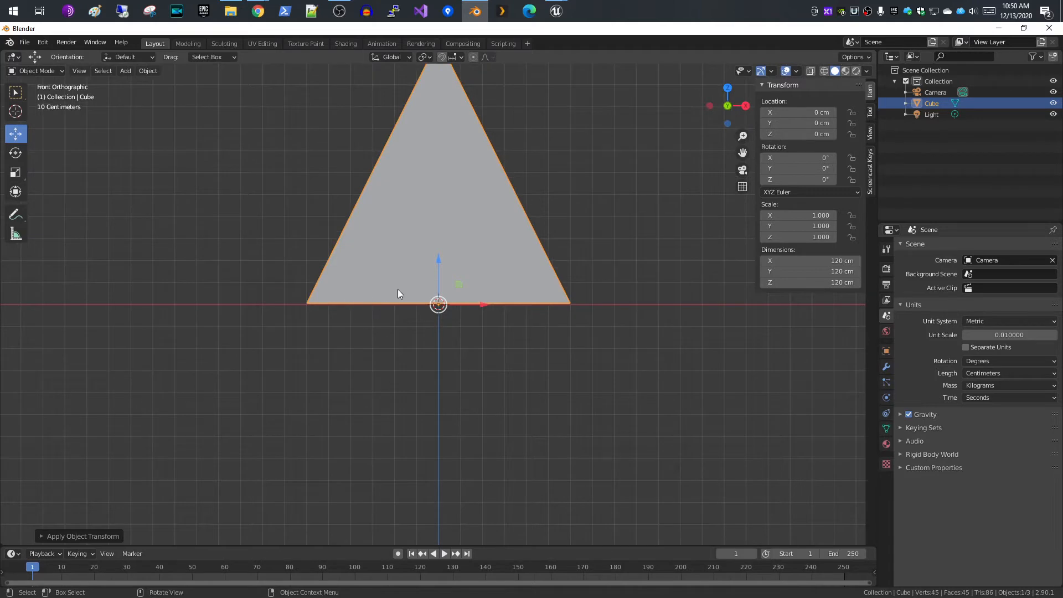
mouse_move(467, 210)
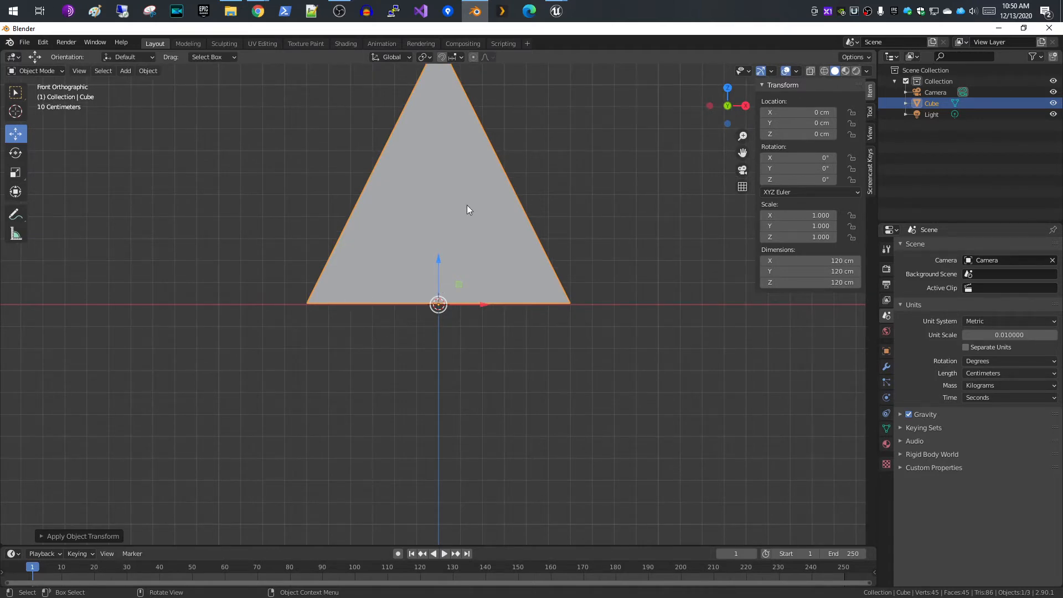
mouse_move(340, 162)
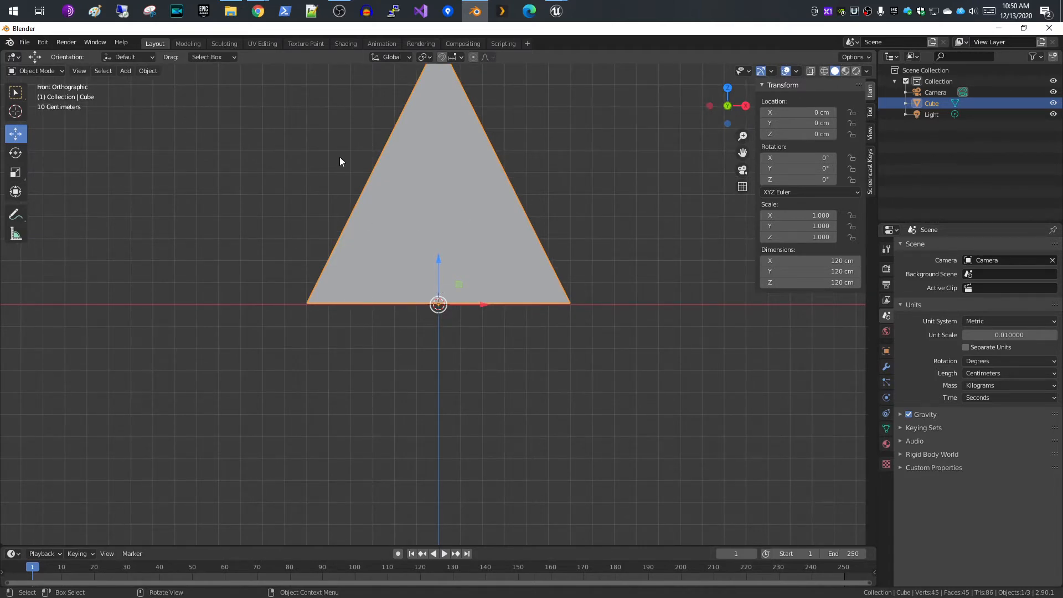
Set the pyramid's origin to the 3D cursor at the centre of its base
click(147, 70)
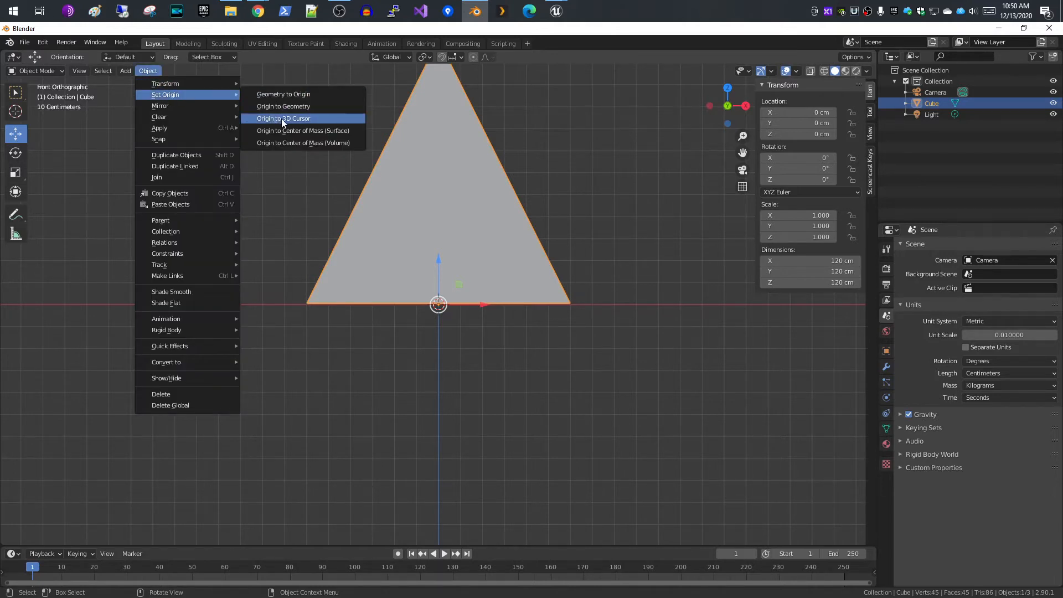
click(284, 118)
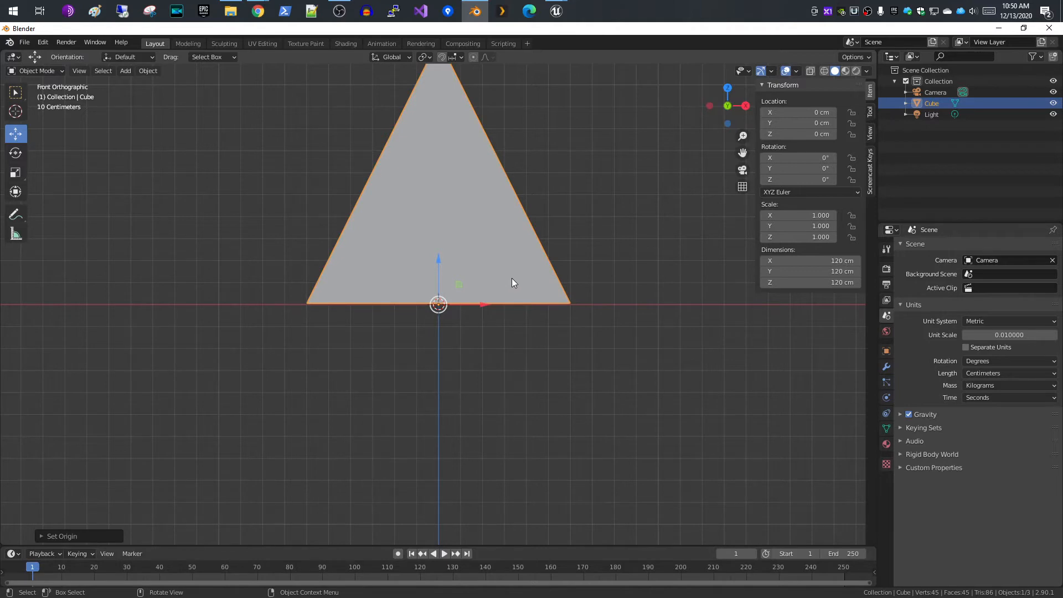
click(78, 71)
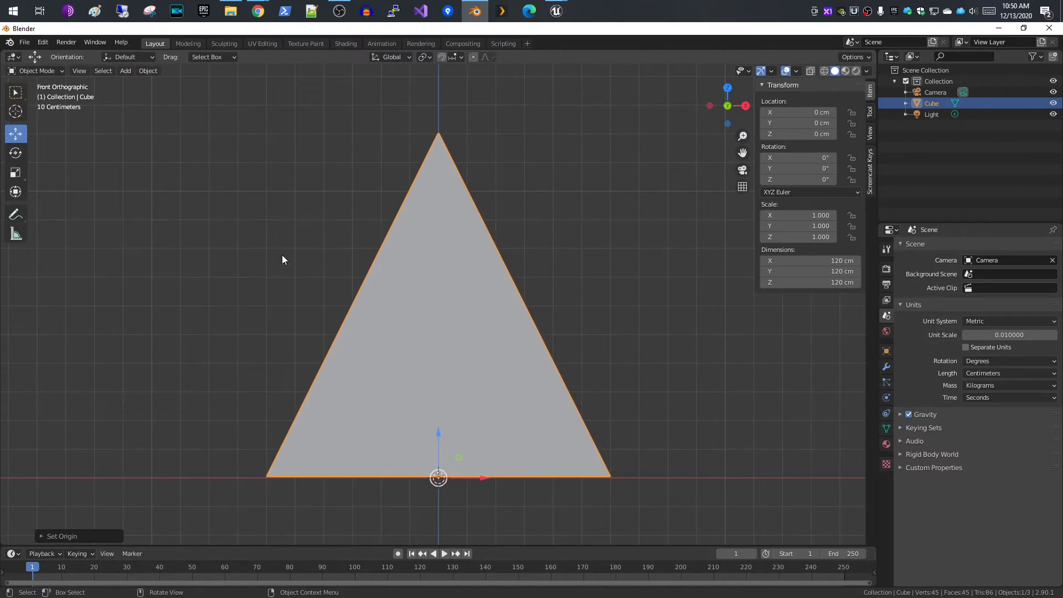
mouse_move(408, 300)
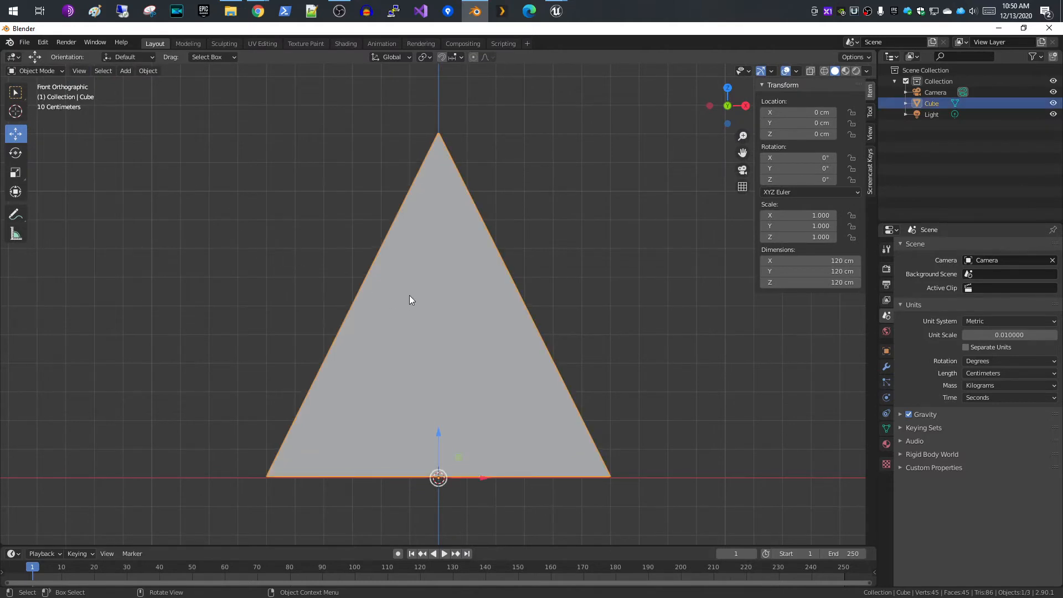
mouse_move(471, 335)
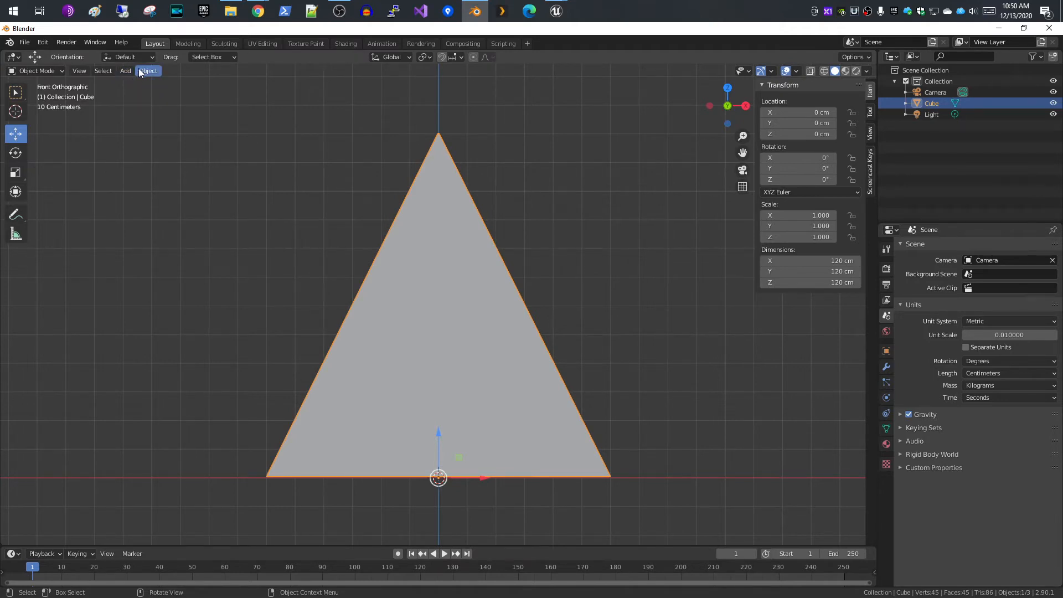
Add an armature at the origin and make it display in front of the pyramid
click(125, 71)
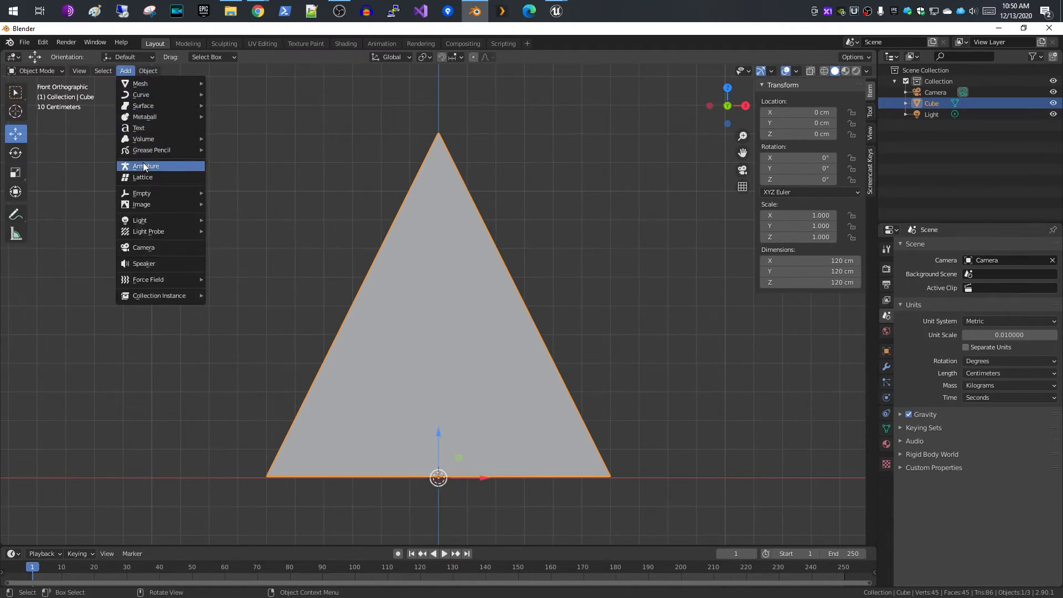
click(145, 165)
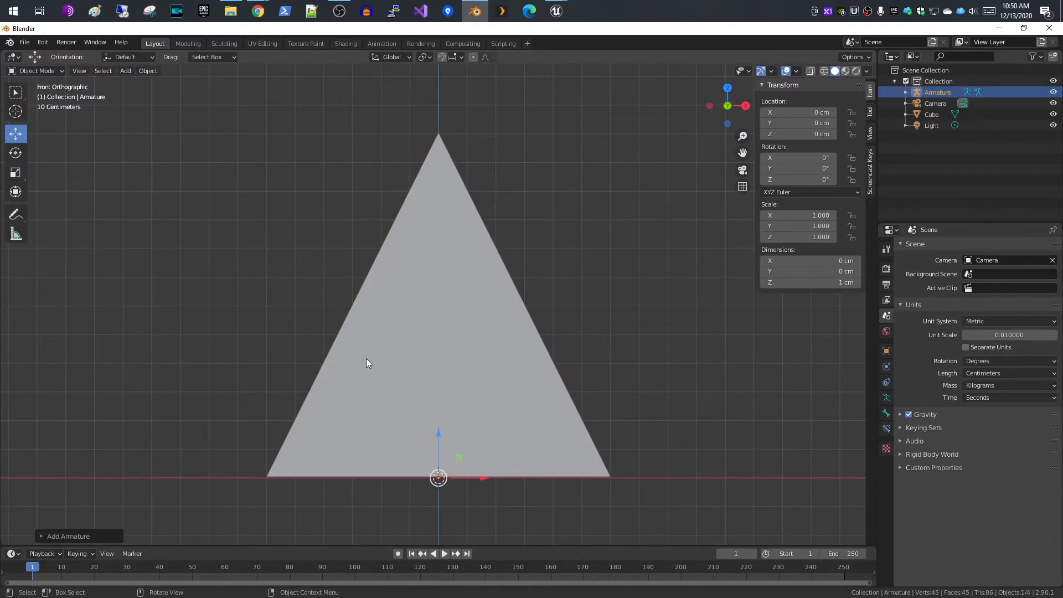
mouse_move(511, 357)
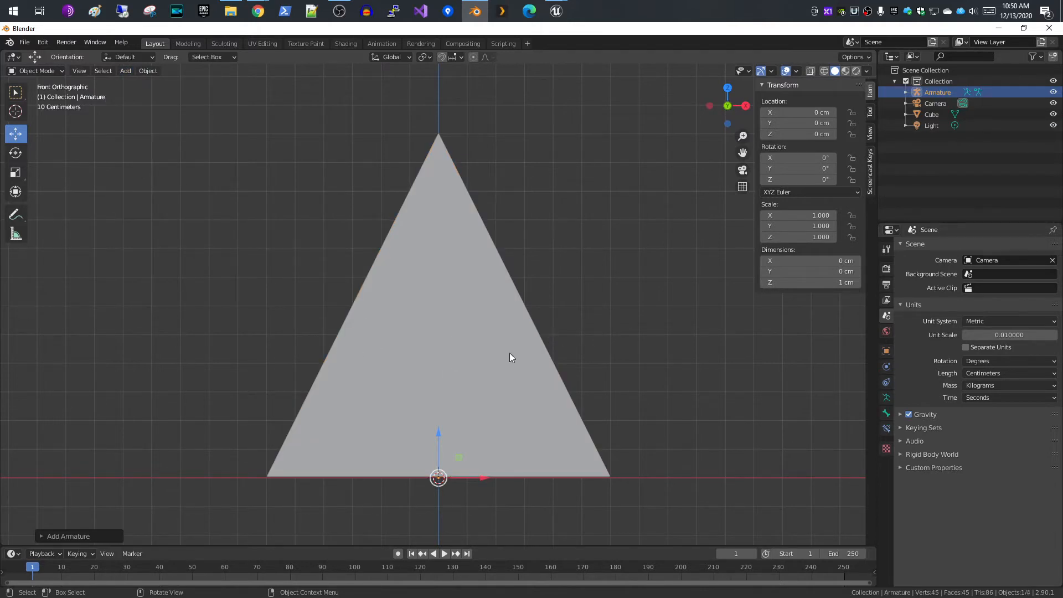
mouse_move(834, 409)
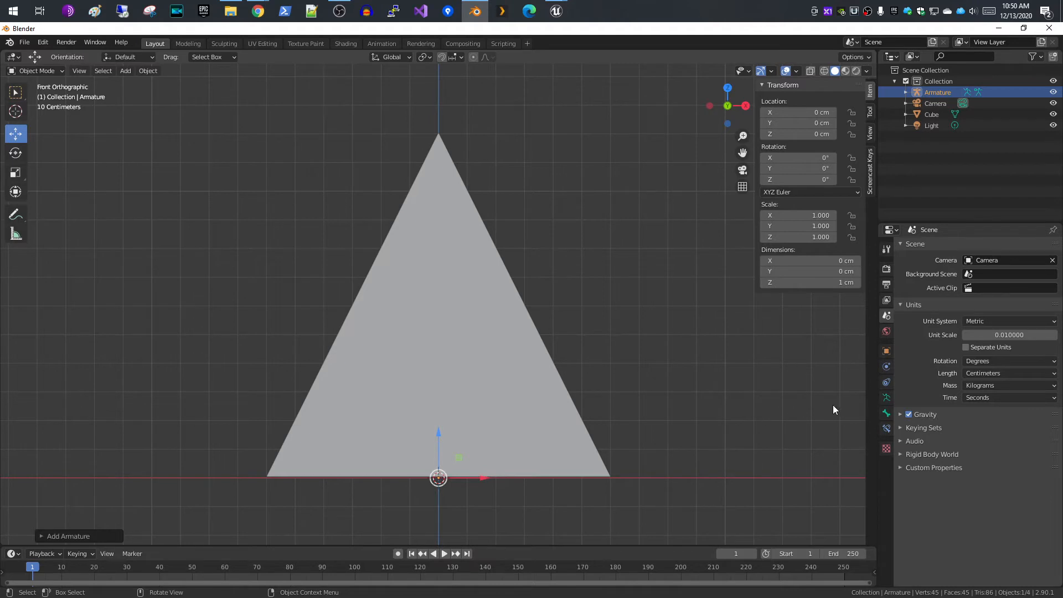
click(885, 397)
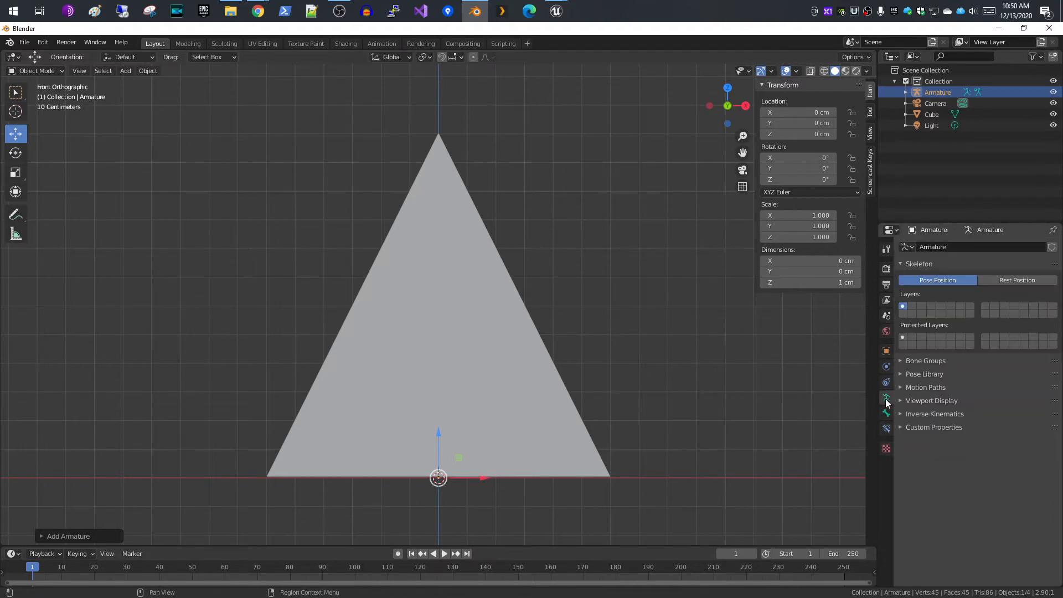
mouse_move(885, 397)
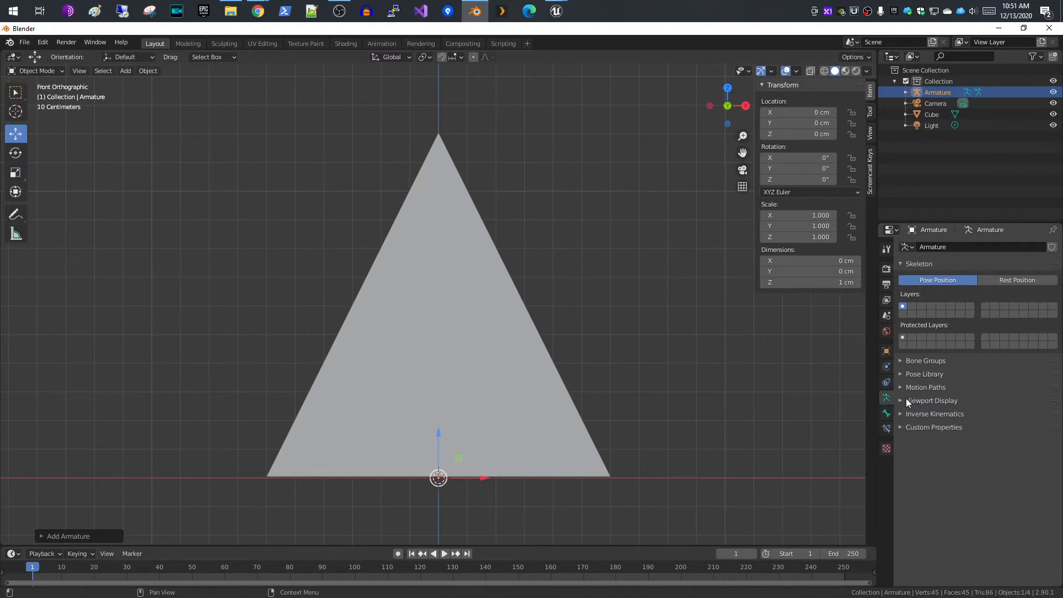
click(903, 400)
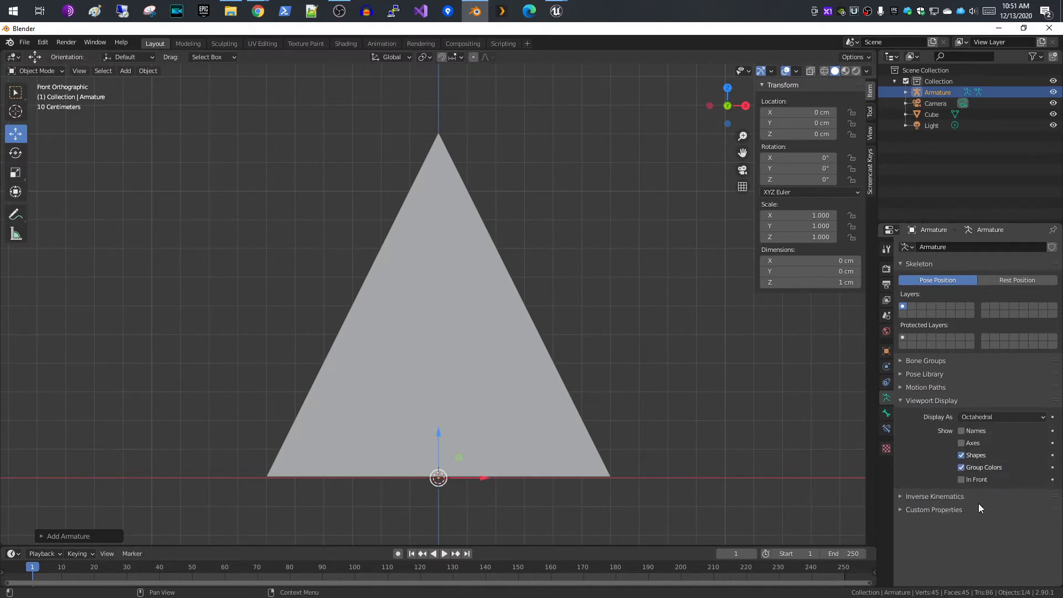
click(961, 480)
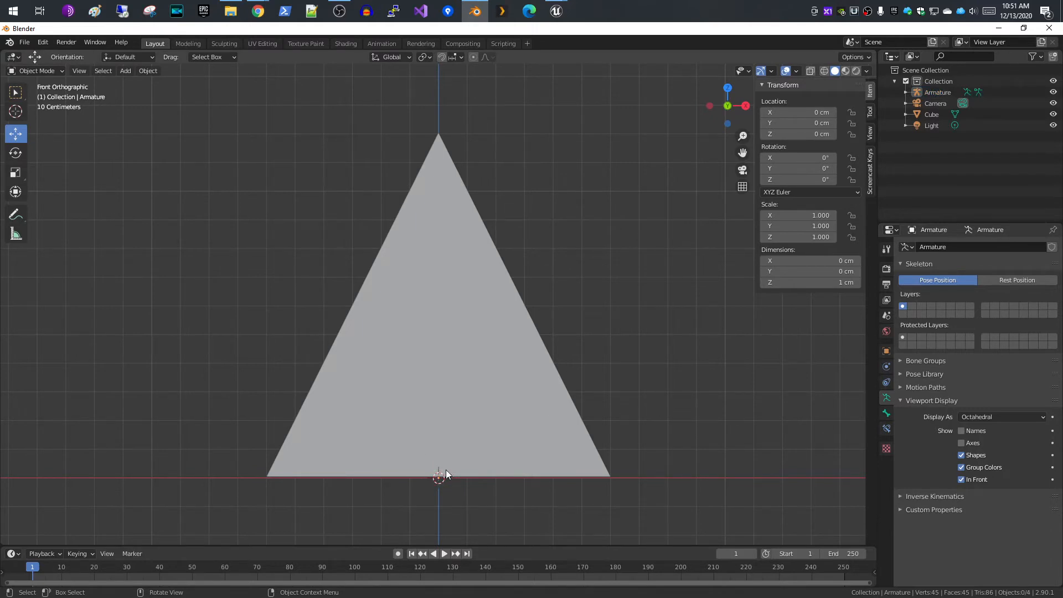
Select the armature object in the Outliner
click(938, 92)
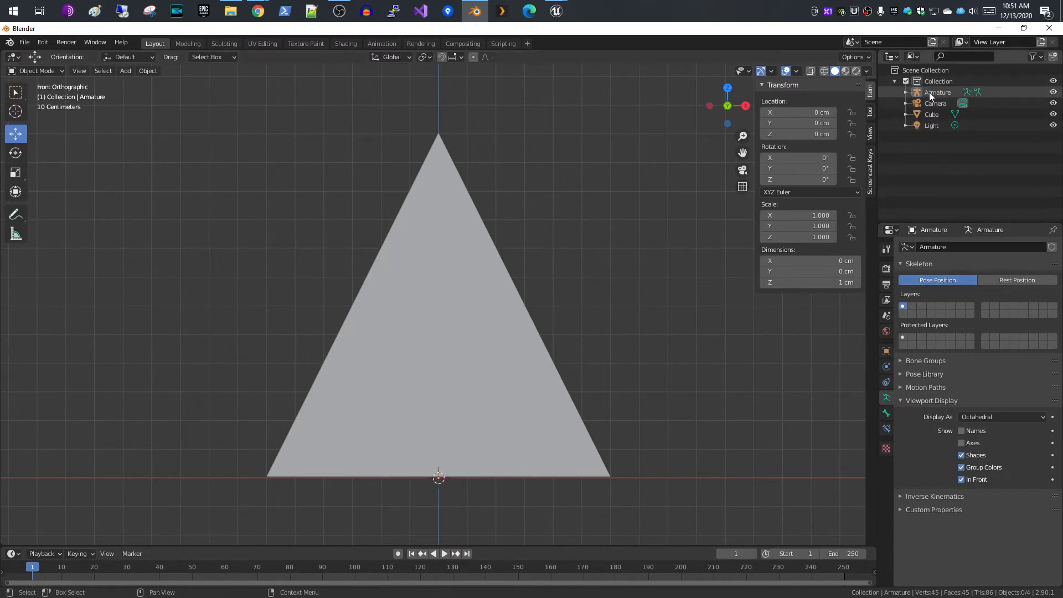
click(937, 92)
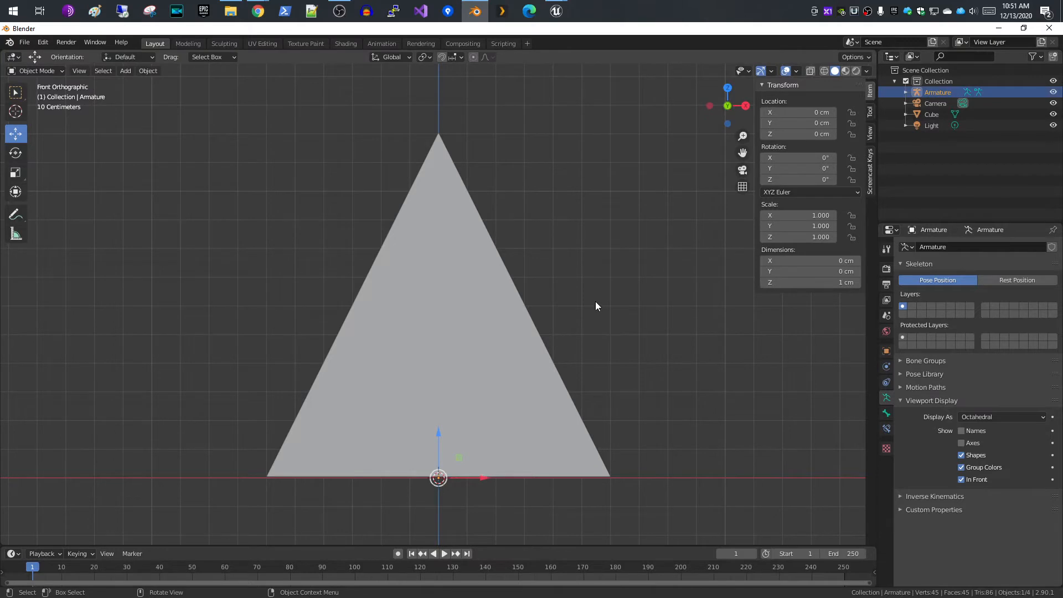
mouse_move(596, 330)
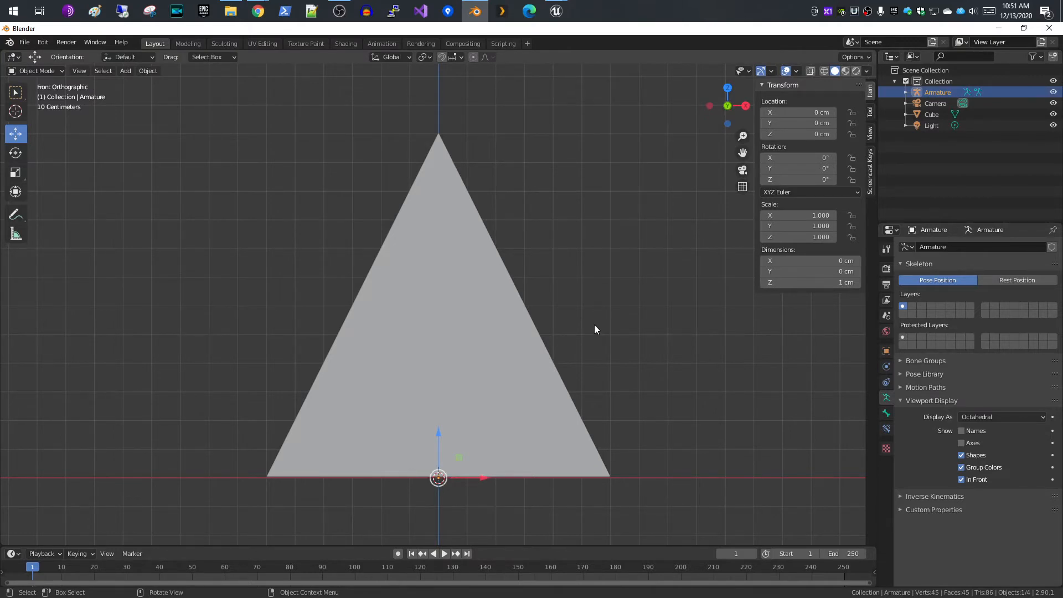
Scale the armature up by 60 and reselect it
key(s)
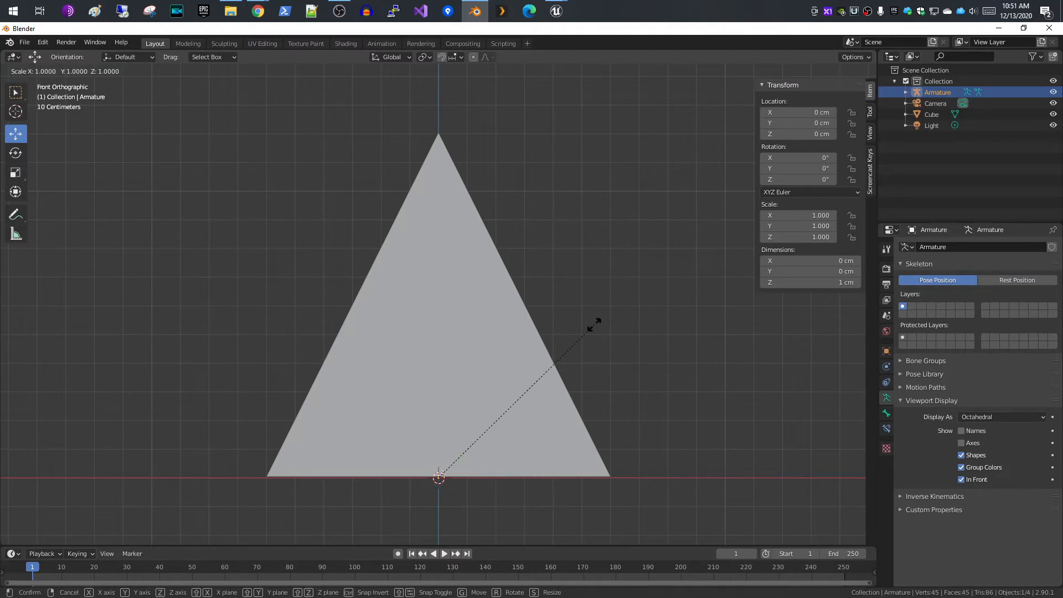
text(6)
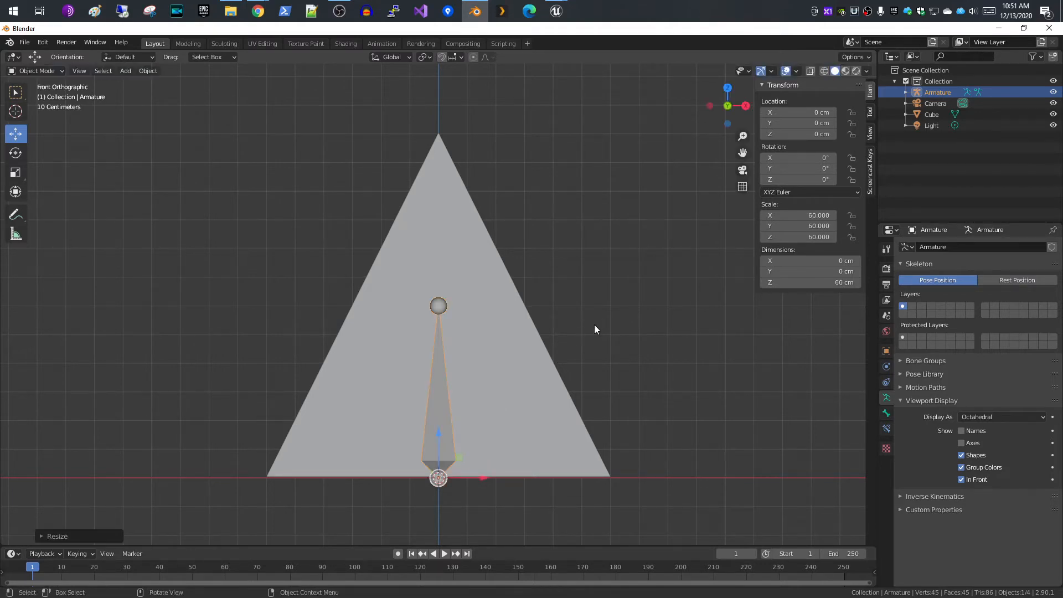
mouse_move(705, 197)
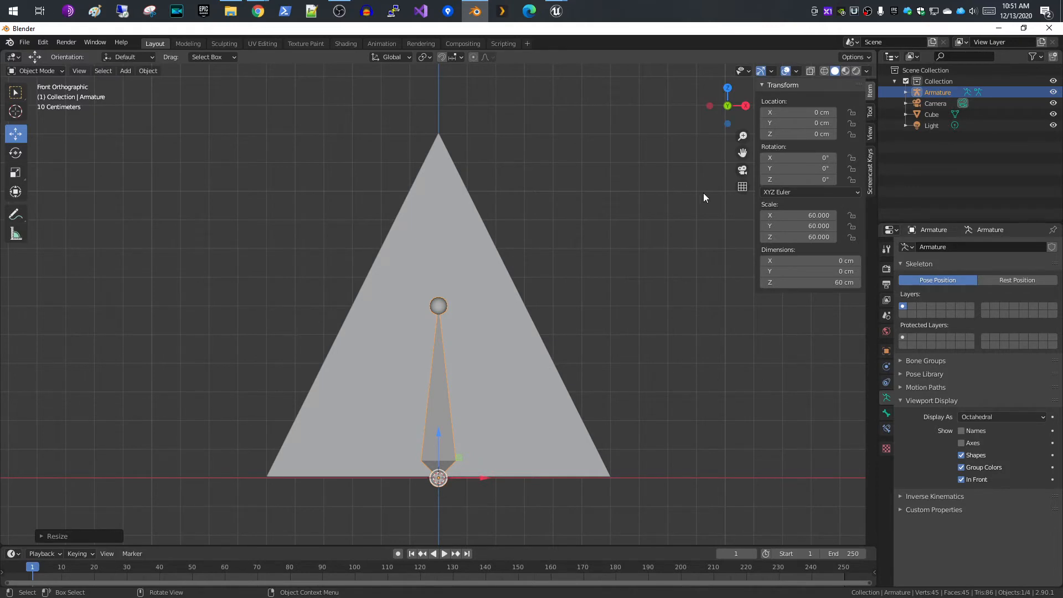
mouse_move(642, 340)
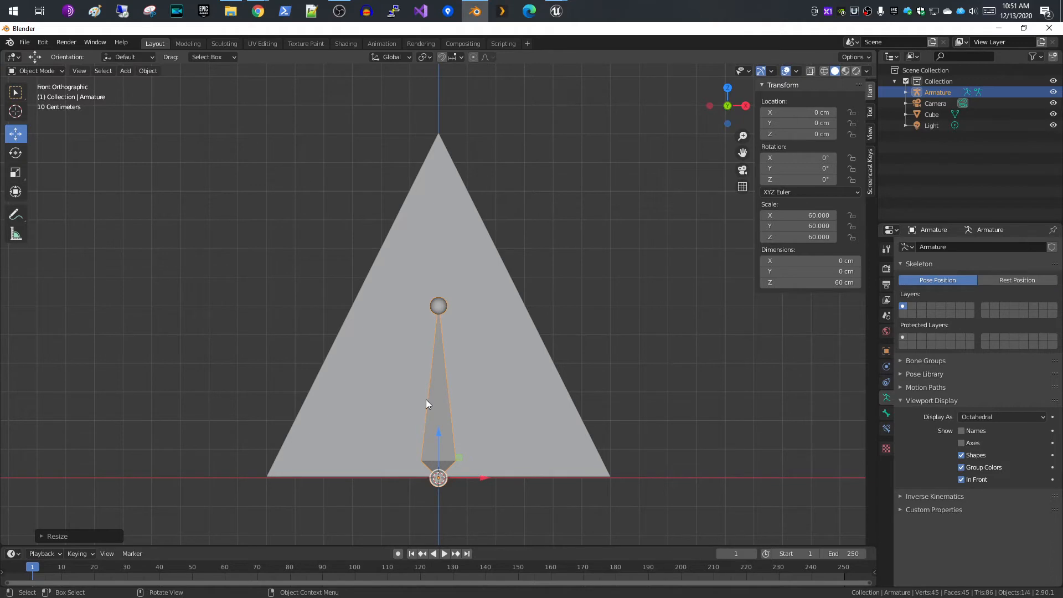
click(931, 114)
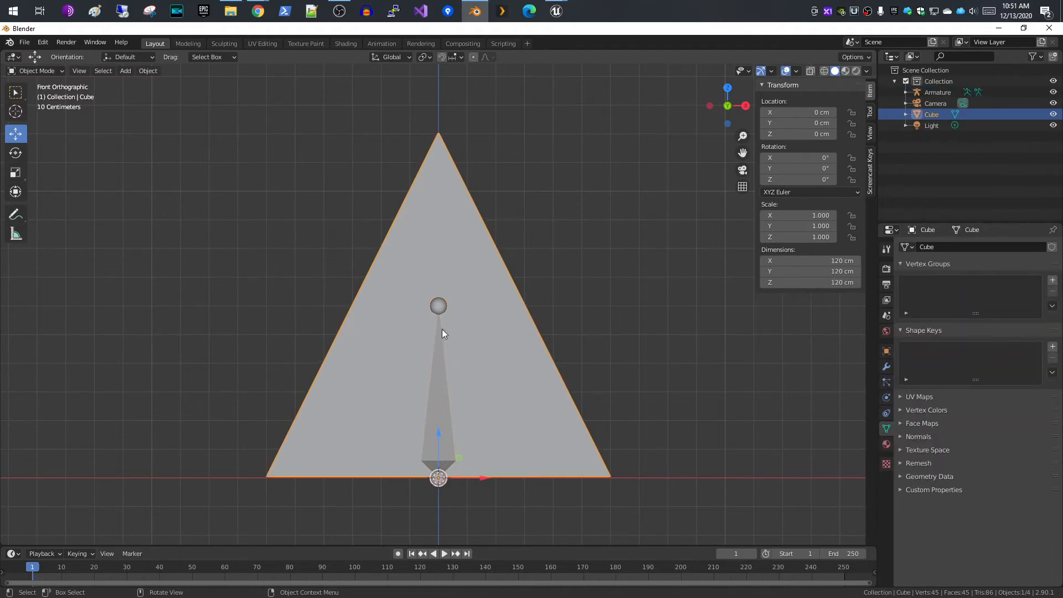
click(937, 92)
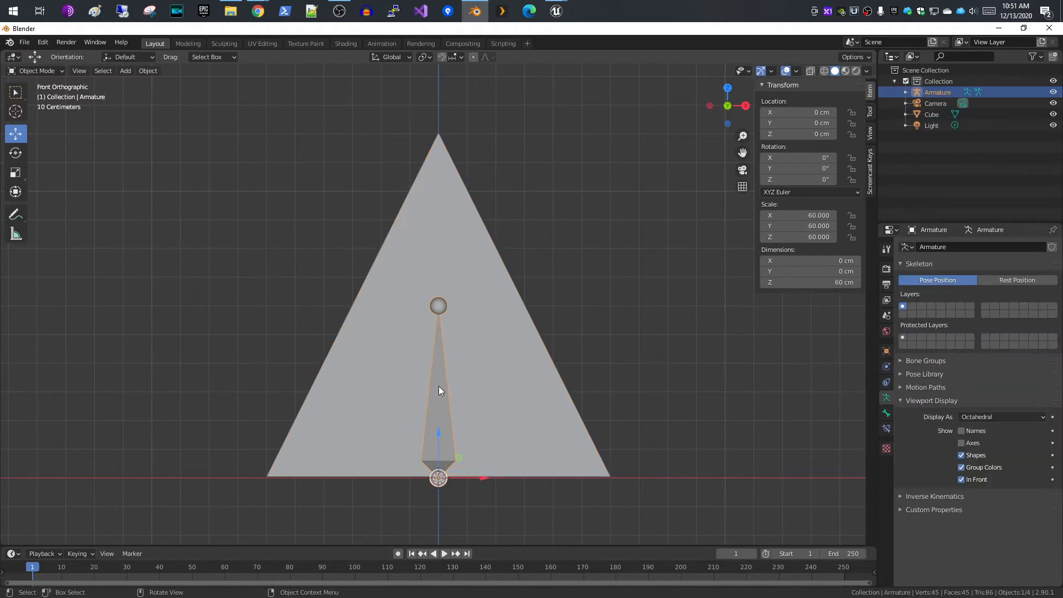
mouse_move(189, 51)
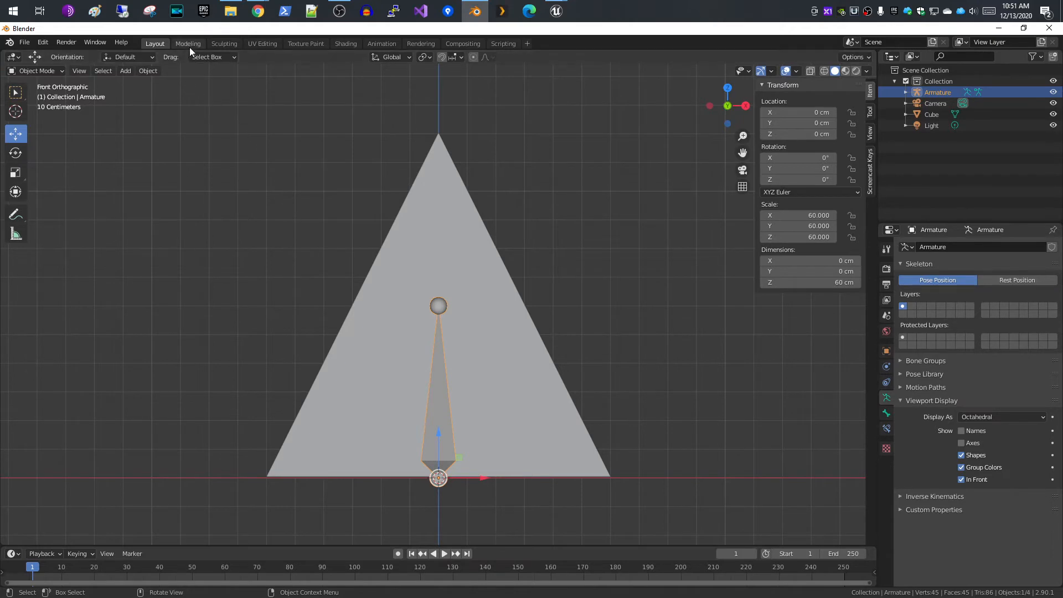
In front view, lower the bone tip about 16.6 cm to shorten the bone
click(188, 44)
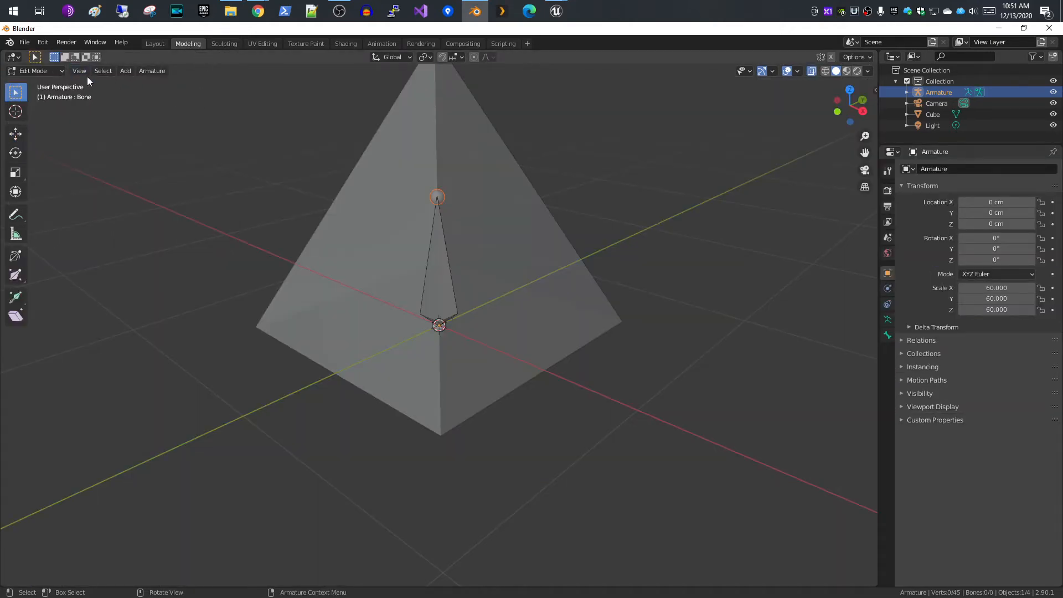
click(79, 71)
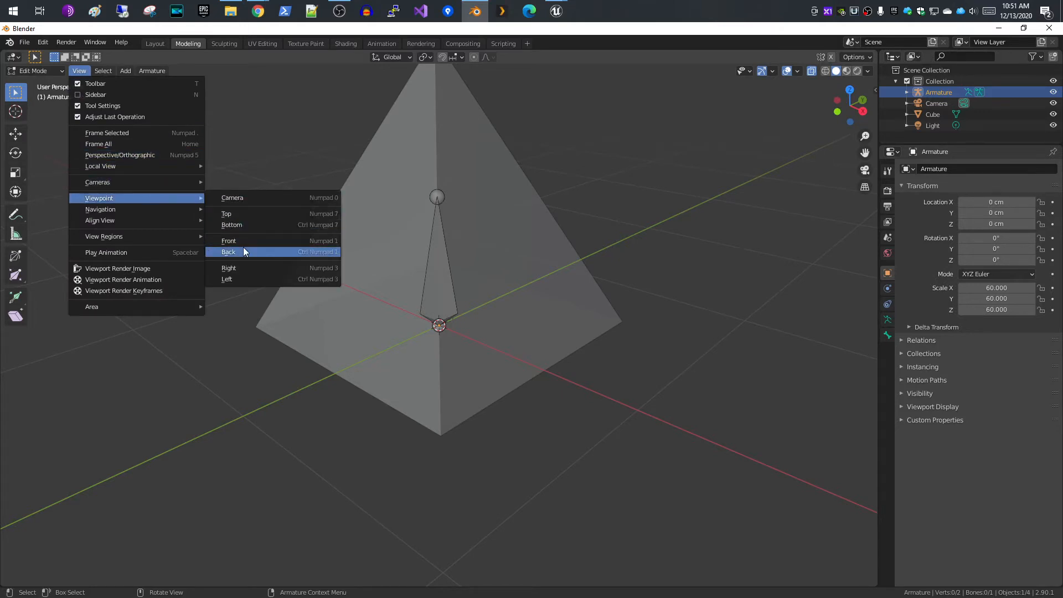
click(228, 240)
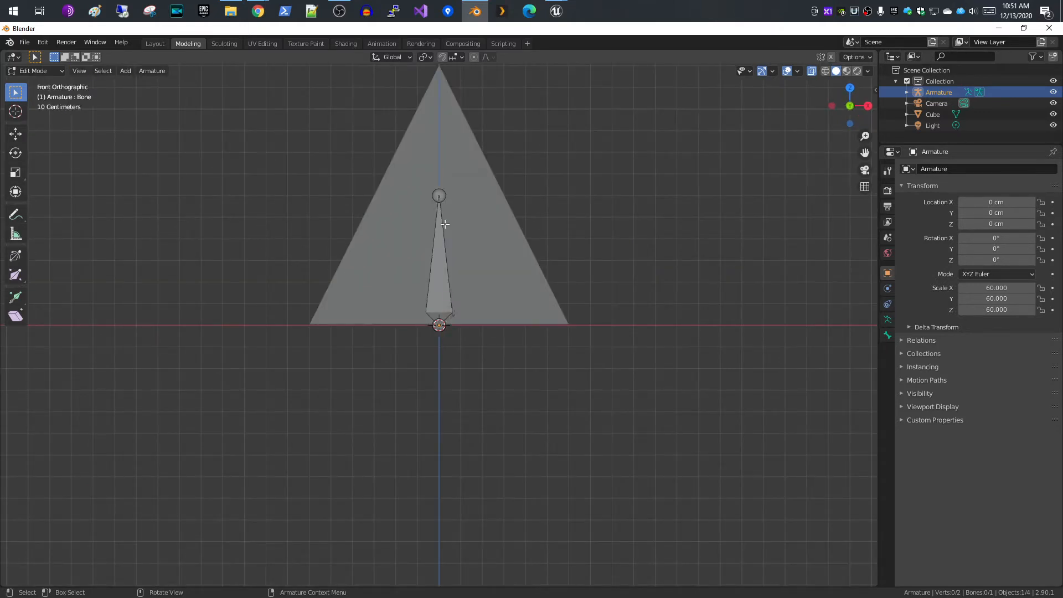
click(439, 195)
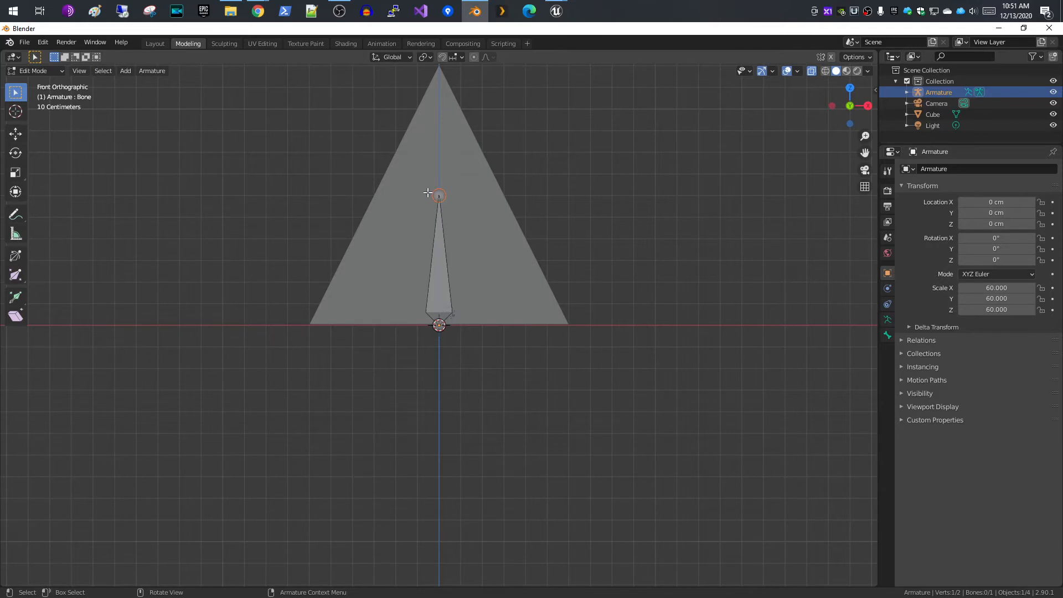
click(14, 134)
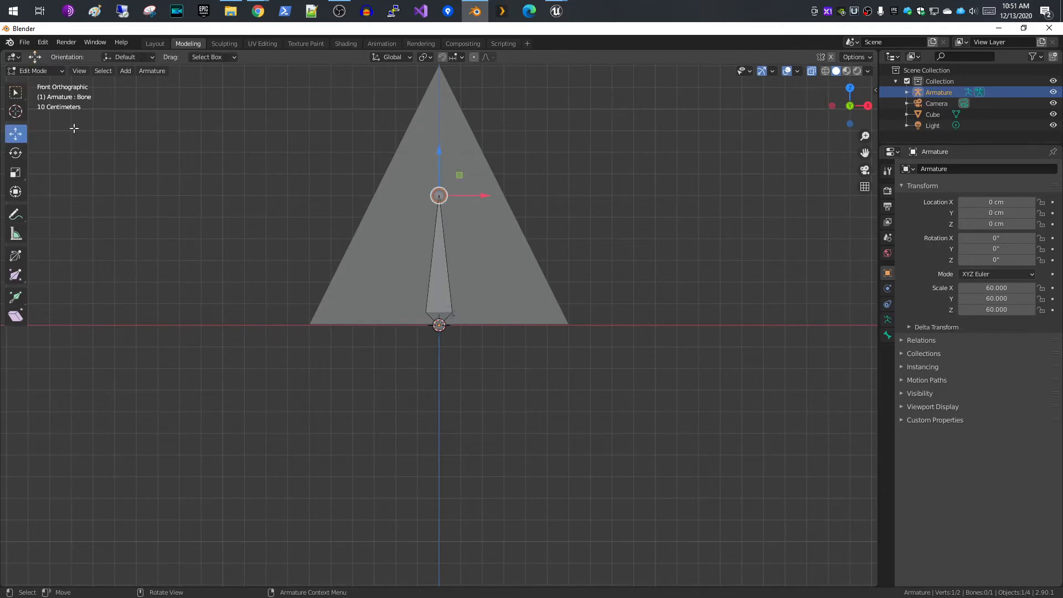
mouse_move(440, 155)
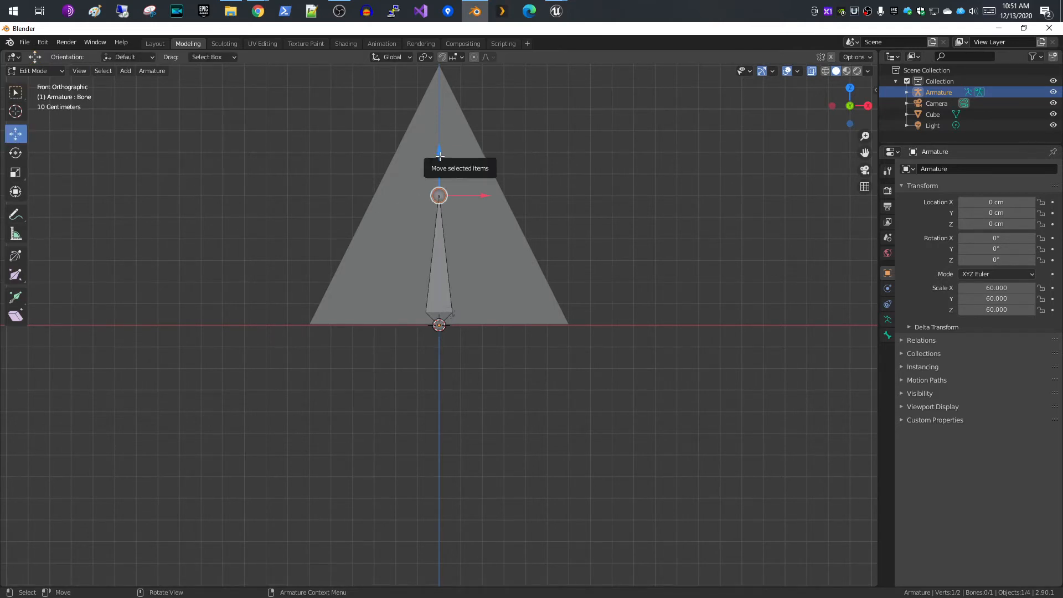
drag(438, 195, 439, 231)
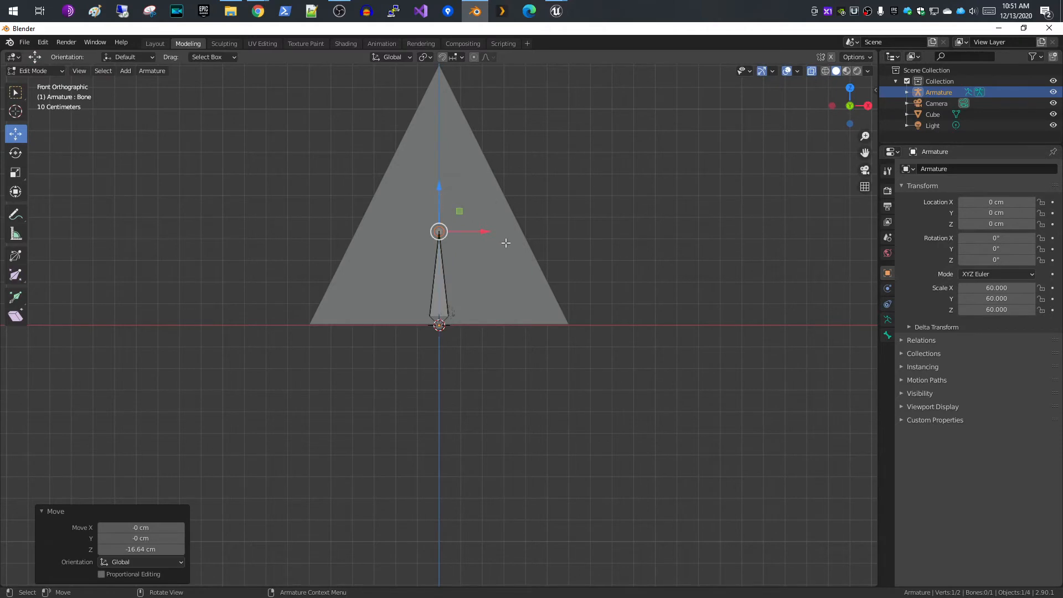
mouse_move(523, 230)
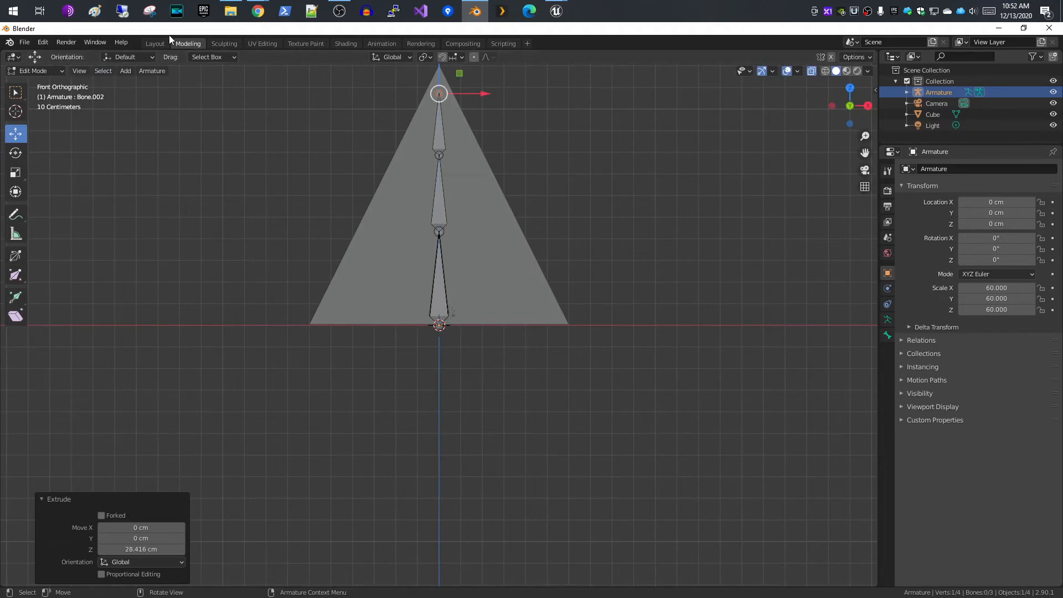
Return to the Layout workspace in object mode with the armature selected
click(154, 43)
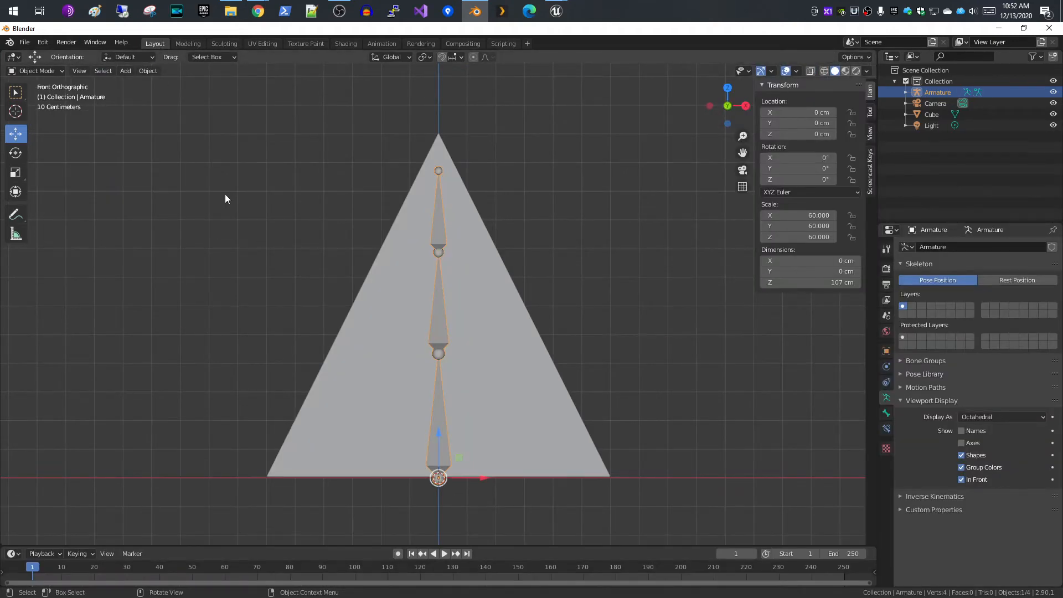
mouse_move(465, 368)
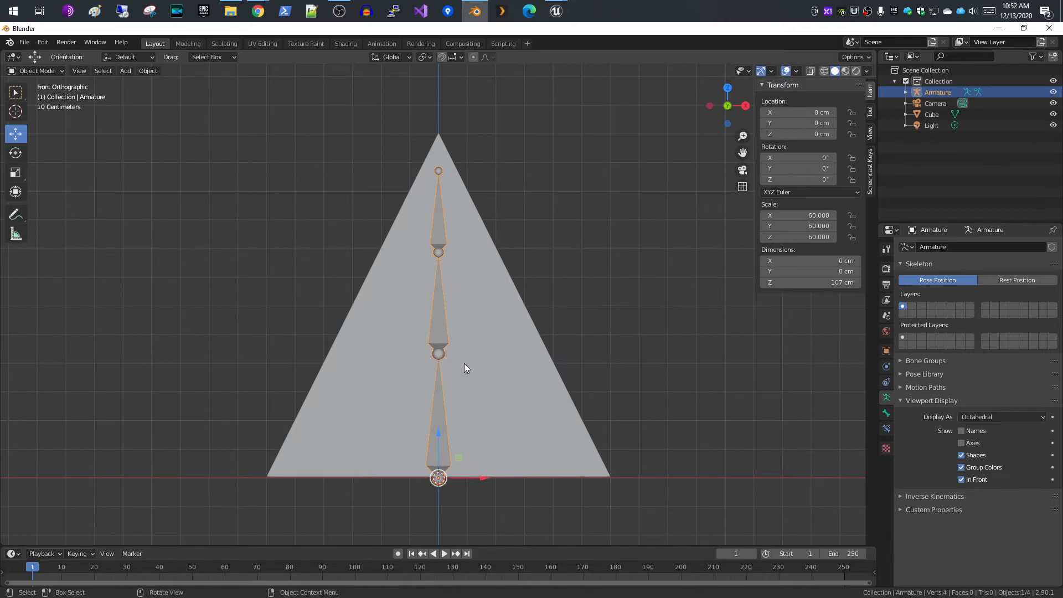
click(931, 114)
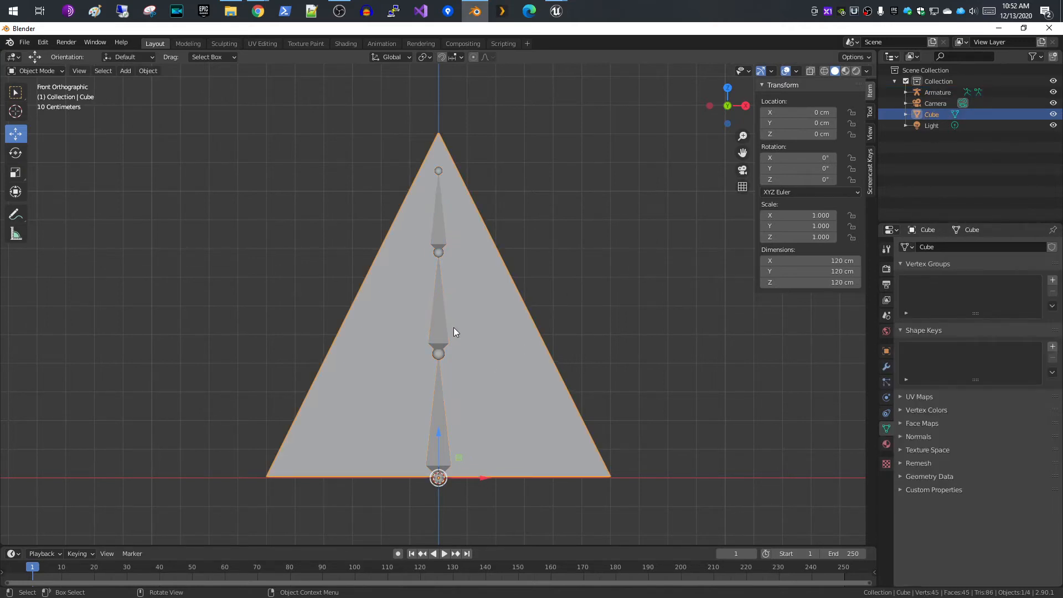
mouse_move(505, 324)
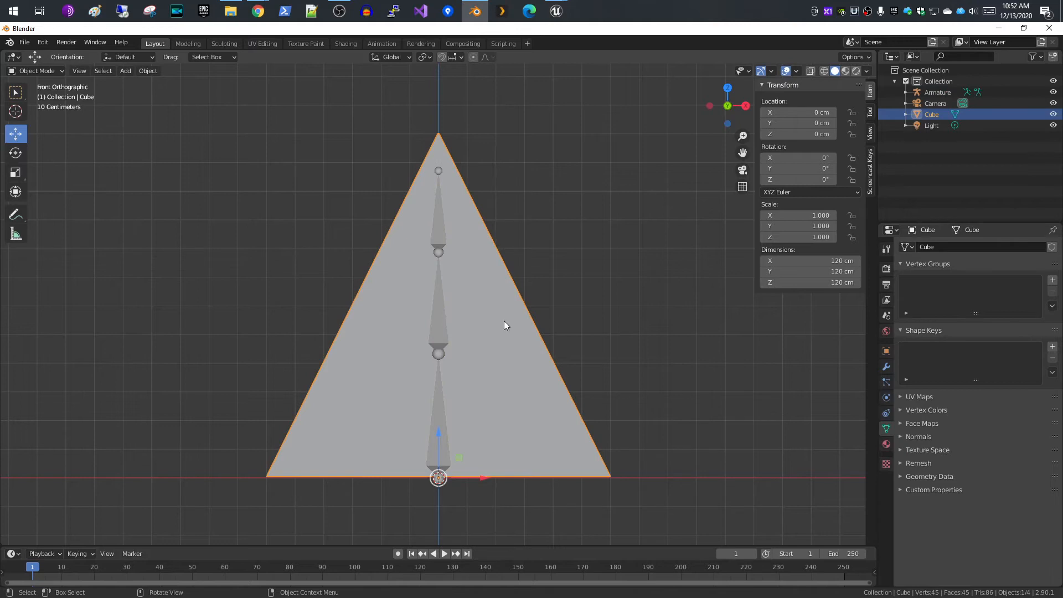
mouse_move(529, 306)
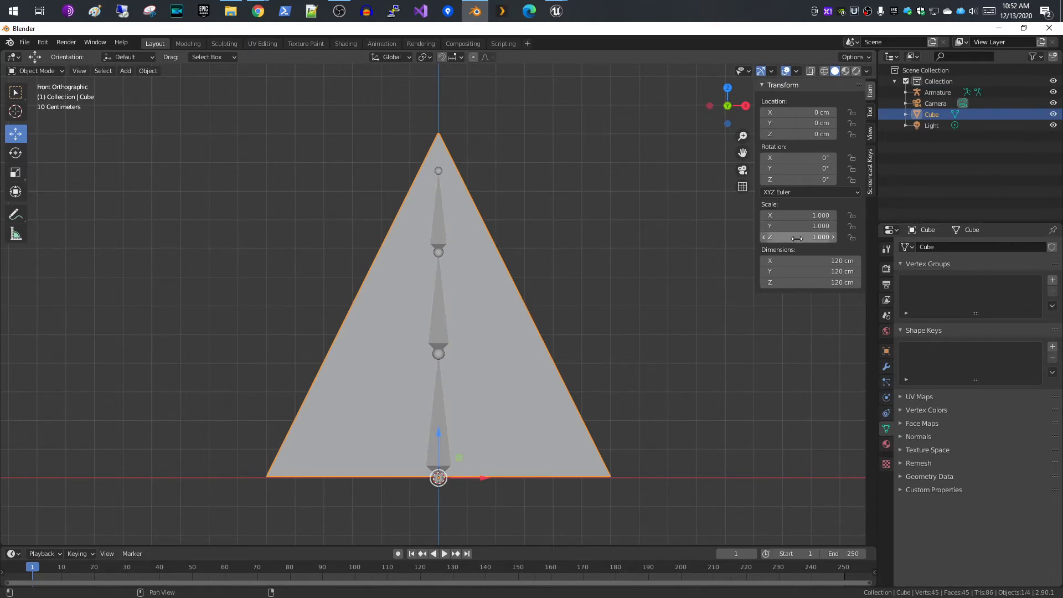
mouse_move(433, 321)
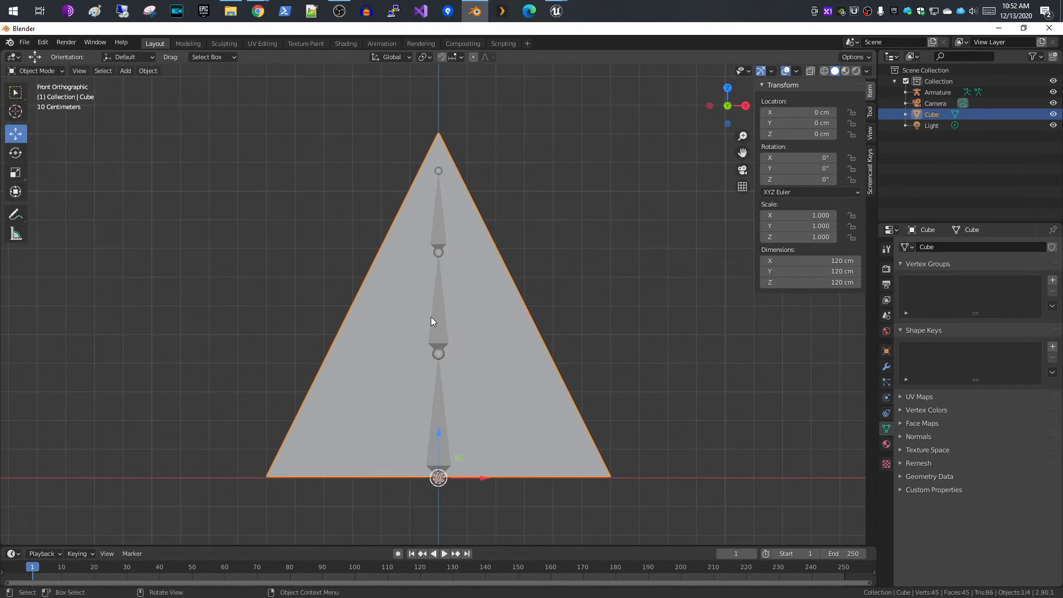
click(937, 91)
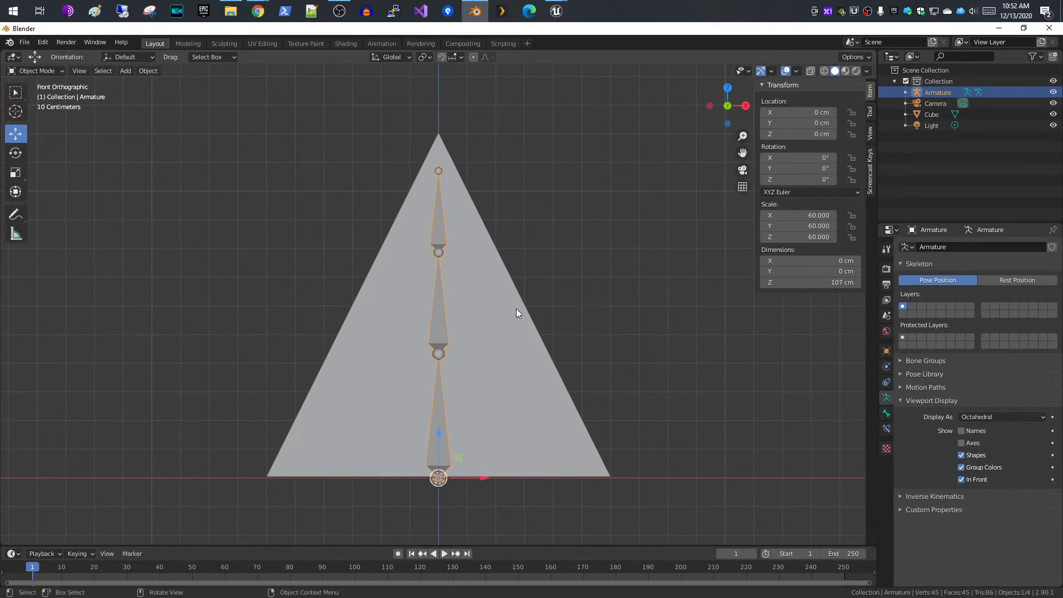
mouse_move(268, 134)
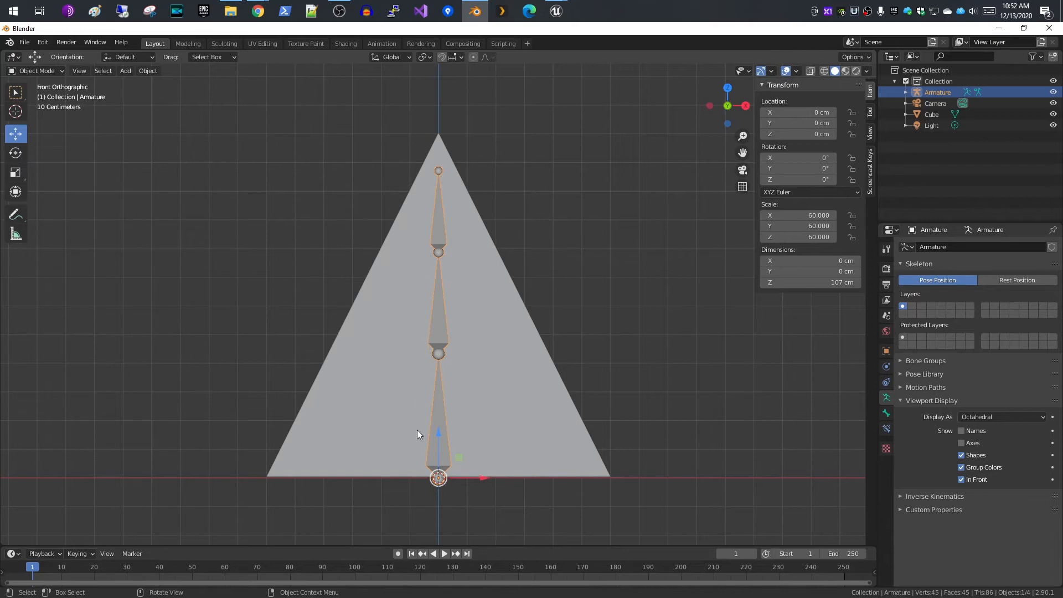
mouse_move(256, 255)
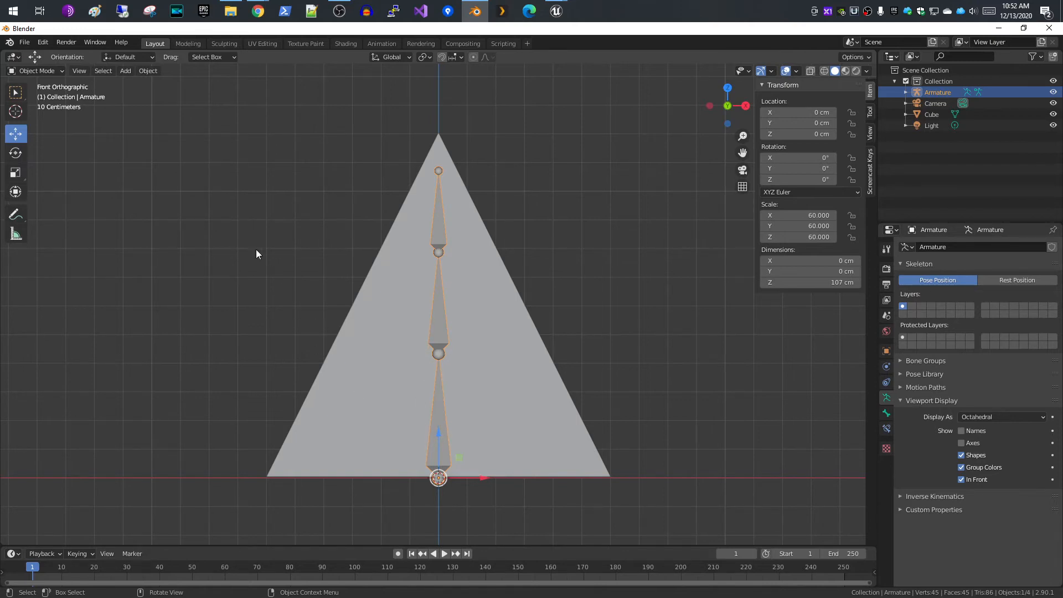
Apply the armature's 60x scale so it reads 1 with the bones keeping their size
click(148, 71)
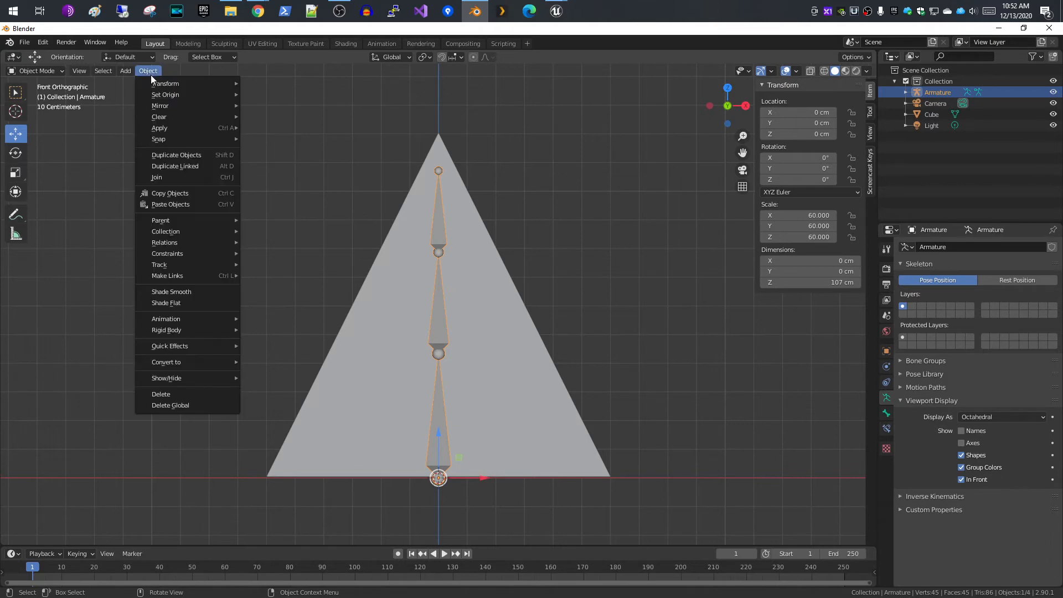
mouse_move(158, 127)
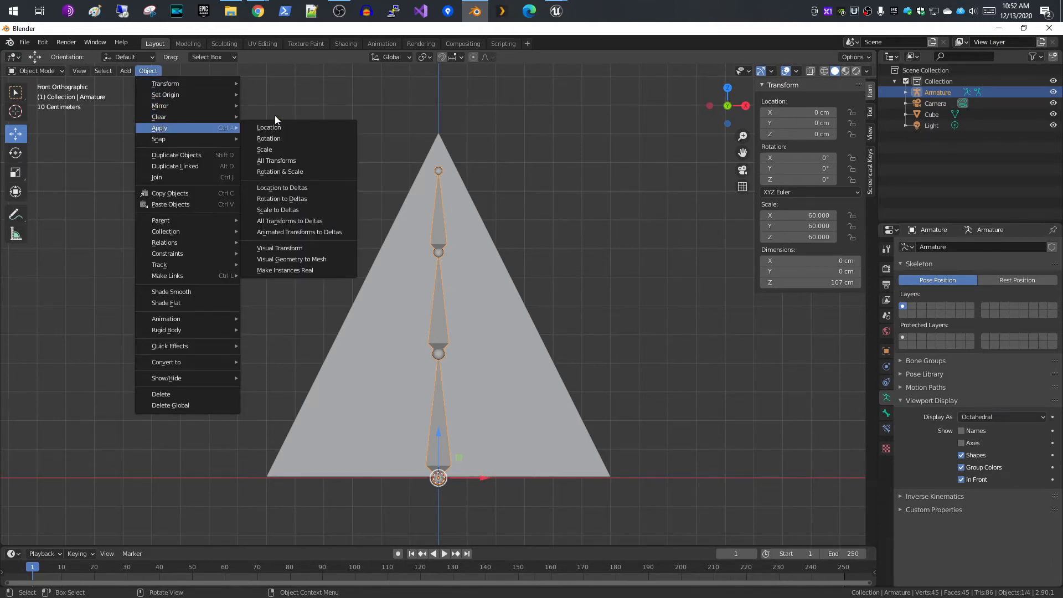
click(275, 159)
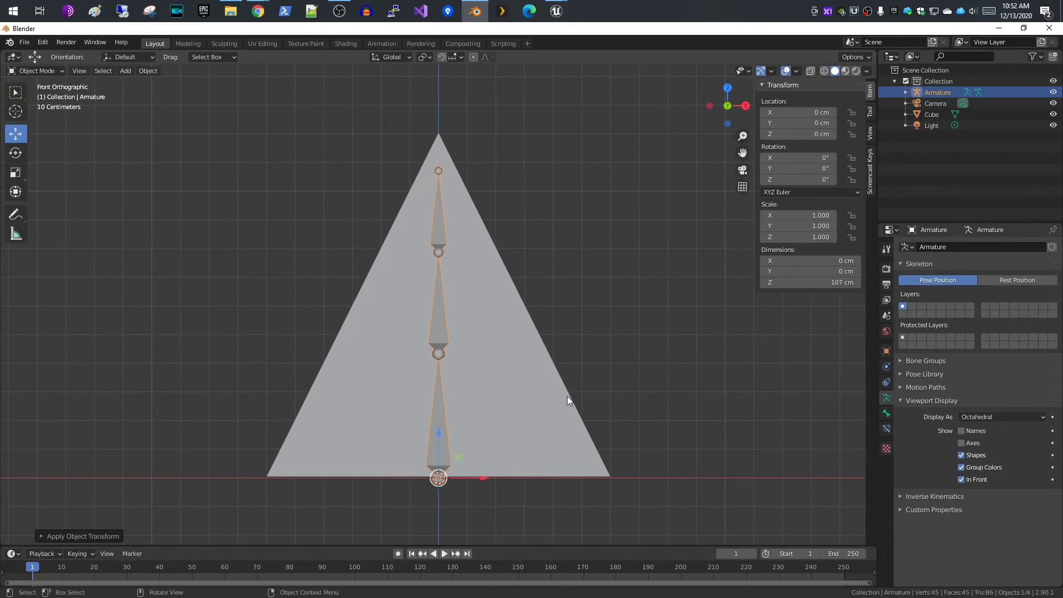
key(g)
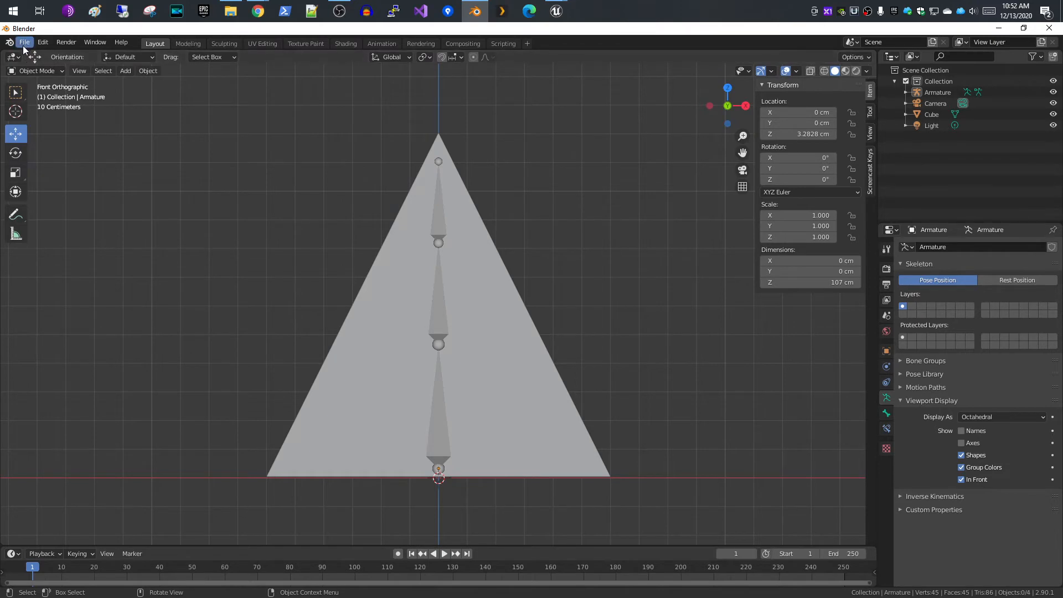
mouse_move(26, 49)
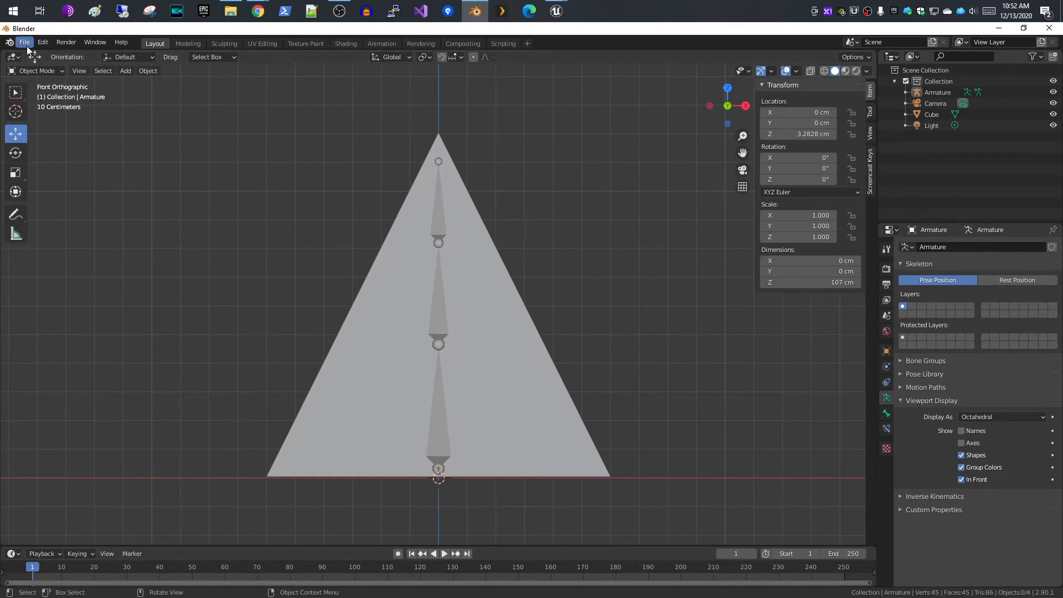
Save the scene as tri.blend in C:\repo\unreal\blender
click(24, 42)
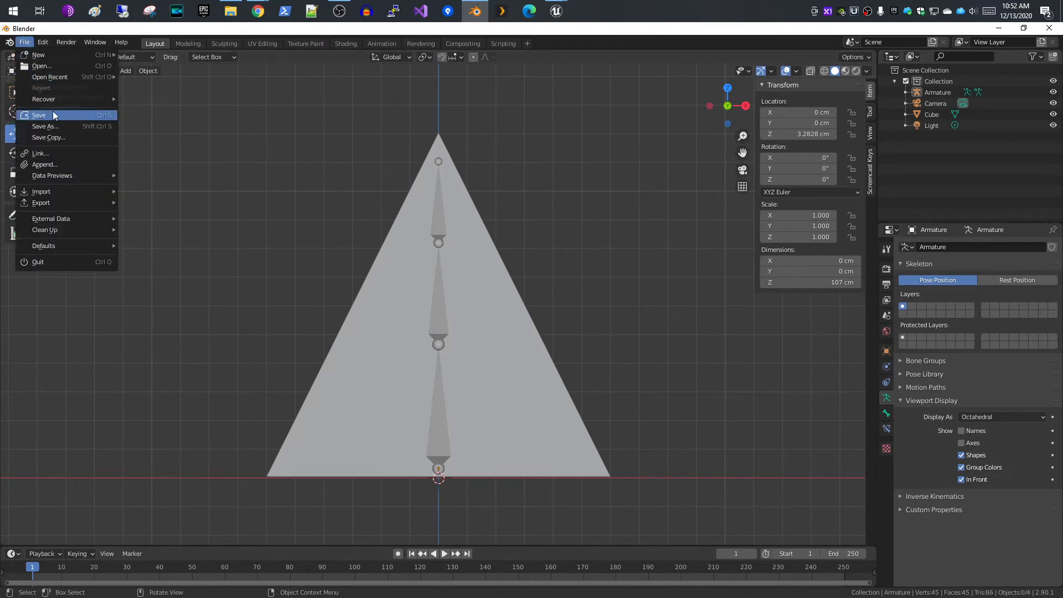
click(44, 126)
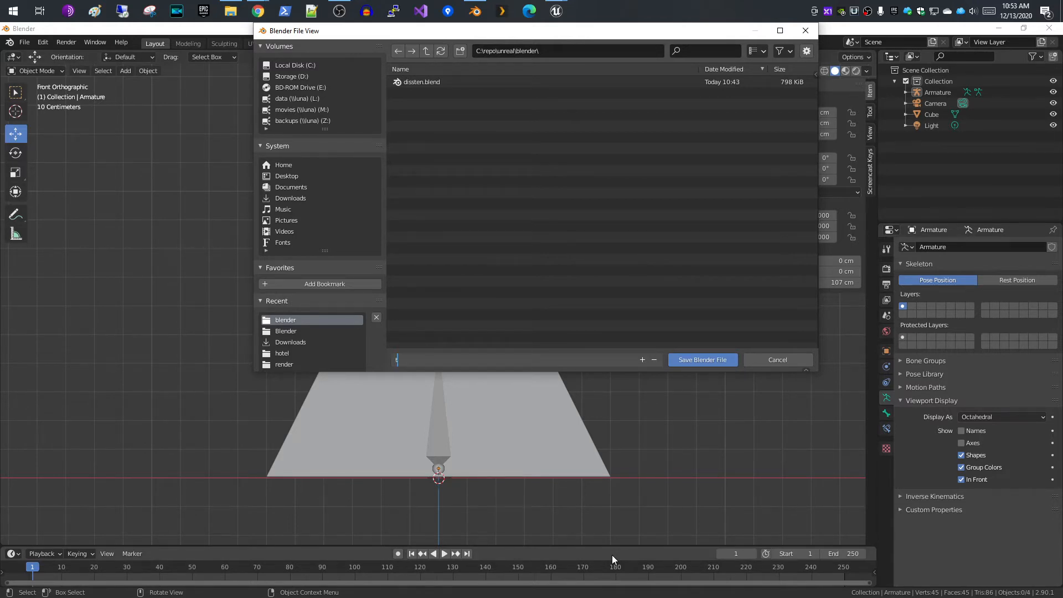
text(tr)
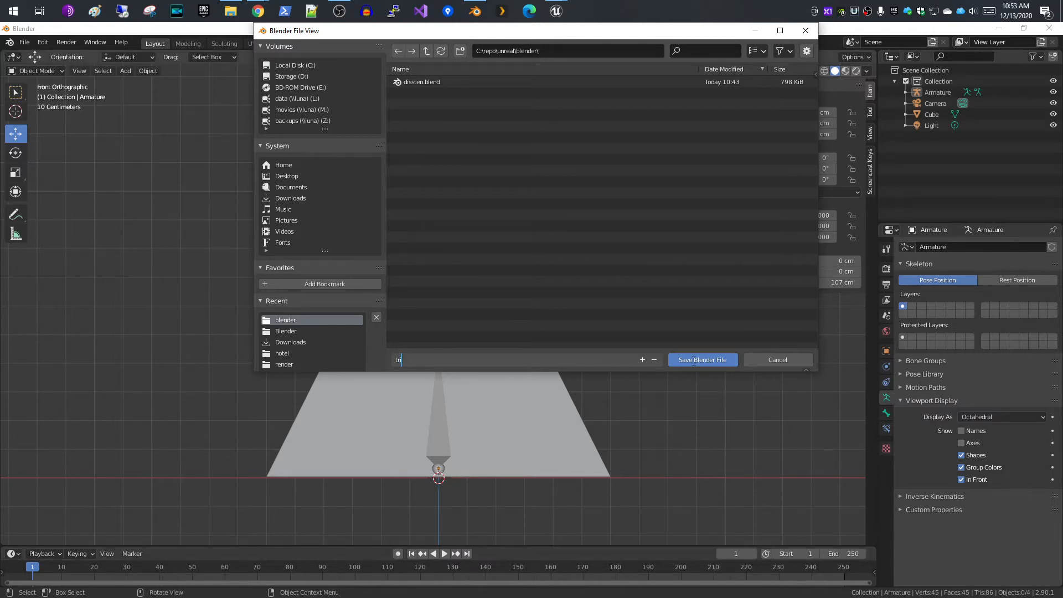
click(702, 359)
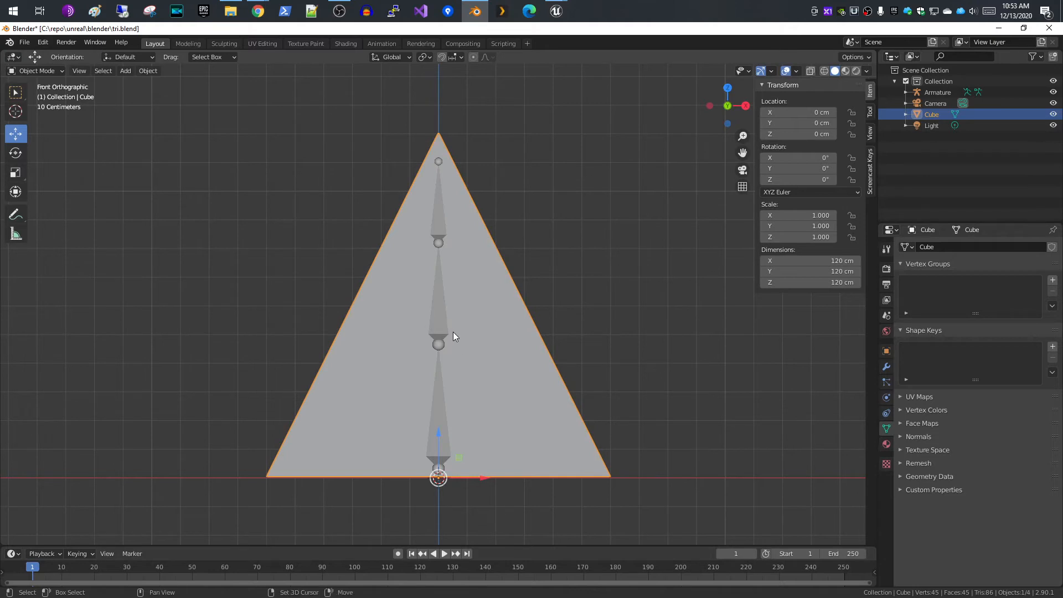
mouse_move(441, 331)
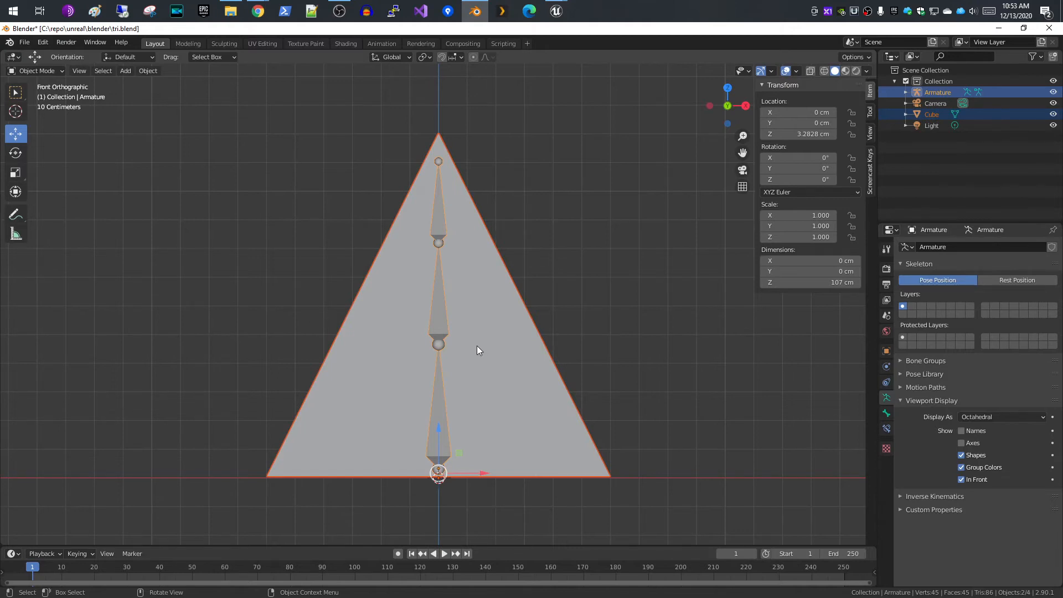
Parent the pyramid mesh to the armature with automatic weights
right_click(478, 351)
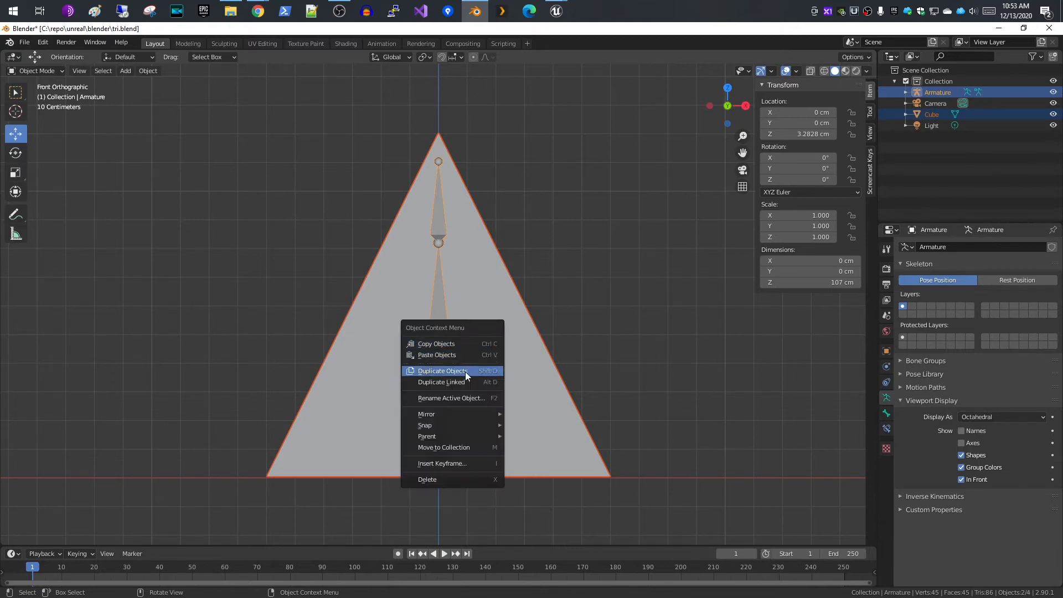
mouse_move(428, 436)
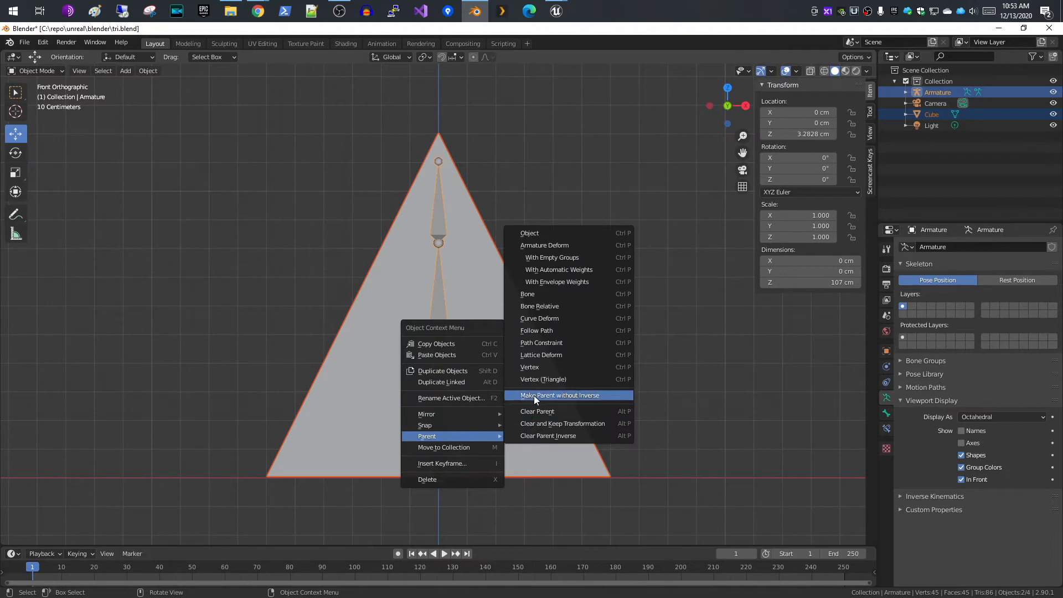
mouse_move(561, 269)
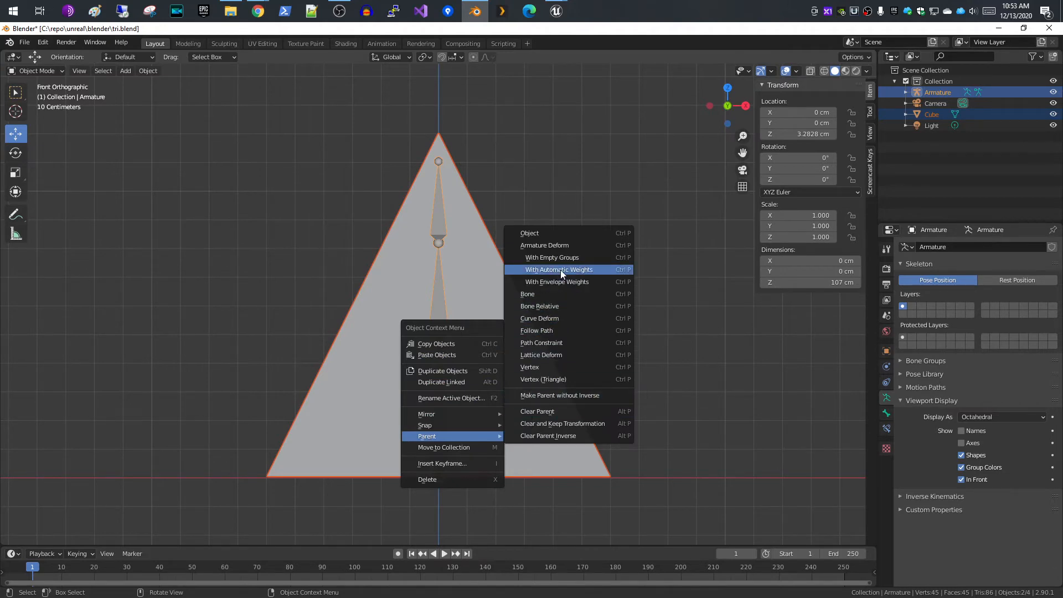
click(557, 269)
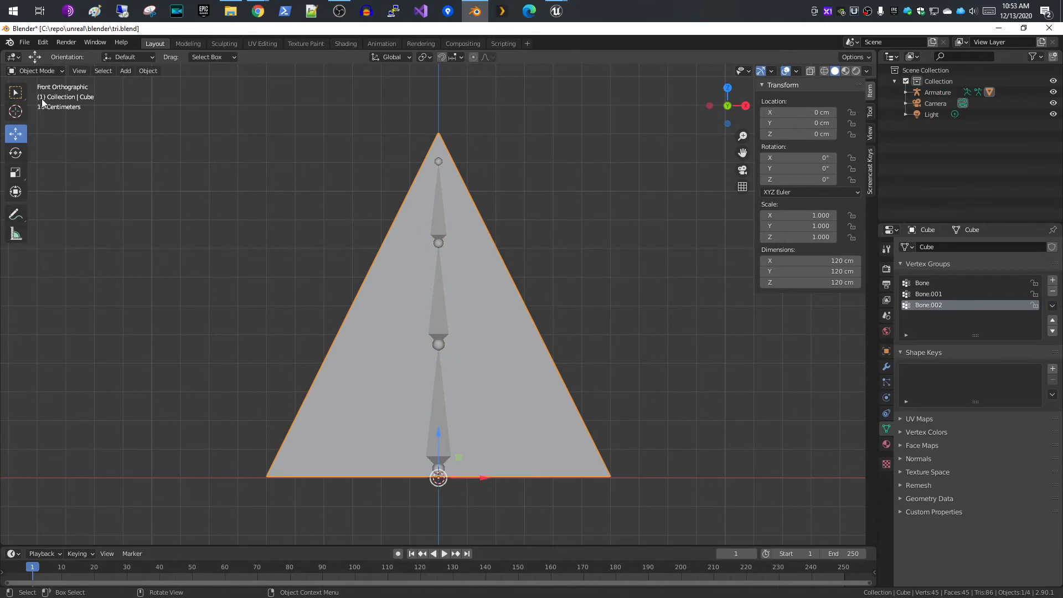
Inspect the bone weights on the pyramid in Weight Paint, then return to Object Mode
click(37, 70)
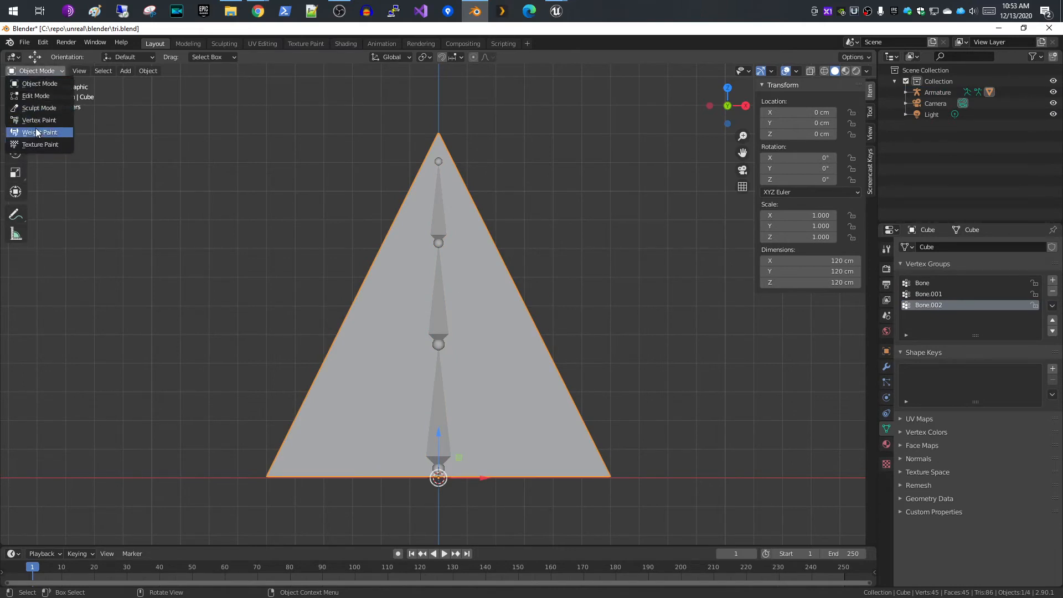
click(37, 132)
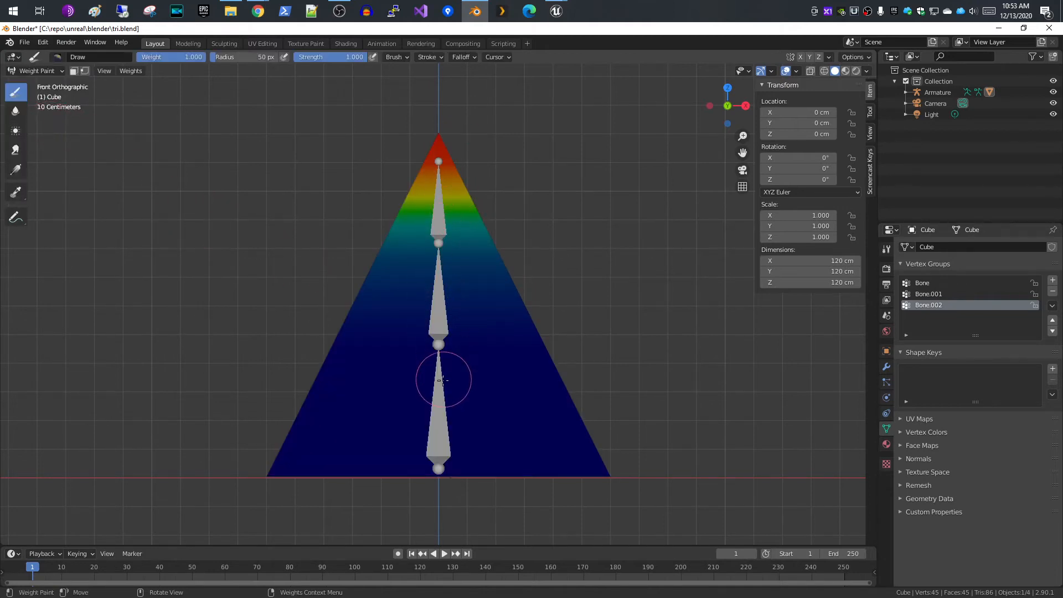
mouse_move(437, 254)
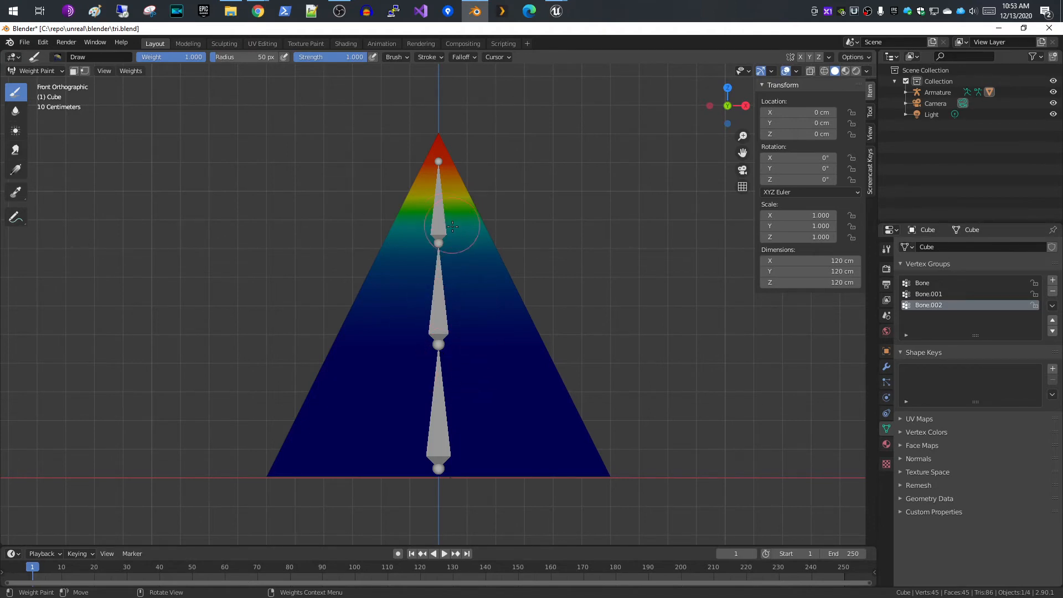
click(36, 71)
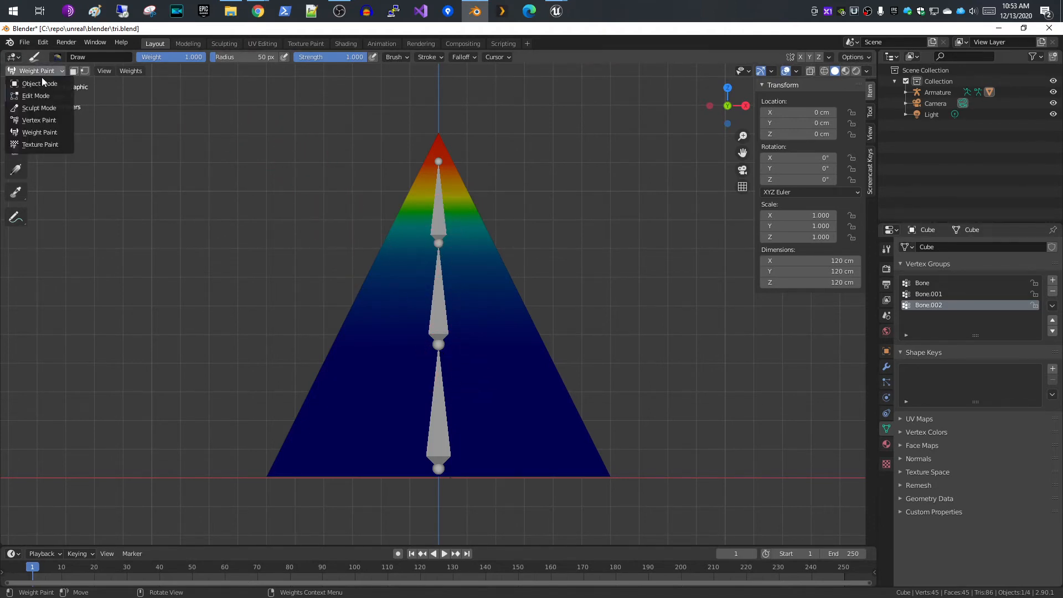
click(40, 83)
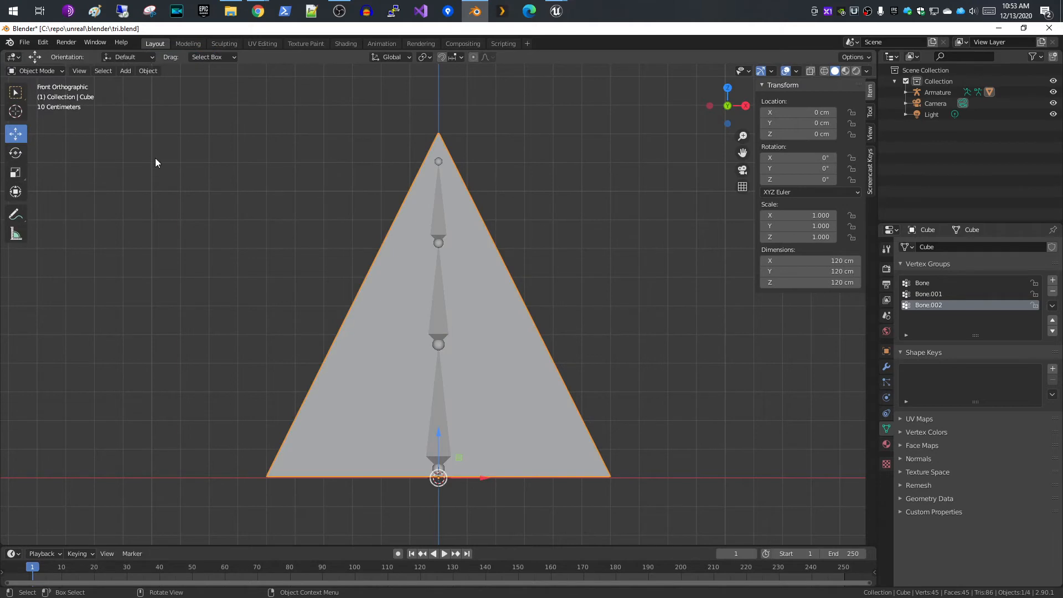
Save the weighted rig to tri.blend again
click(25, 42)
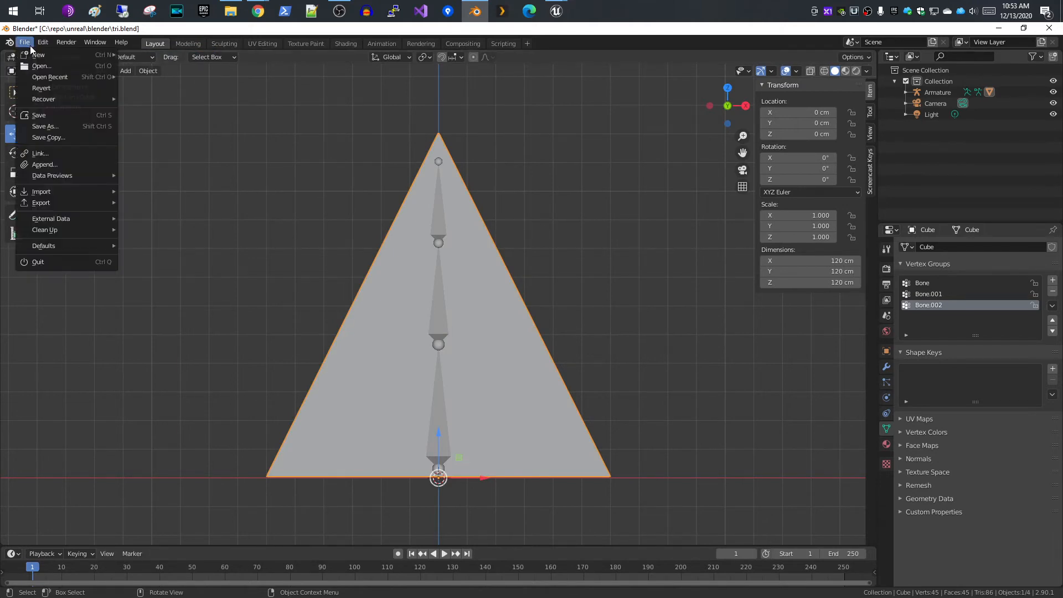
click(39, 115)
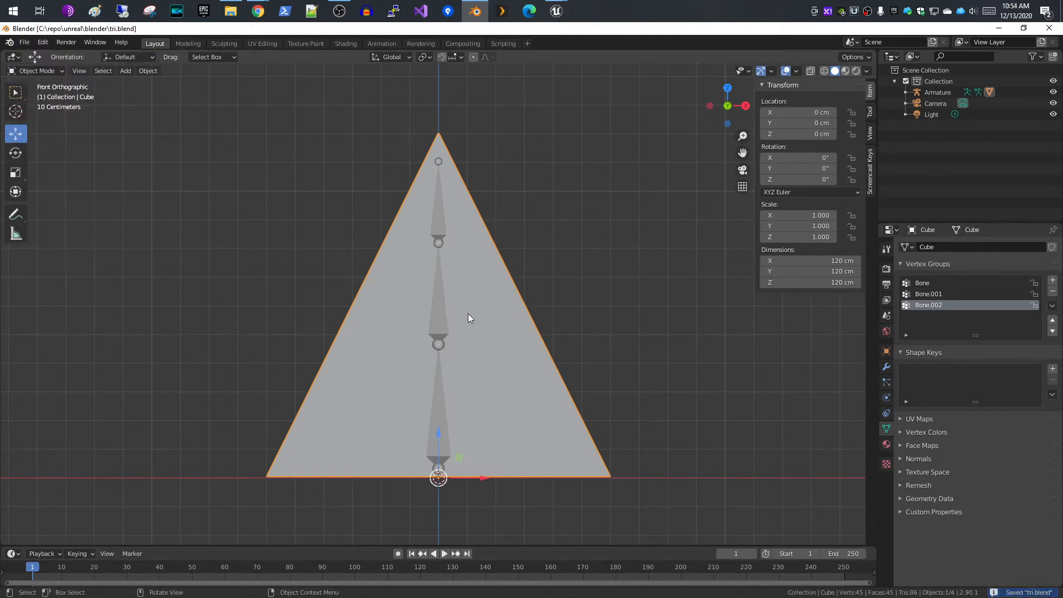
mouse_move(440, 313)
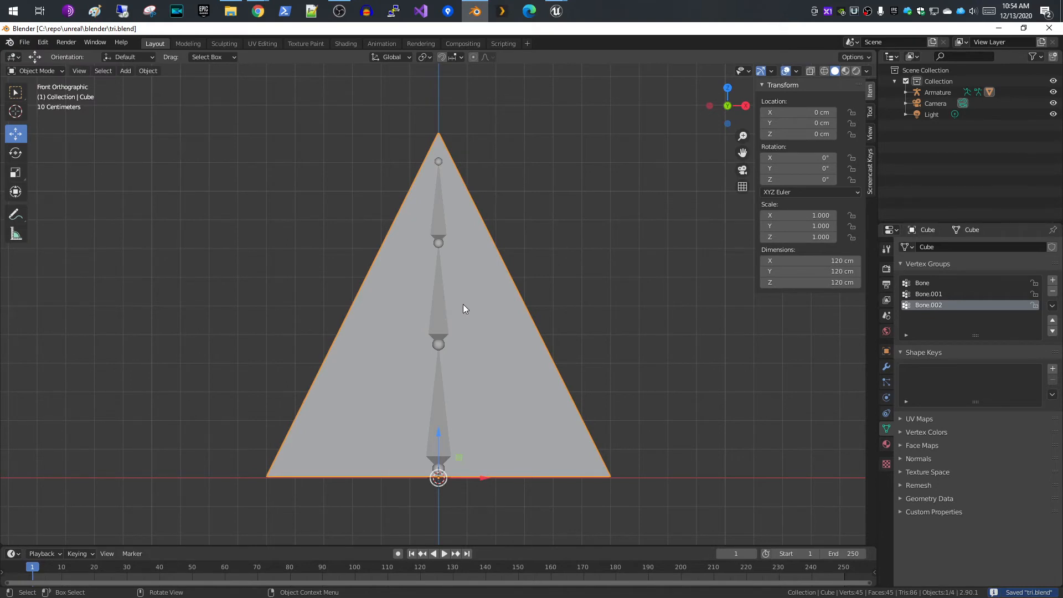
mouse_move(549, 301)
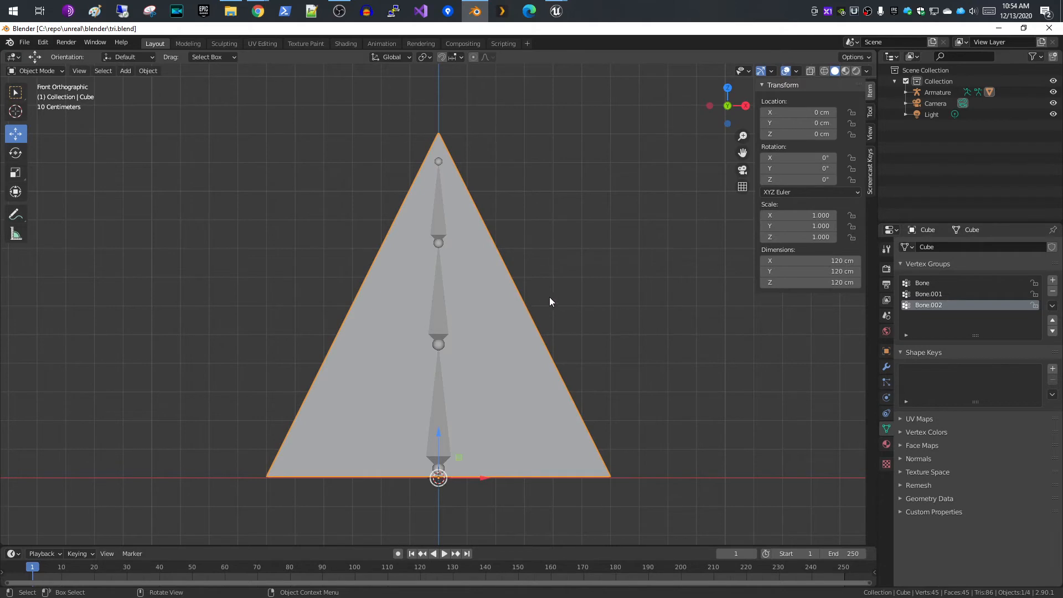
drag(549, 301, 598, 332)
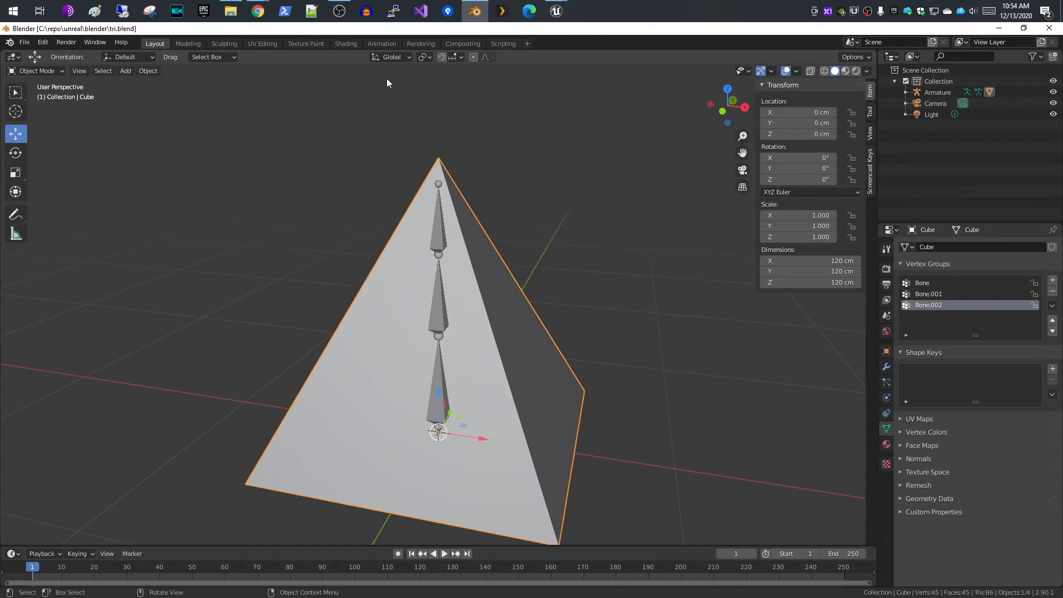
Switch to the Animation workspace and frame the rigged pyramid in the viewport
click(381, 44)
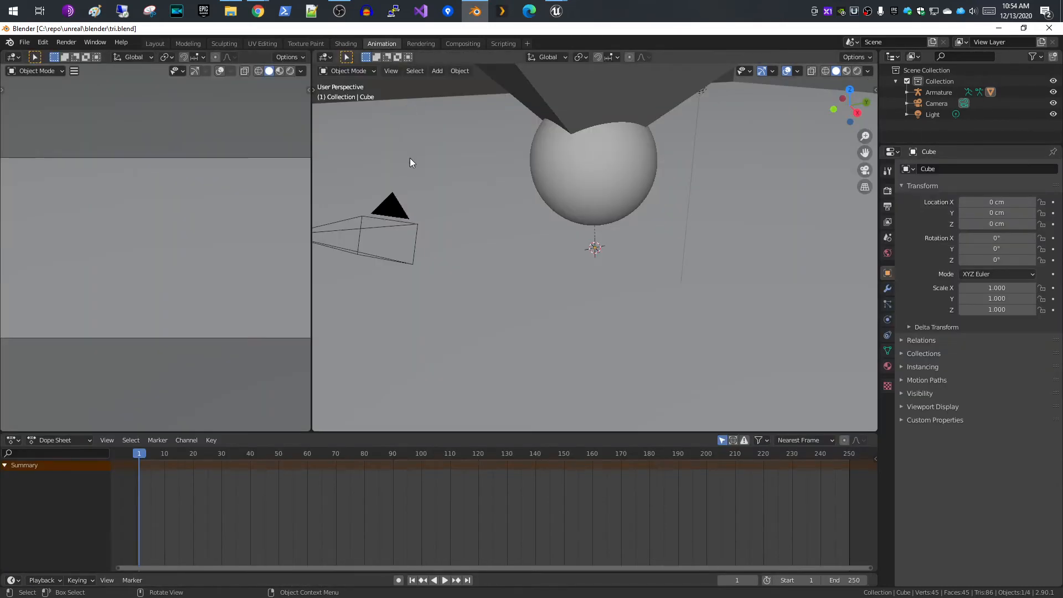
click(390, 71)
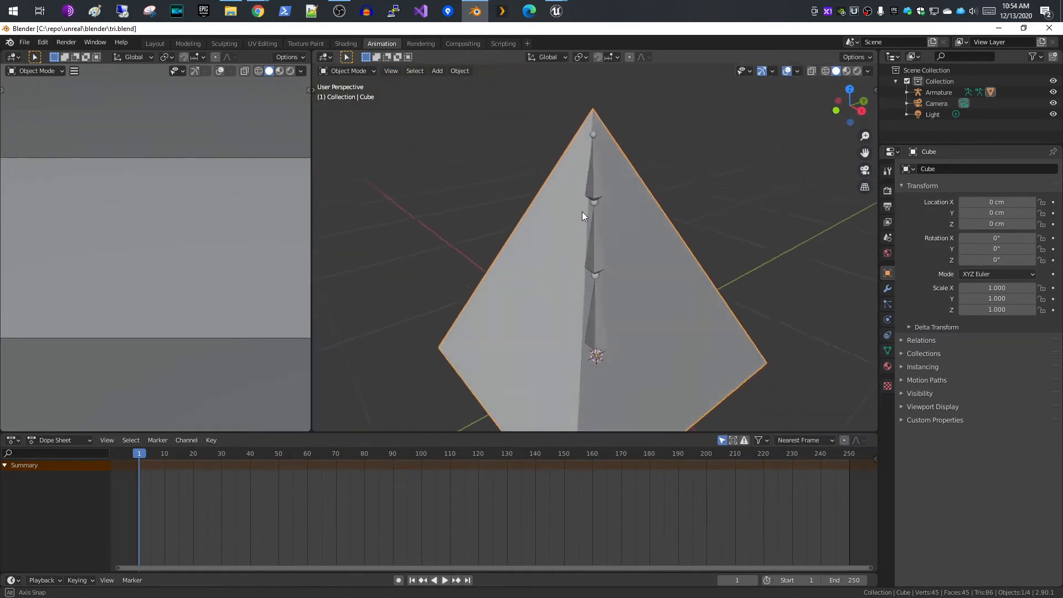
drag(583, 217, 599, 274)
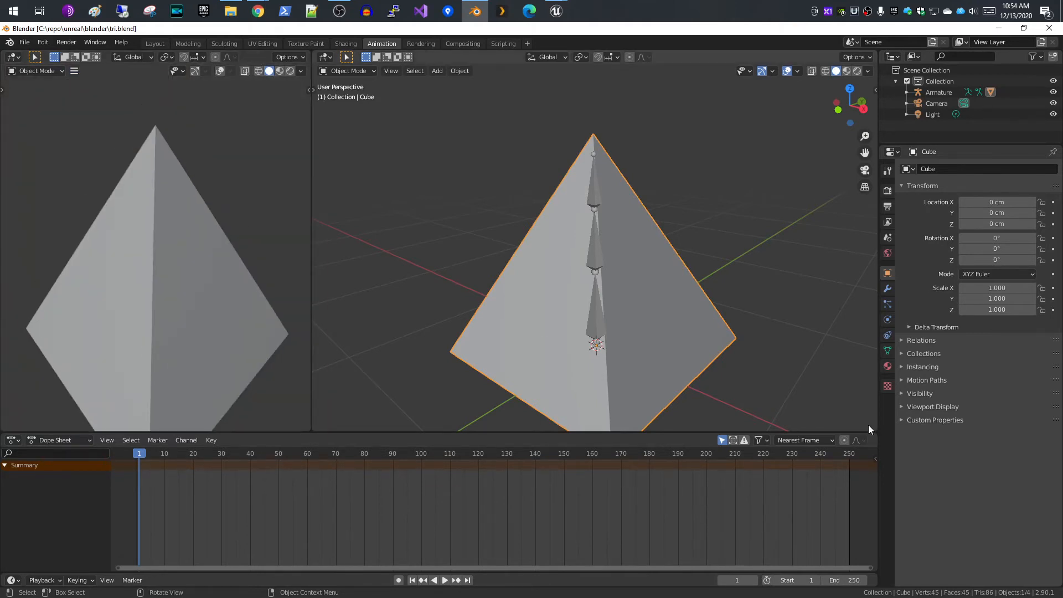
mouse_move(593, 319)
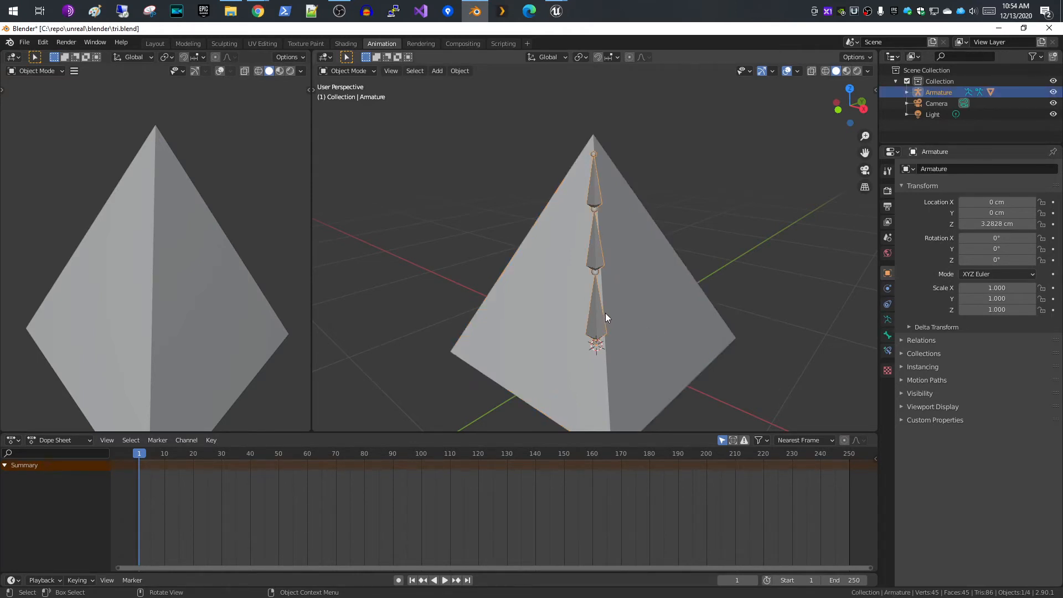
Enter Pose Mode and select all three bones of the armature
click(348, 71)
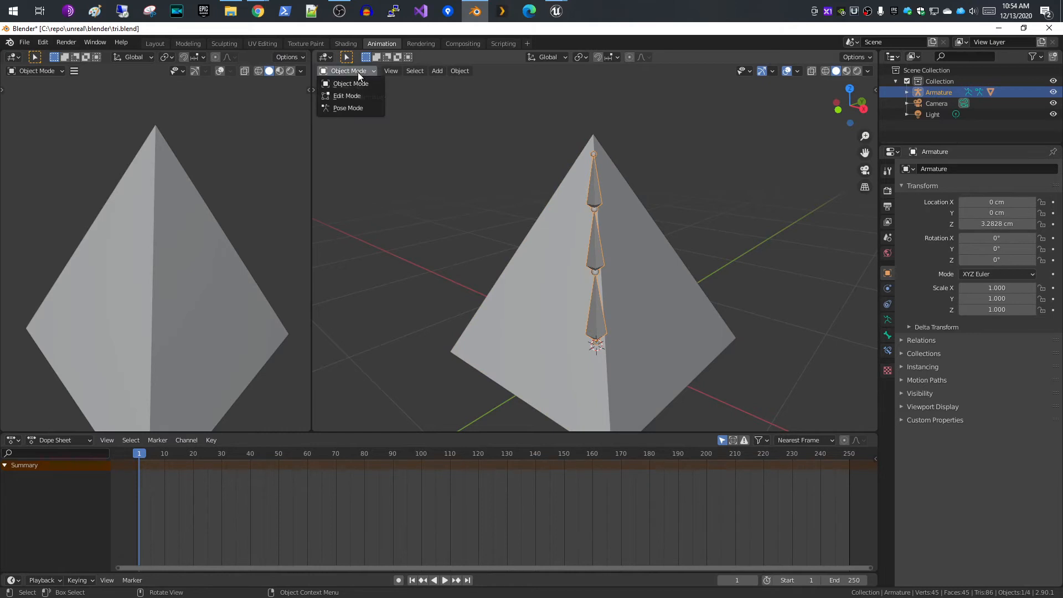
click(346, 107)
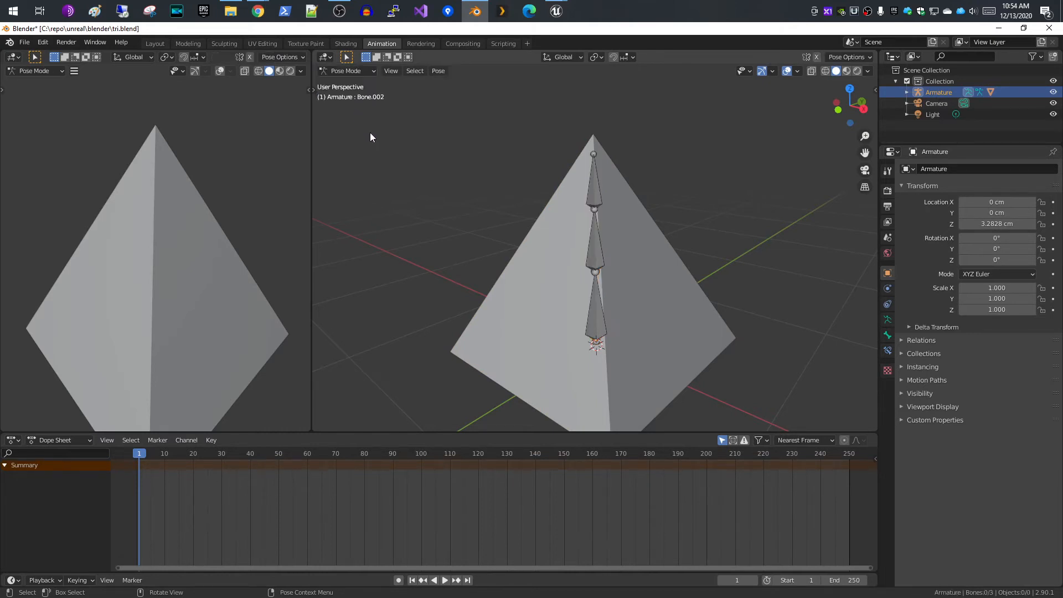
click(414, 70)
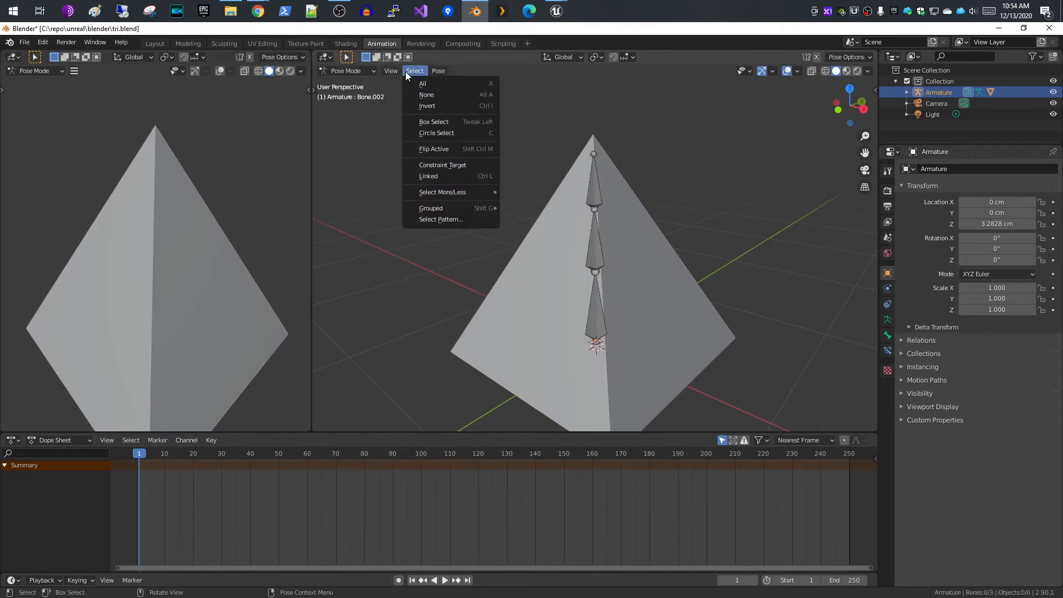
click(421, 83)
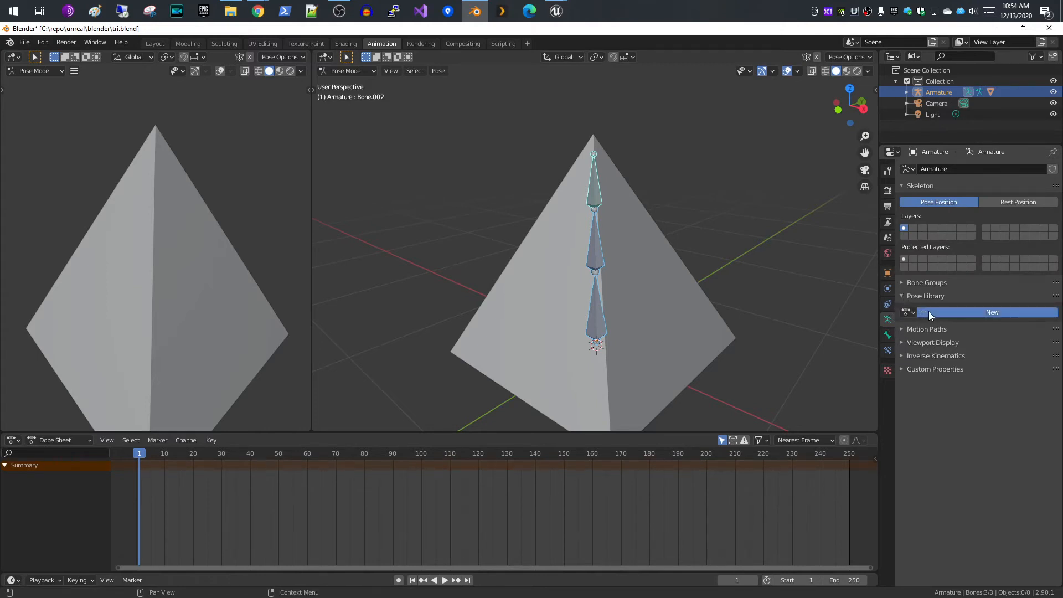
Create a pose library storing the rest pose and apply it to key all bones at frames 1 and 240
click(991, 312)
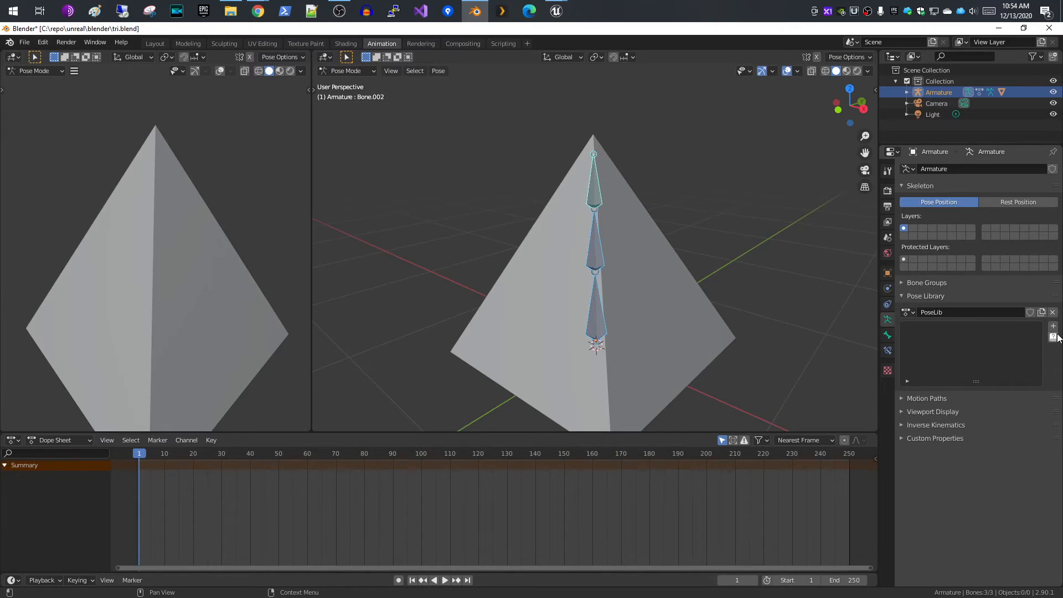
click(1052, 325)
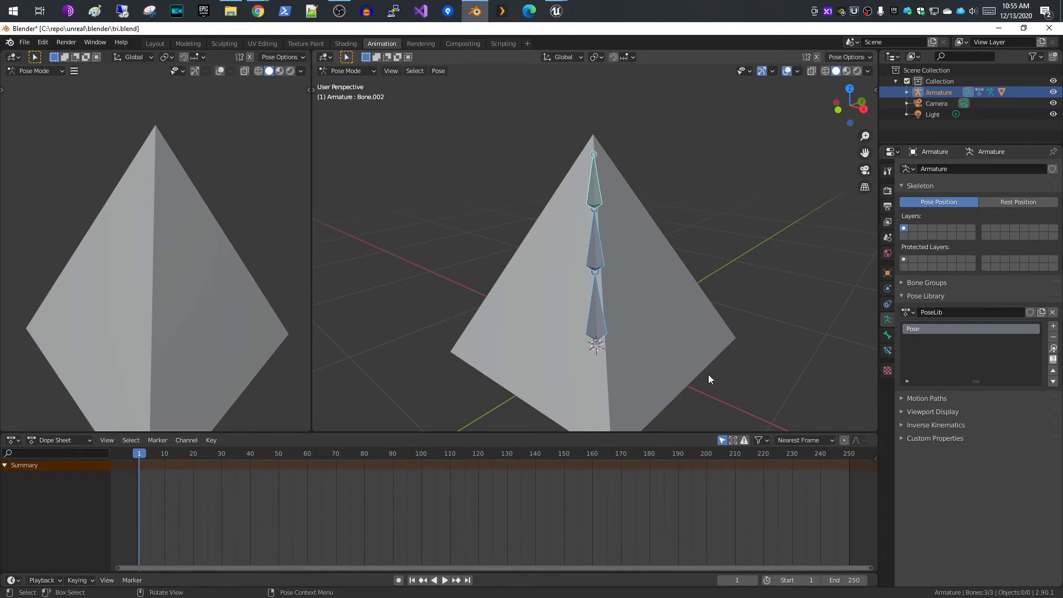
mouse_move(399, 581)
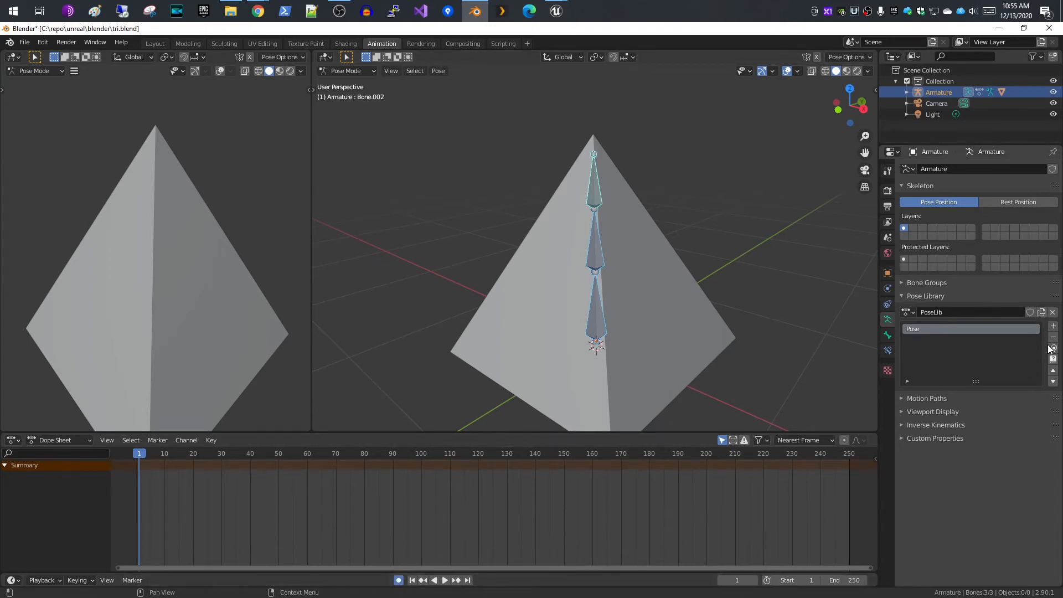
mouse_move(1051, 348)
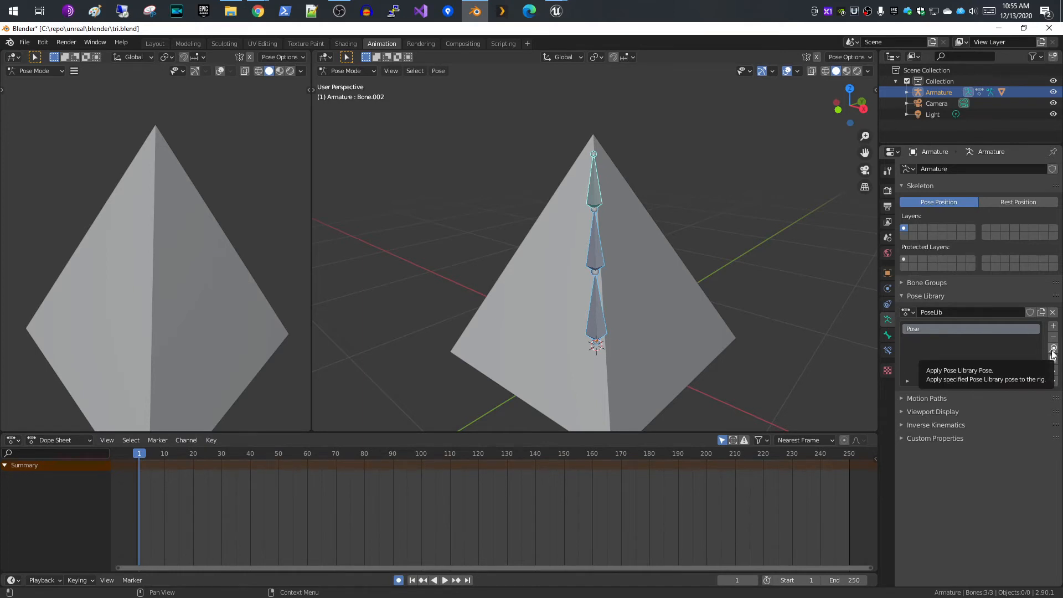
click(1051, 349)
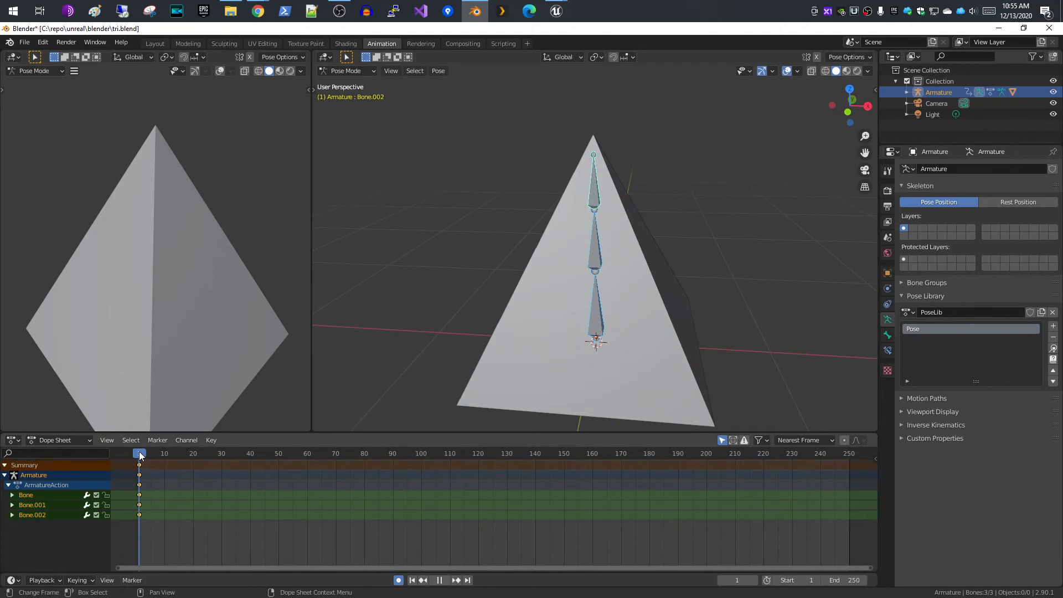
click(817, 453)
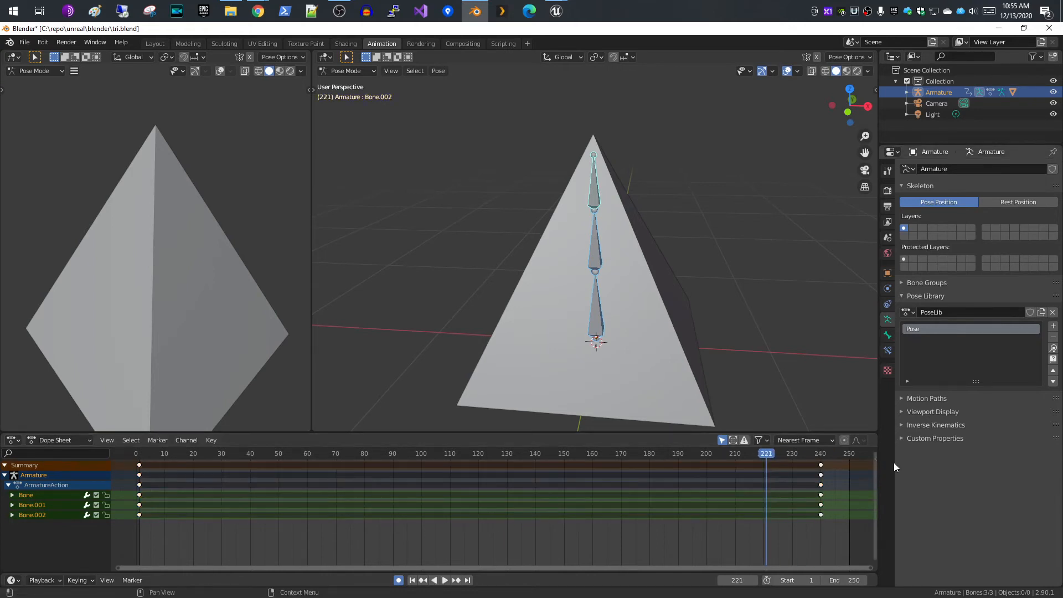
Rotate the middle bone to bend the pyramid at frame 60 and tilt it again near frame 150
click(768, 453)
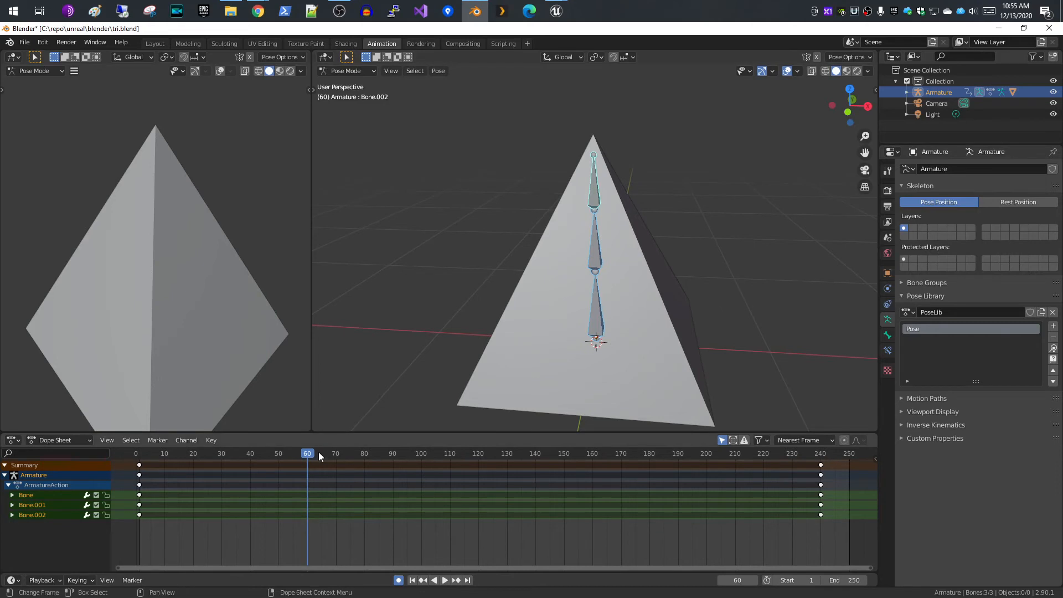
click(595, 244)
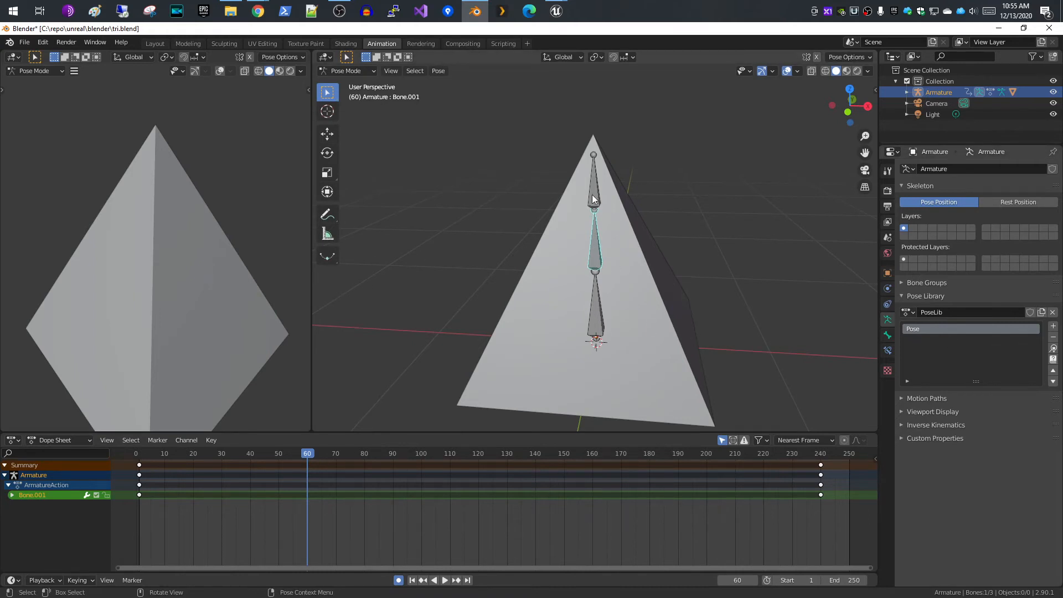
mouse_move(325, 153)
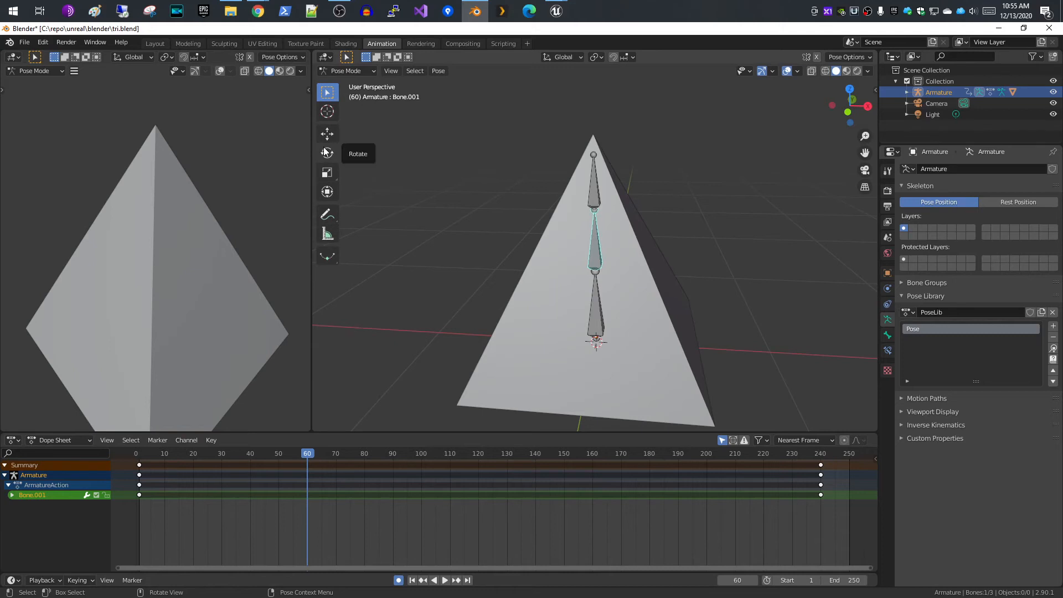
click(327, 152)
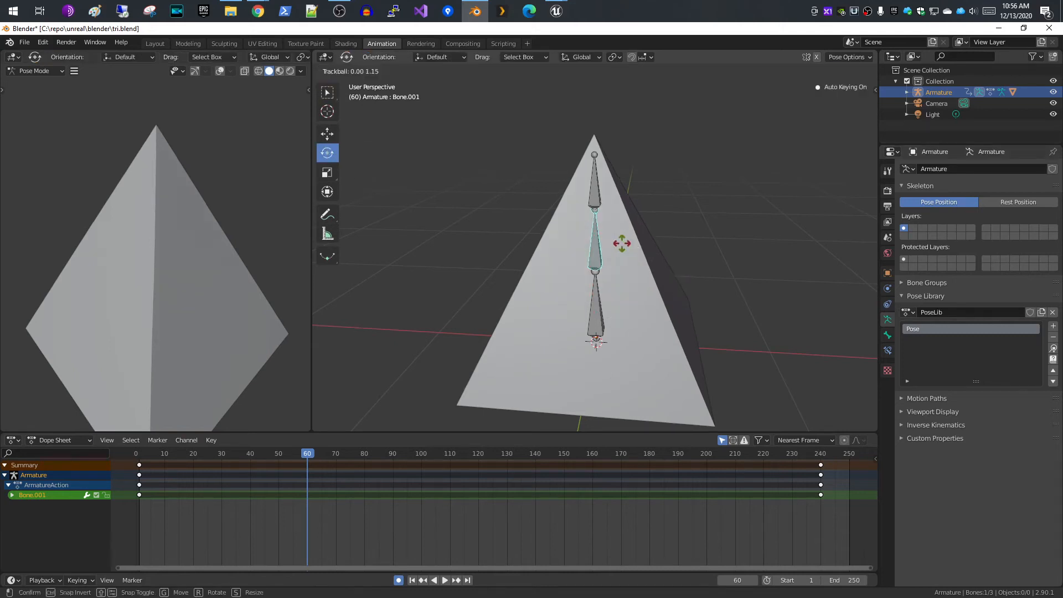
drag(594, 243, 662, 271)
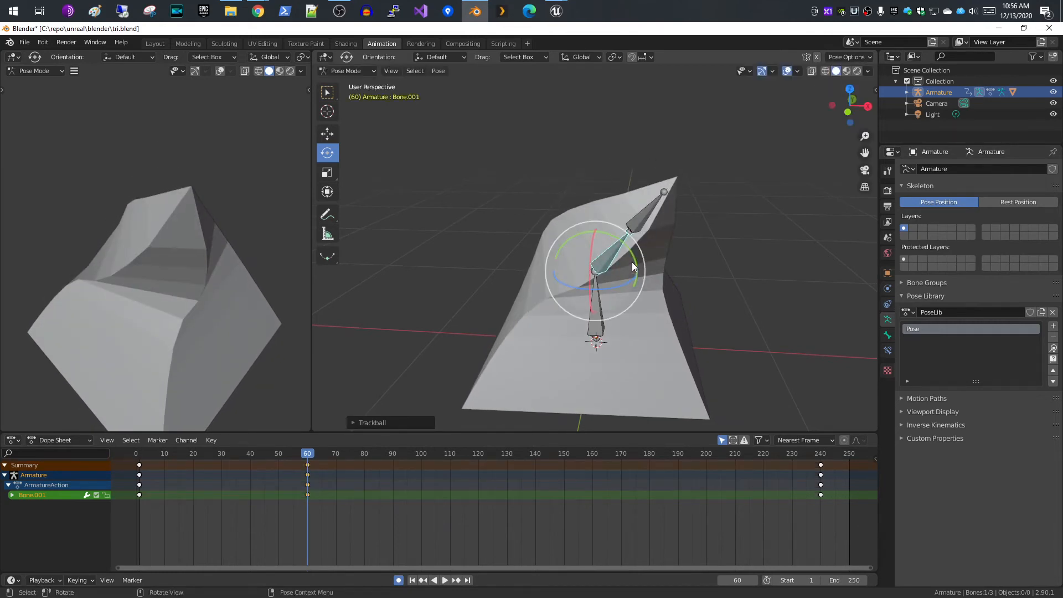
mouse_move(144, 247)
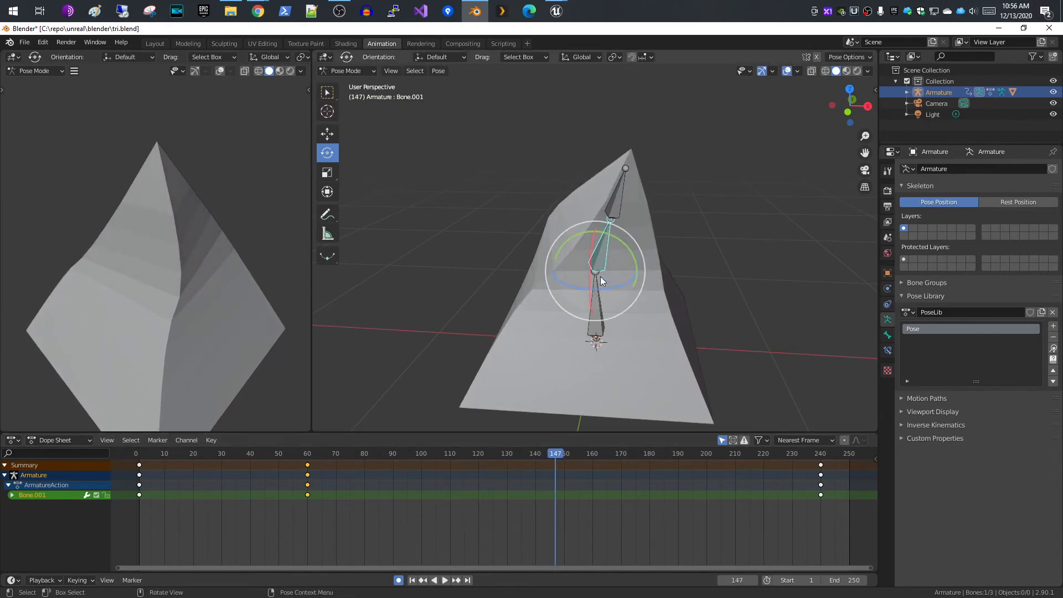
drag(600, 281, 571, 225)
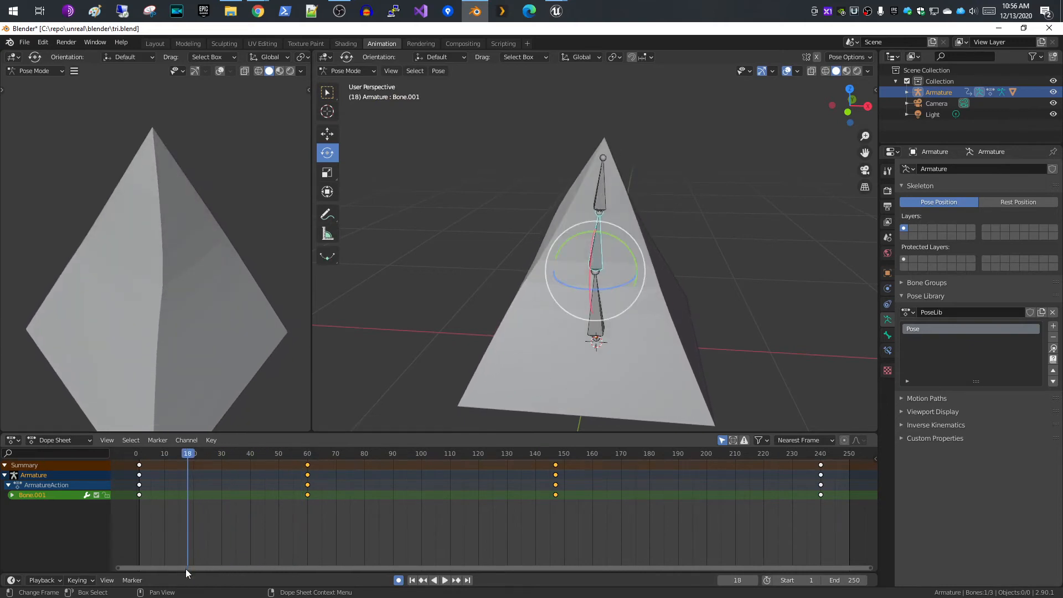
mouse_move(457, 587)
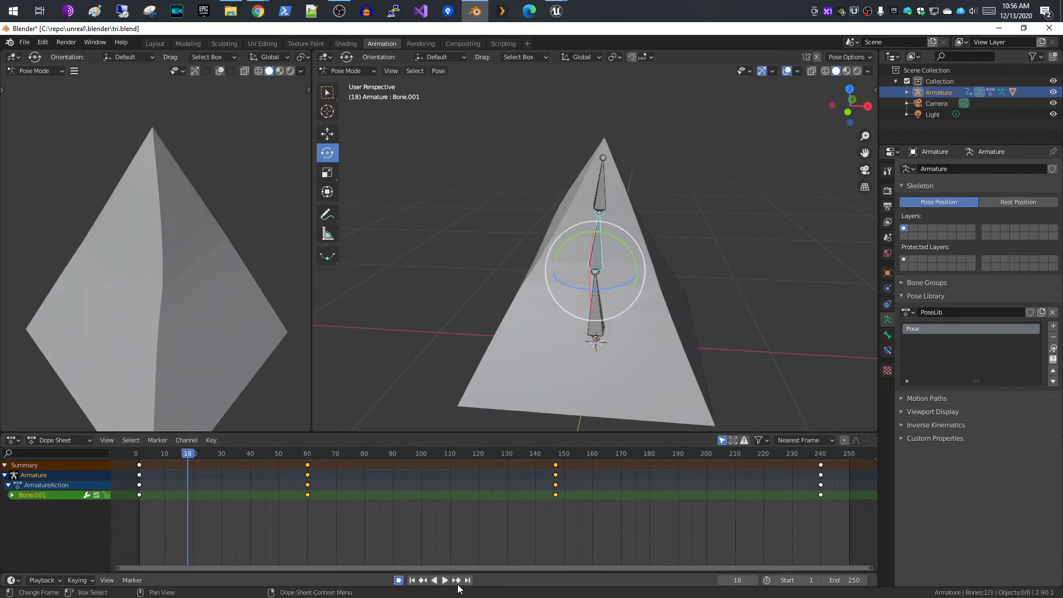
click(444, 579)
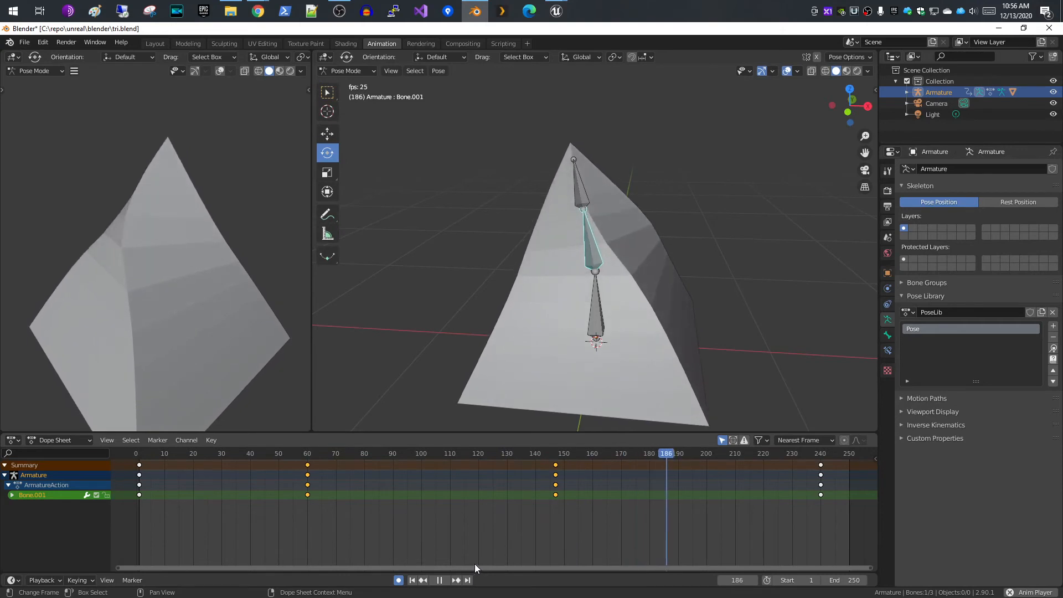
click(440, 578)
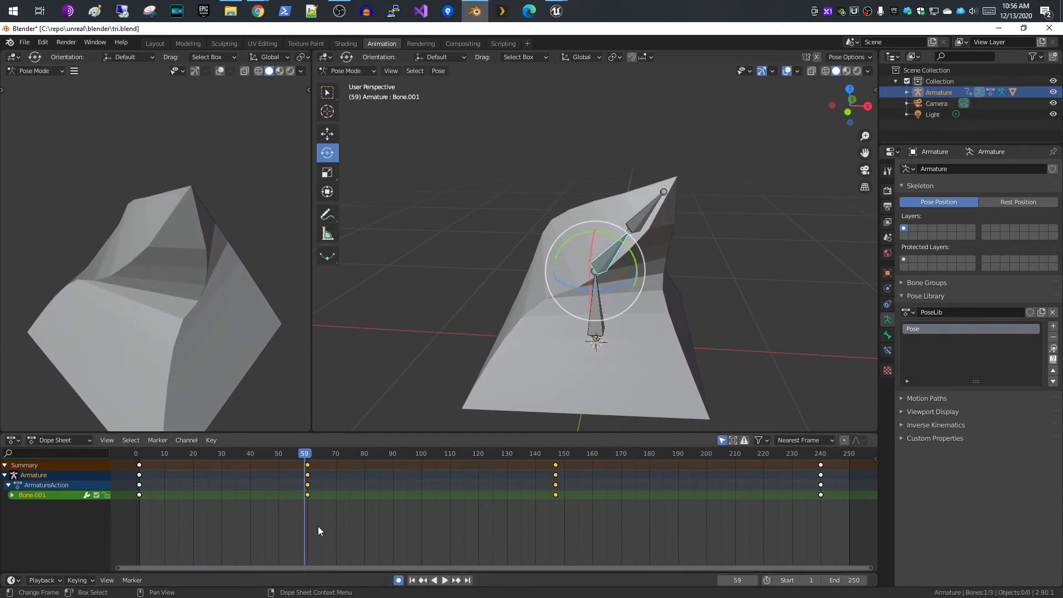
click(412, 579)
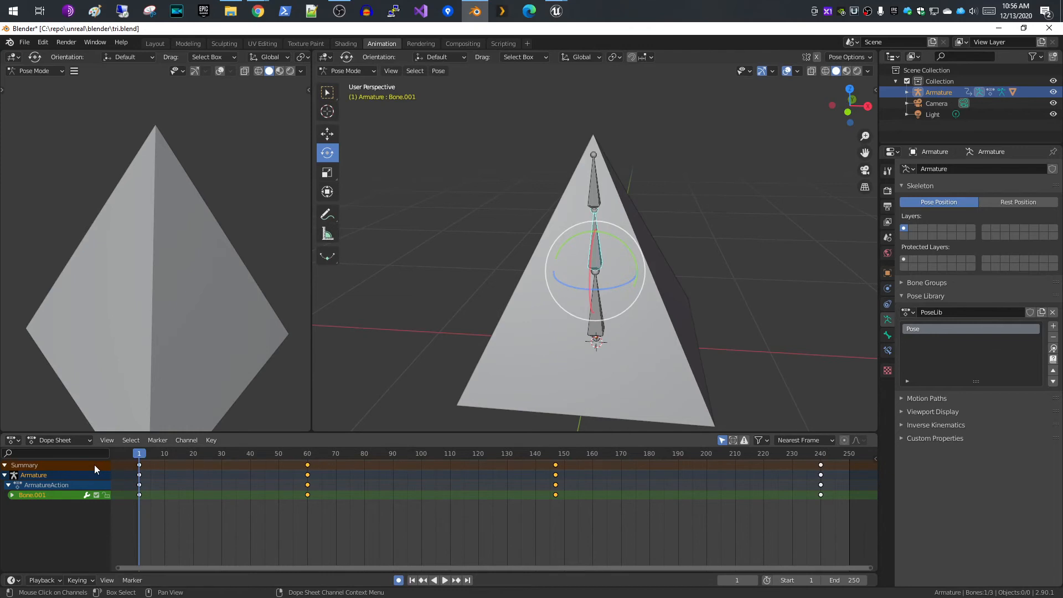
mouse_move(303, 222)
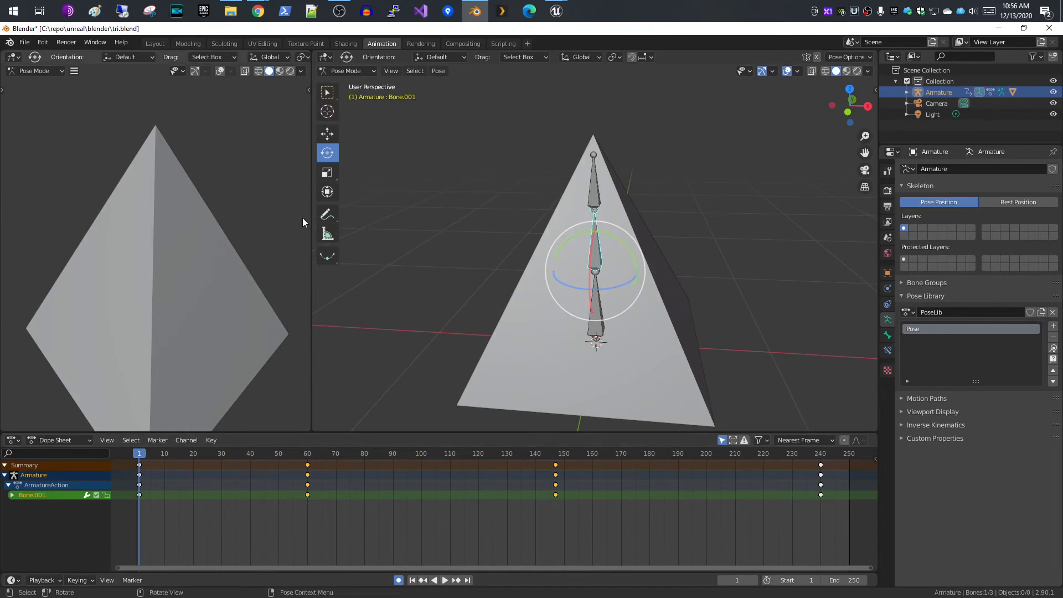
Select all bones and show ArmatureAction in the Action Editor
click(413, 71)
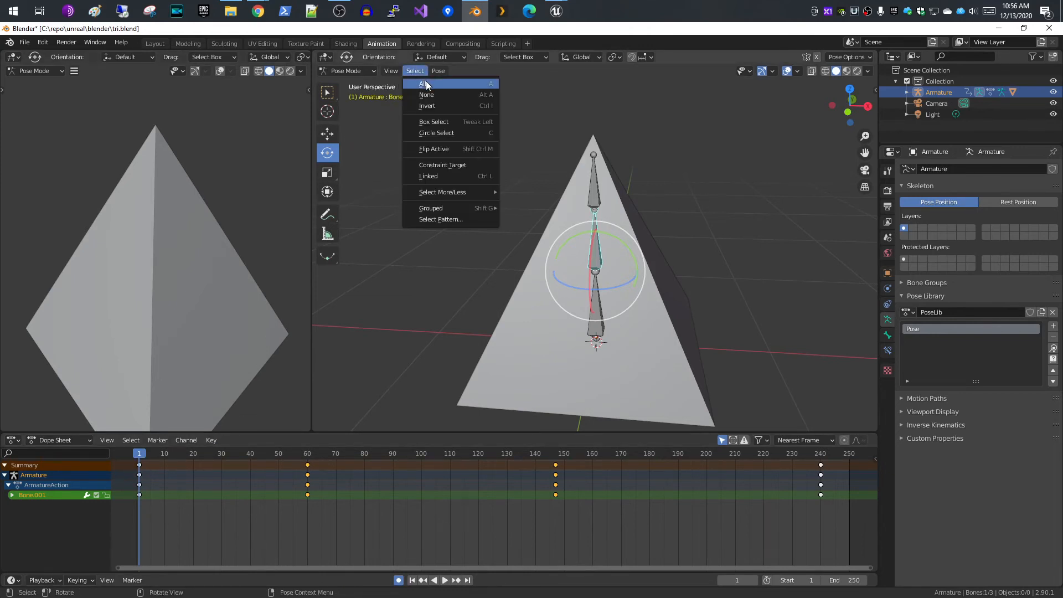
click(422, 83)
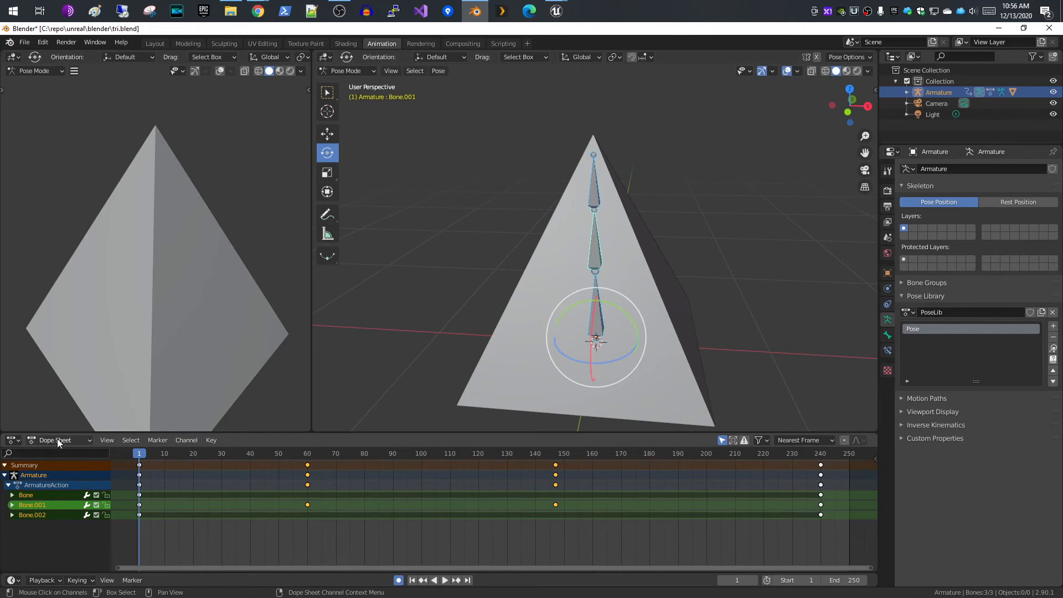
click(57, 440)
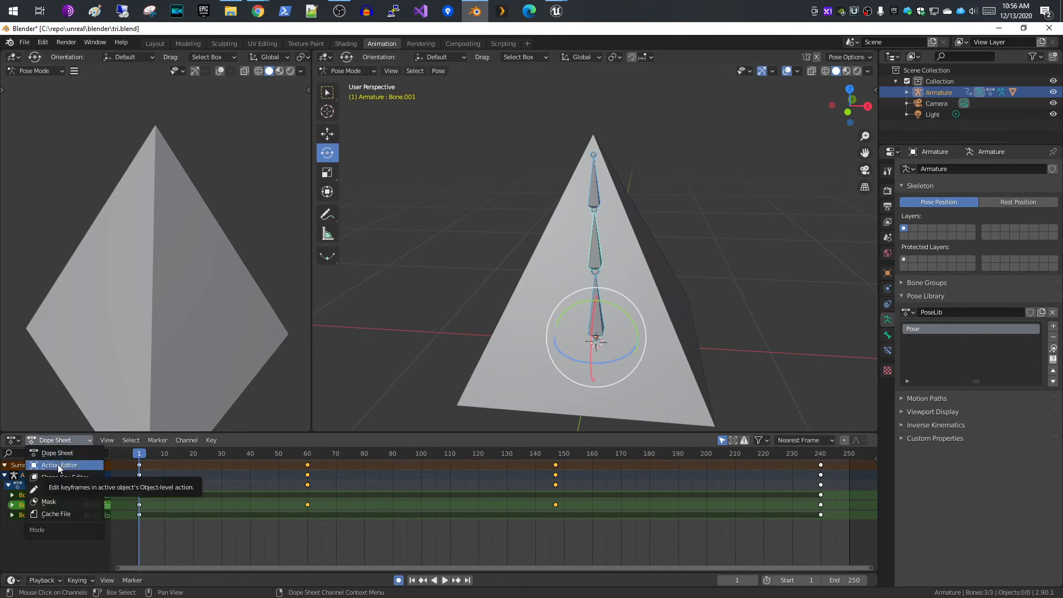
click(58, 464)
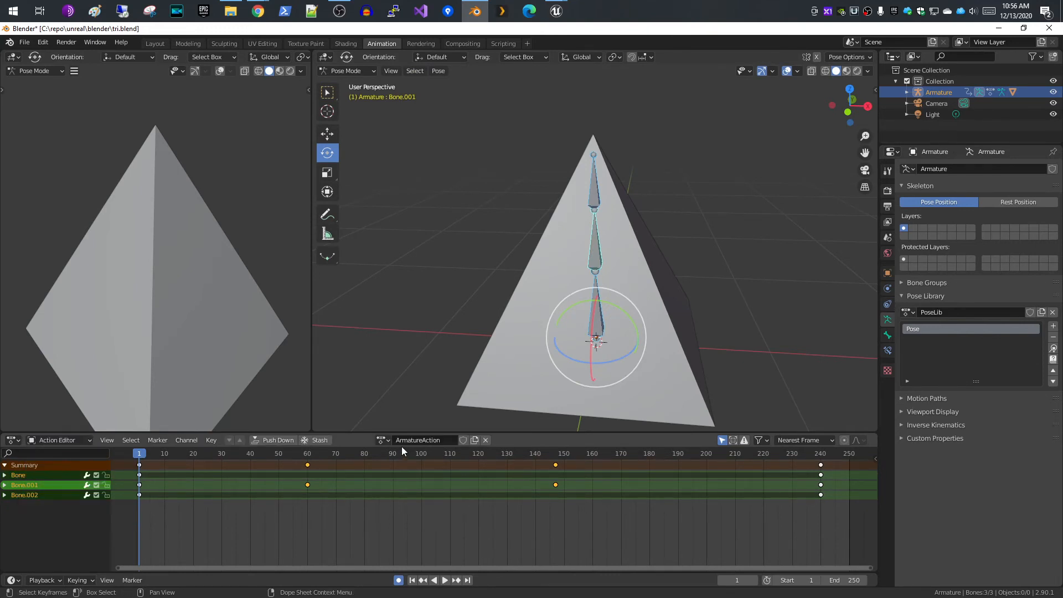
mouse_move(421, 439)
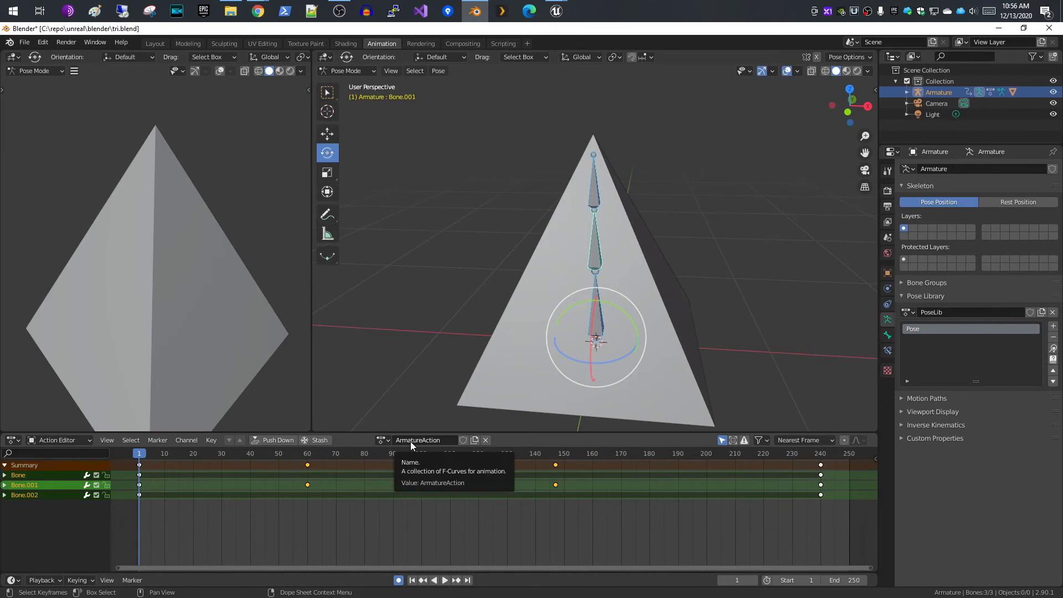
mouse_move(388, 462)
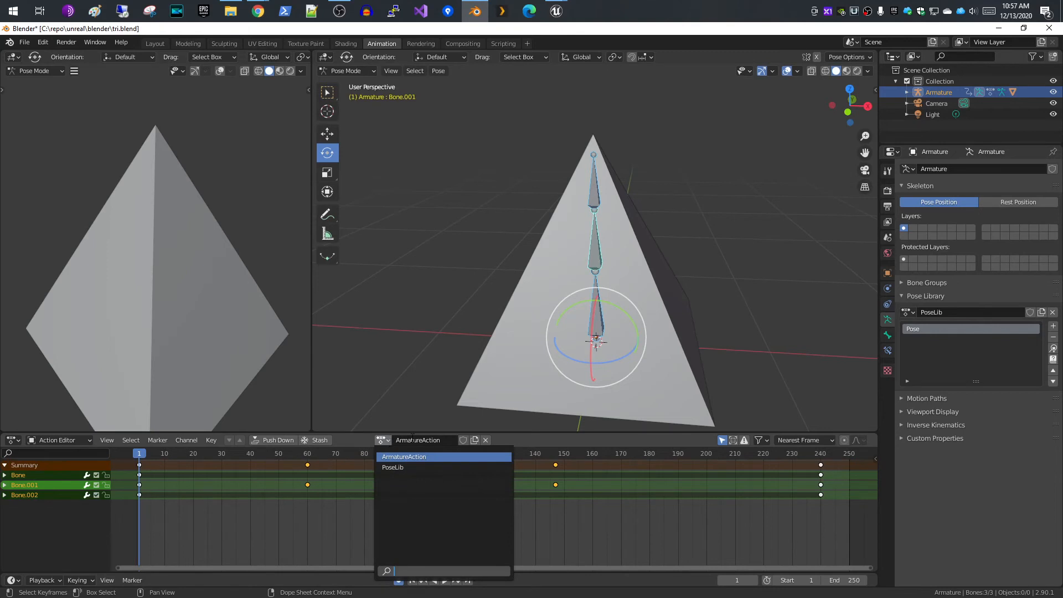
Rename the armature's ArmatureAction to idle
click(404, 456)
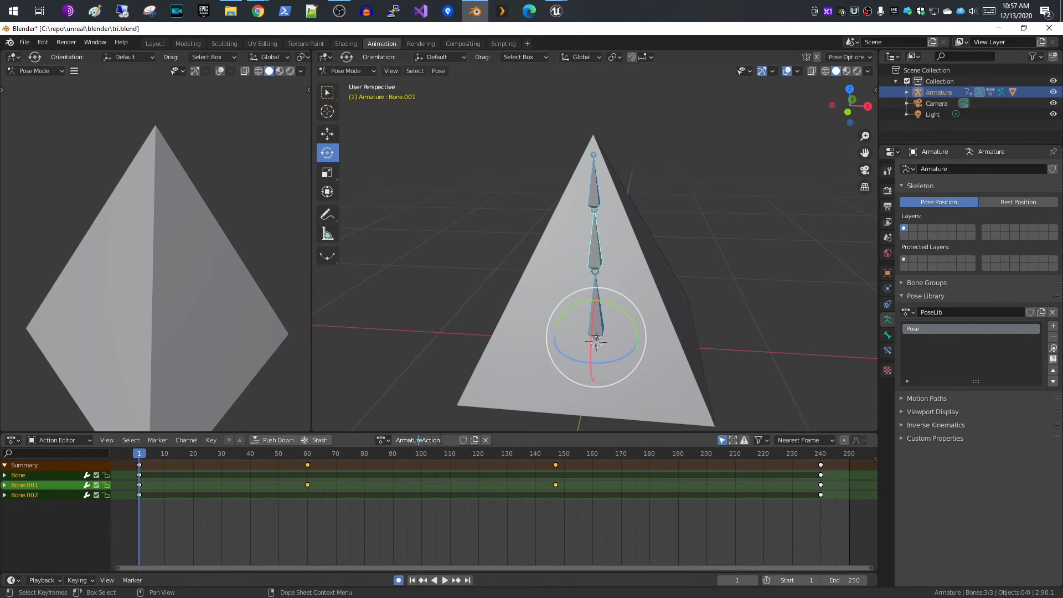
double_click(417, 439)
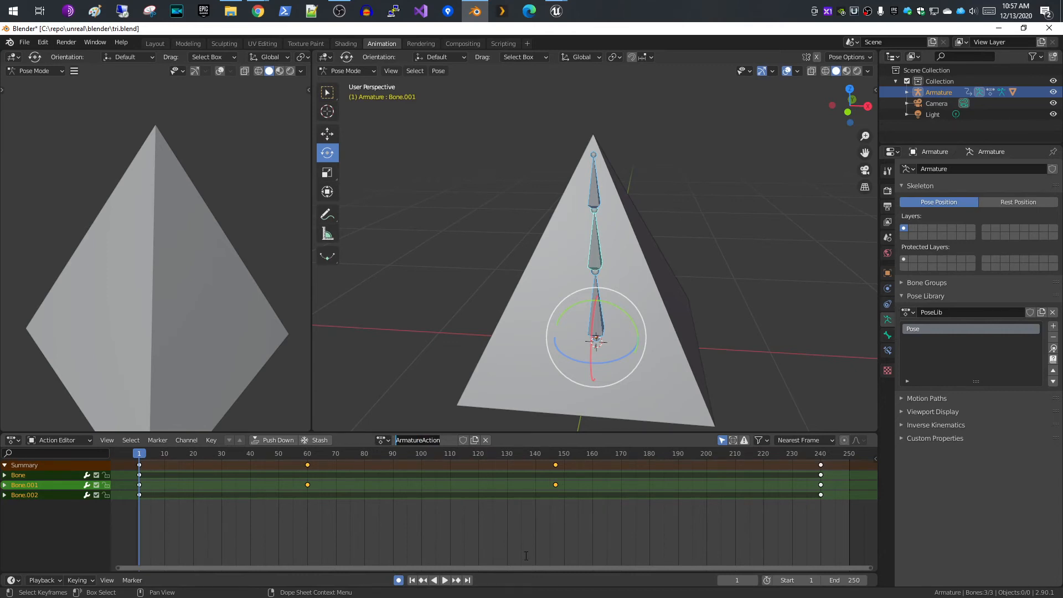
text(idle)
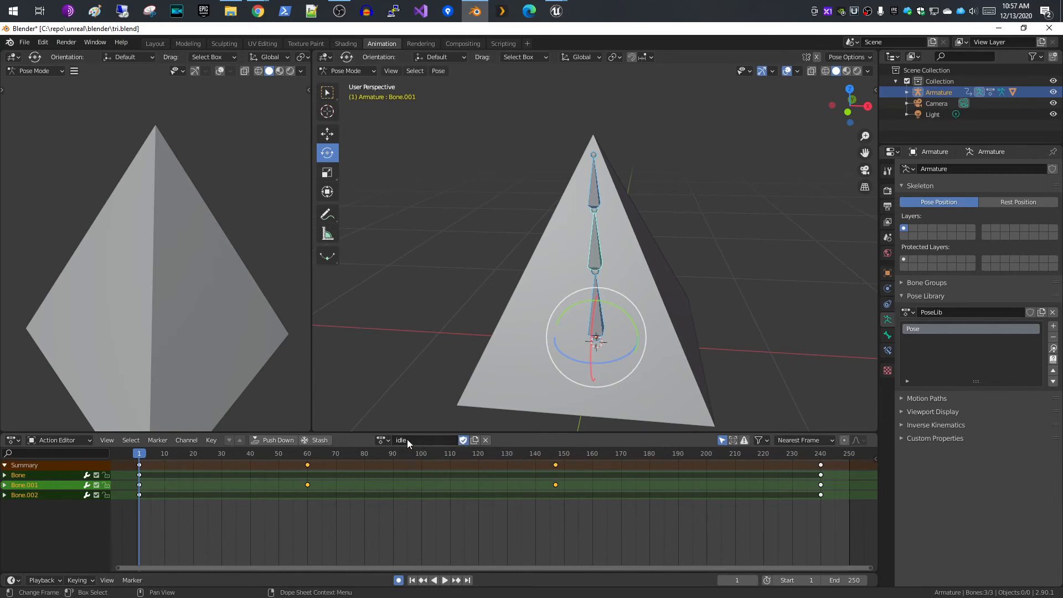
click(382, 439)
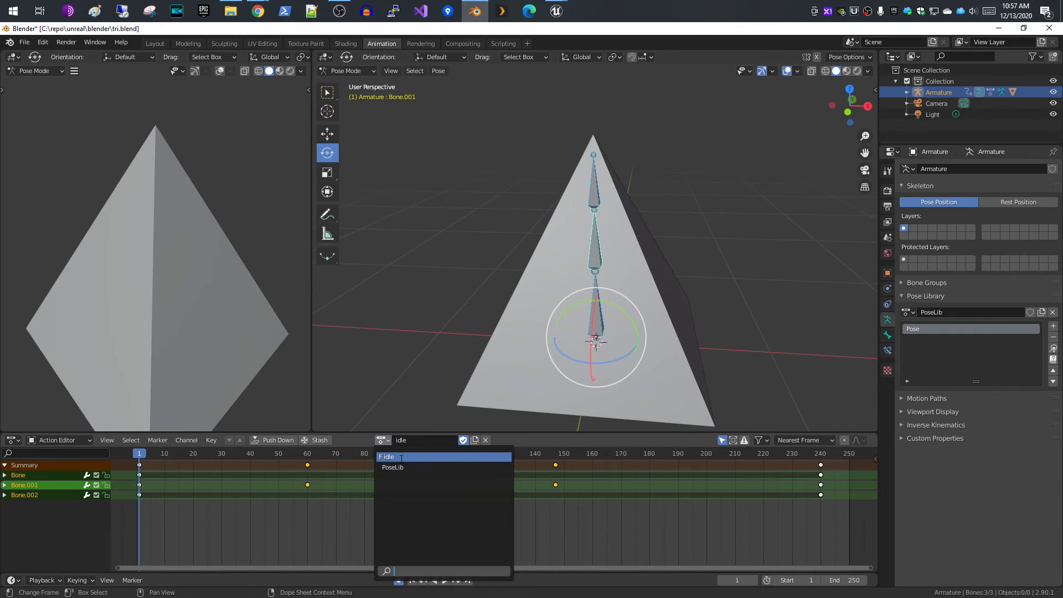
mouse_move(392, 467)
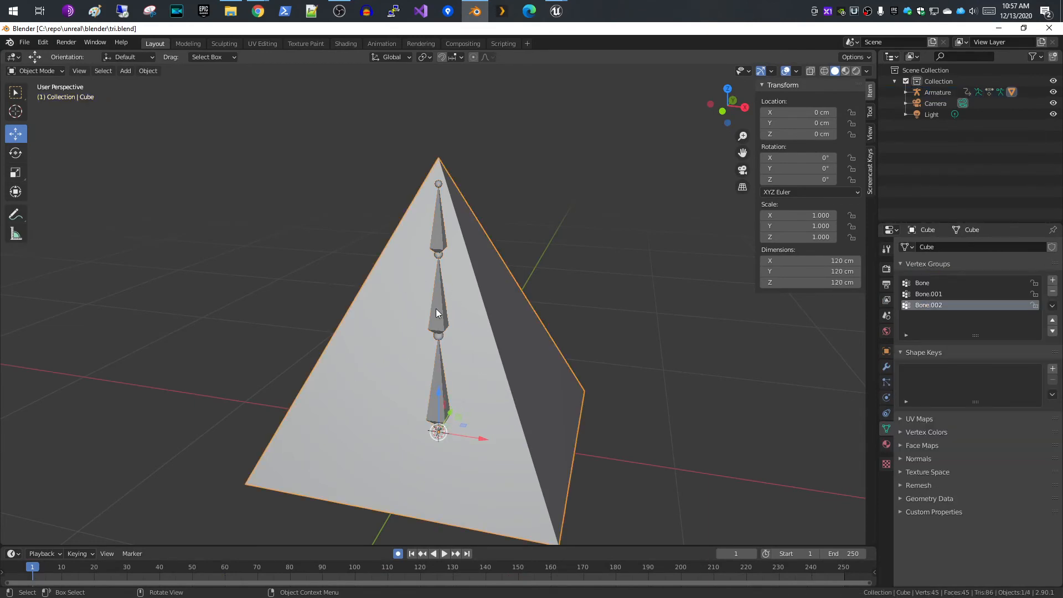
Select the armature and play the idle animation to watch the pyramid bend, then stop it
click(937, 92)
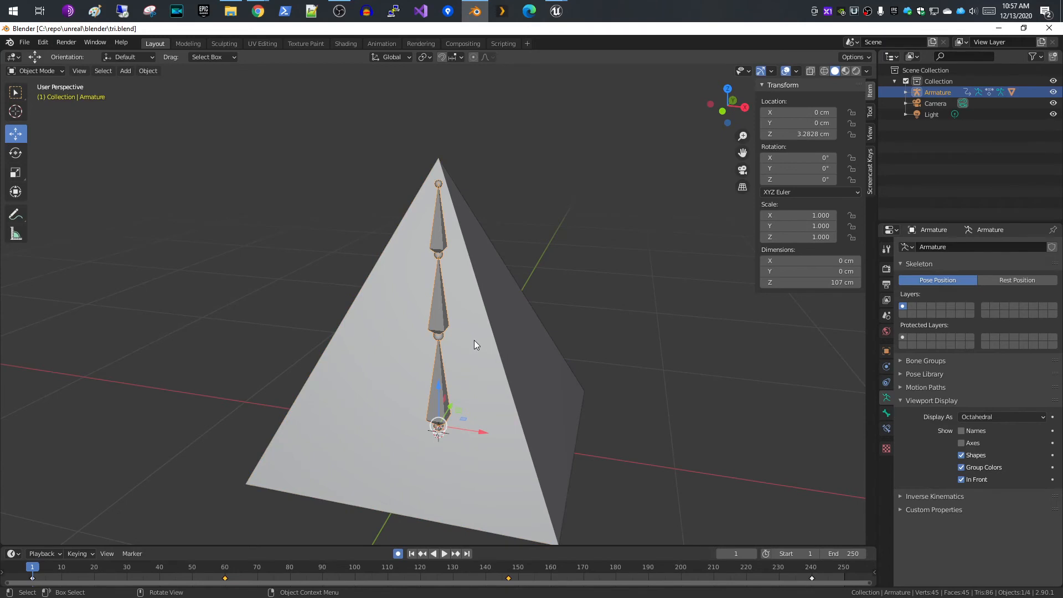
mouse_move(450, 316)
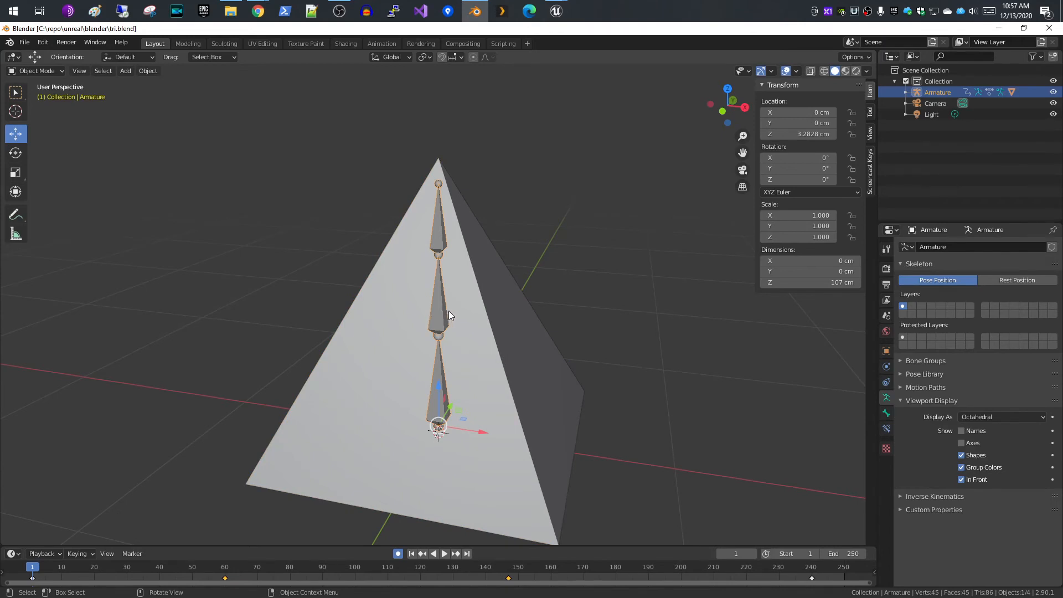
mouse_move(464, 321)
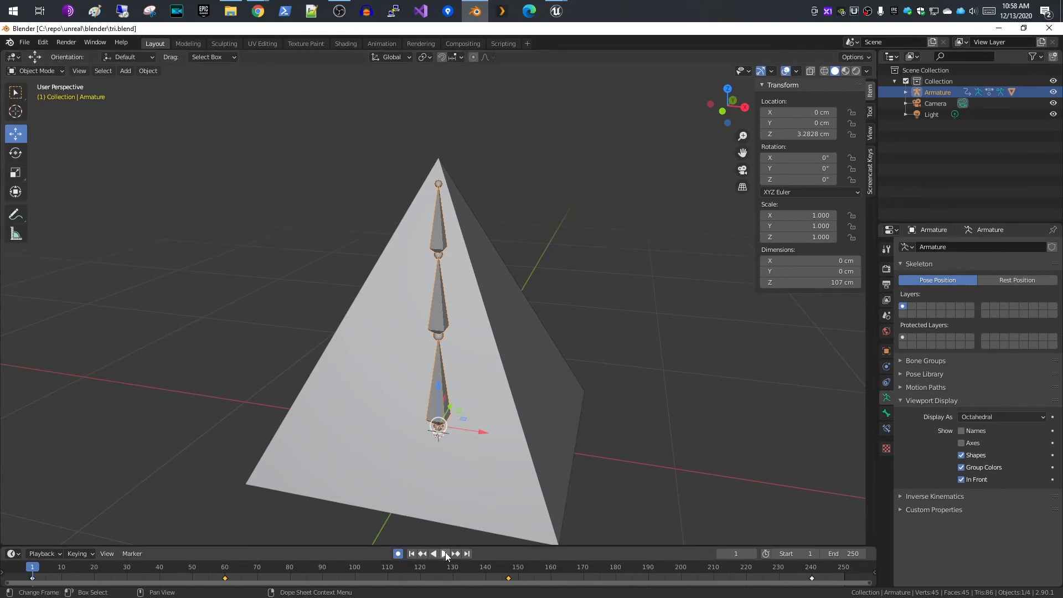
click(438, 554)
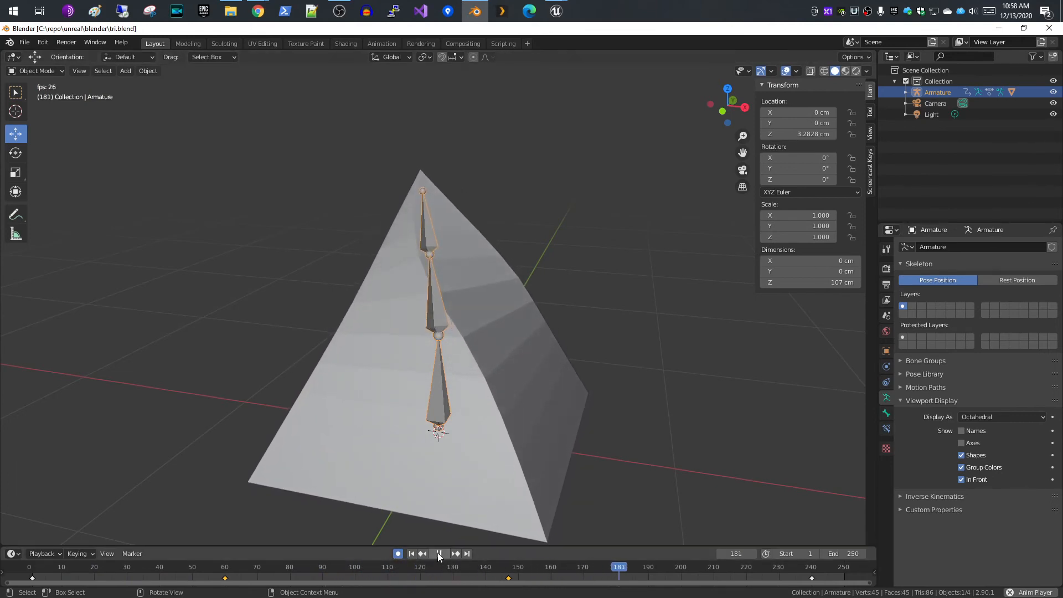
click(411, 553)
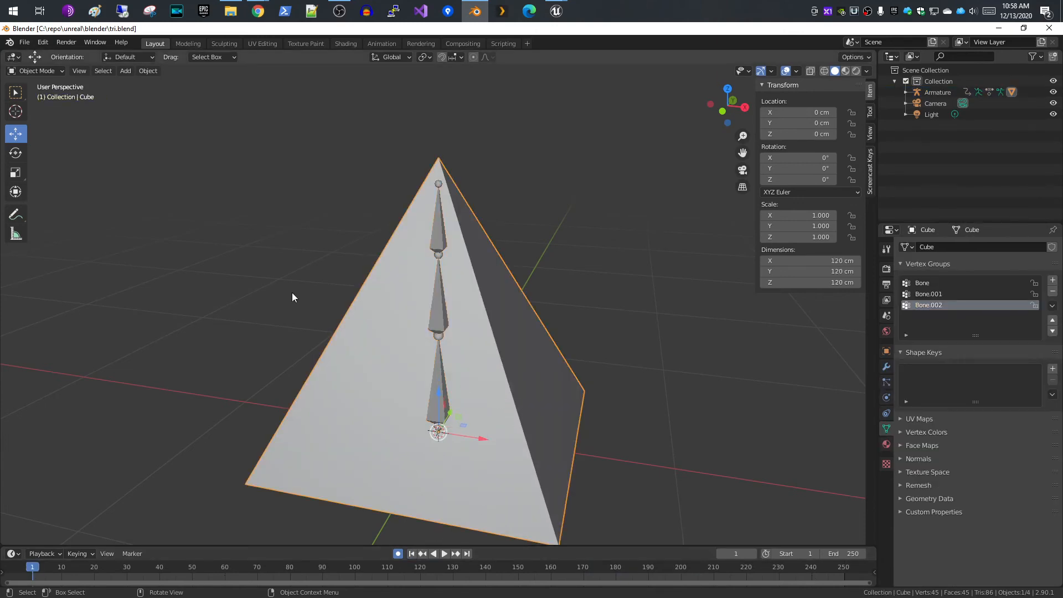
click(24, 42)
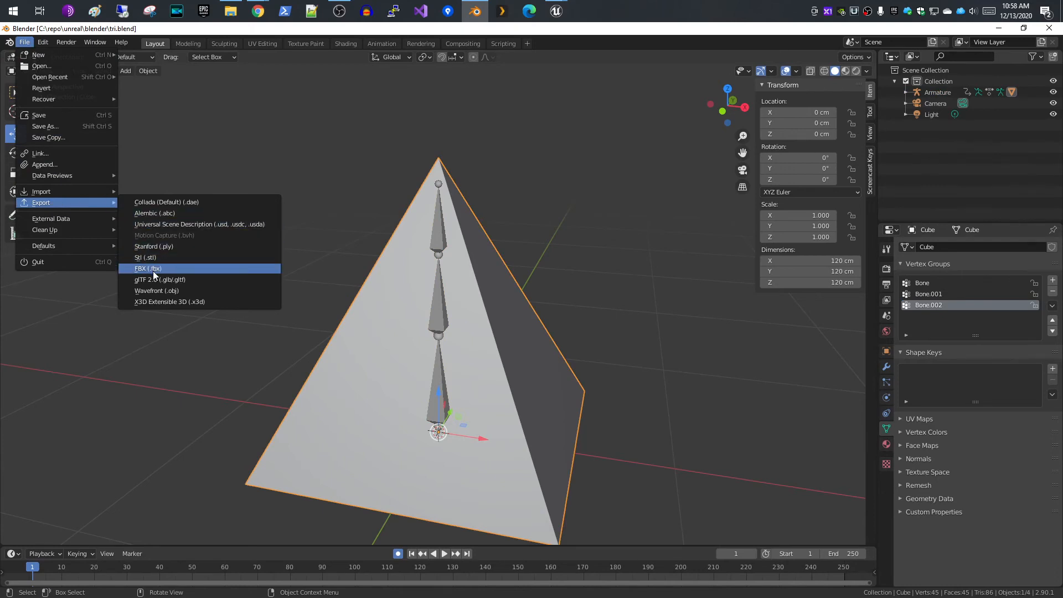
Set the FBX export to Armature and Mesh object types only and choose a different Forward axis
click(148, 267)
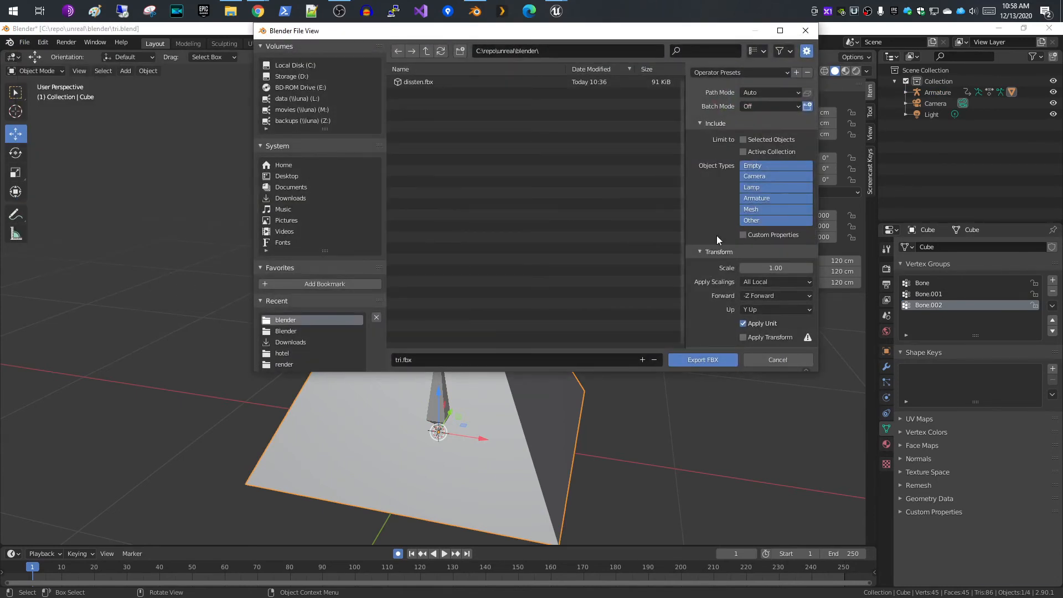
click(756, 198)
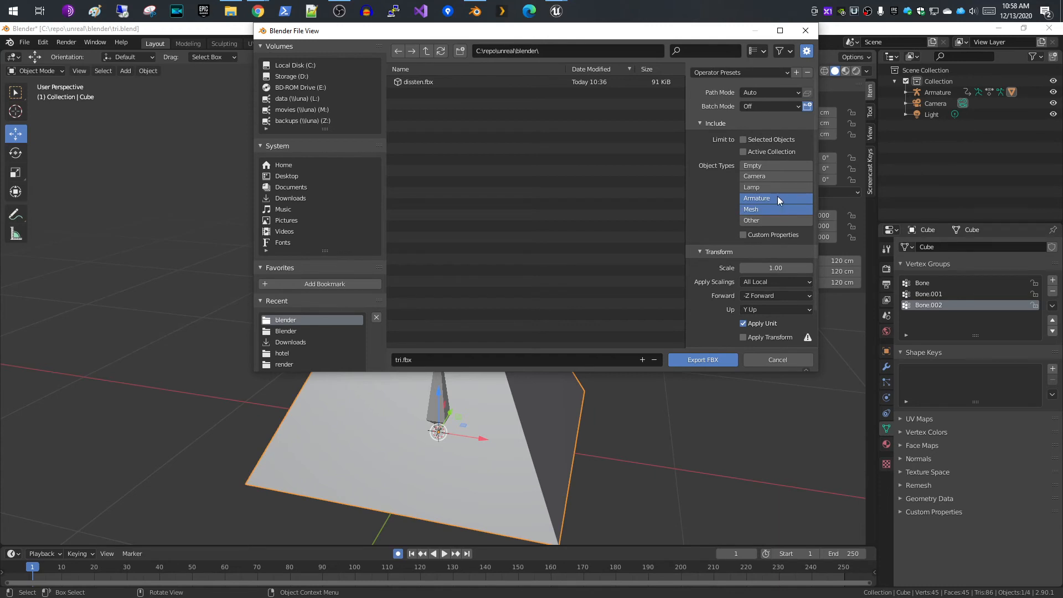
mouse_move(773, 210)
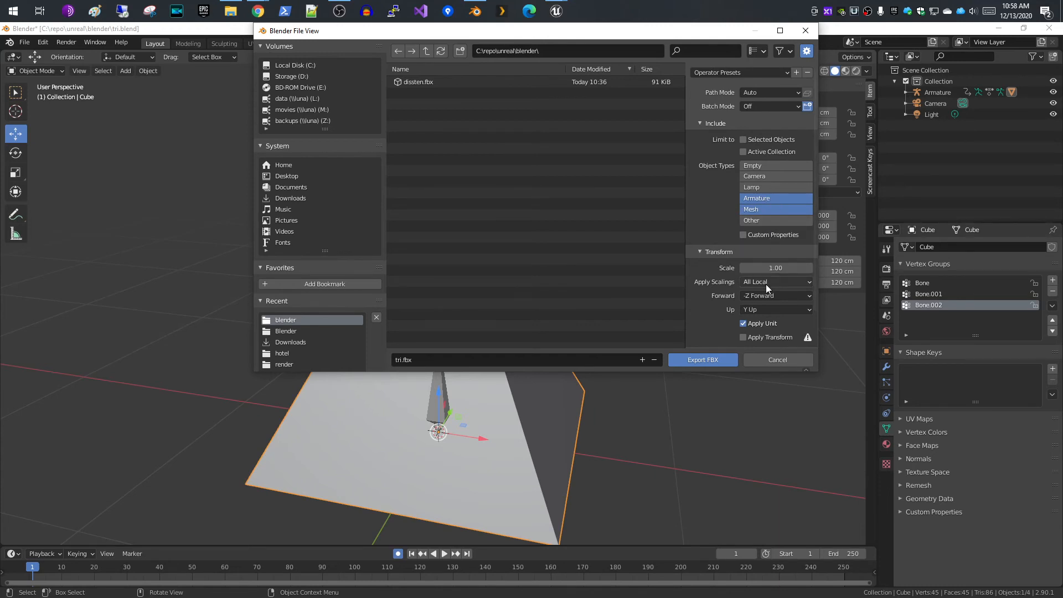
click(775, 296)
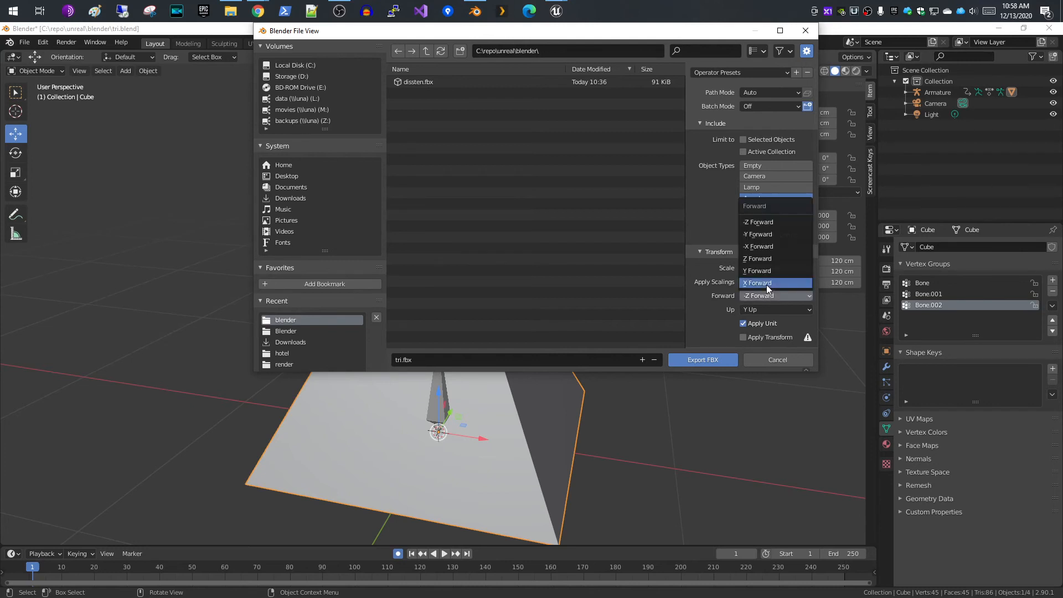
mouse_move(753, 284)
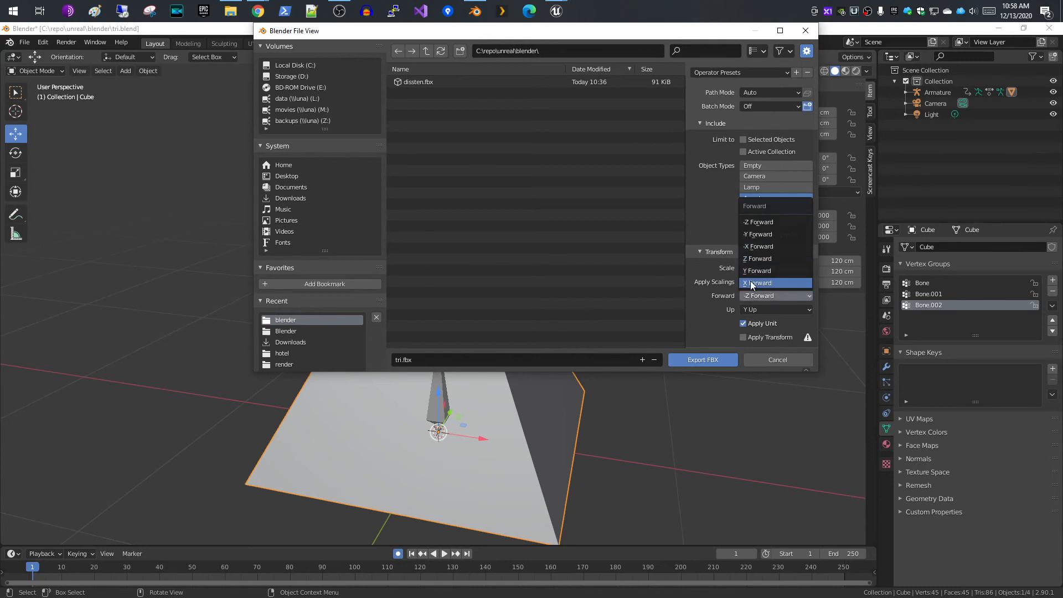
click(775, 308)
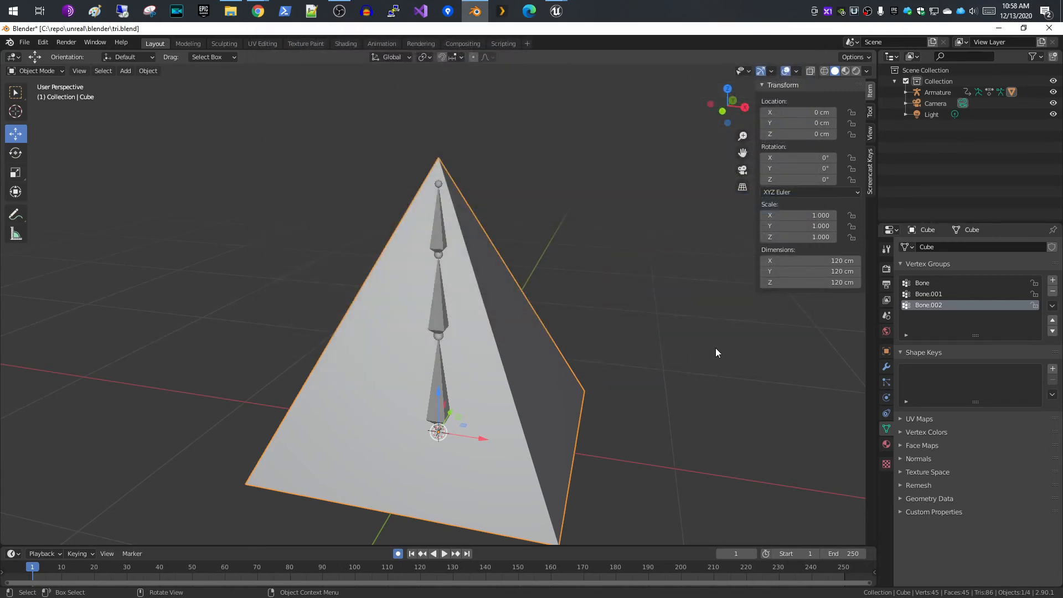
mouse_move(395, 263)
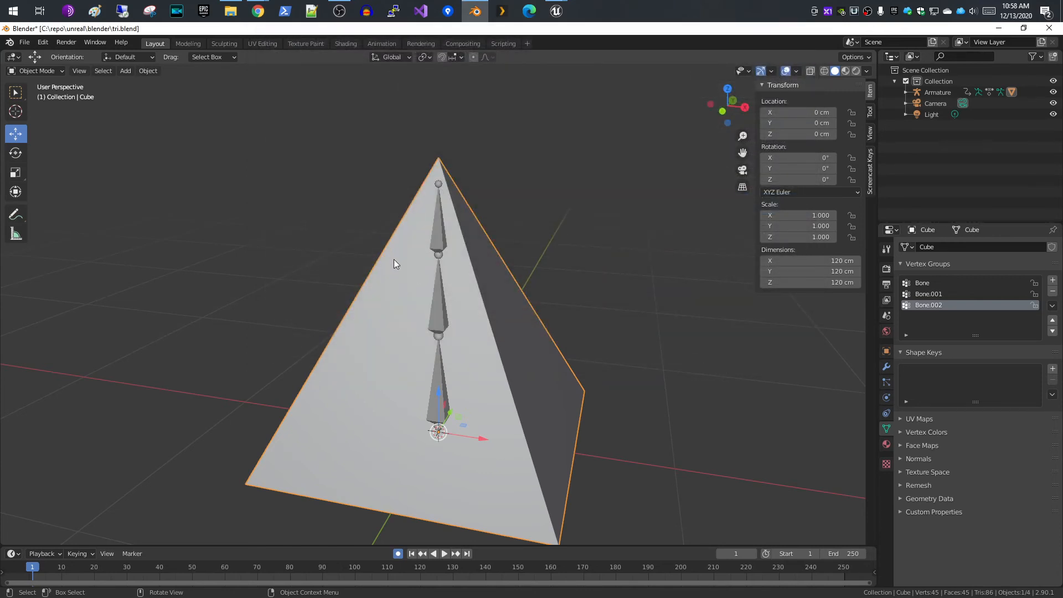
mouse_move(153, 454)
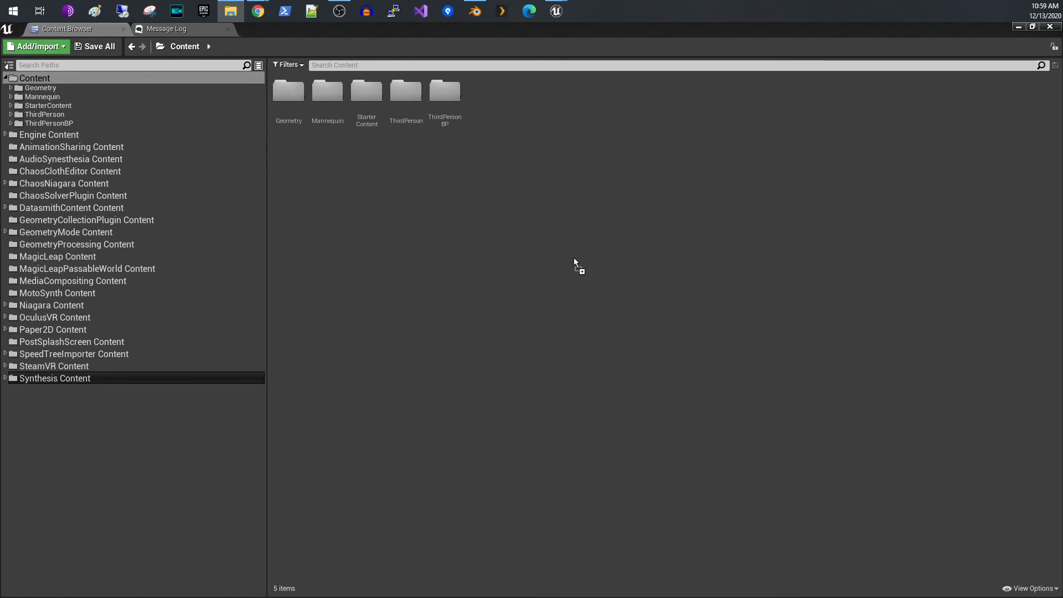
mouse_move(611, 256)
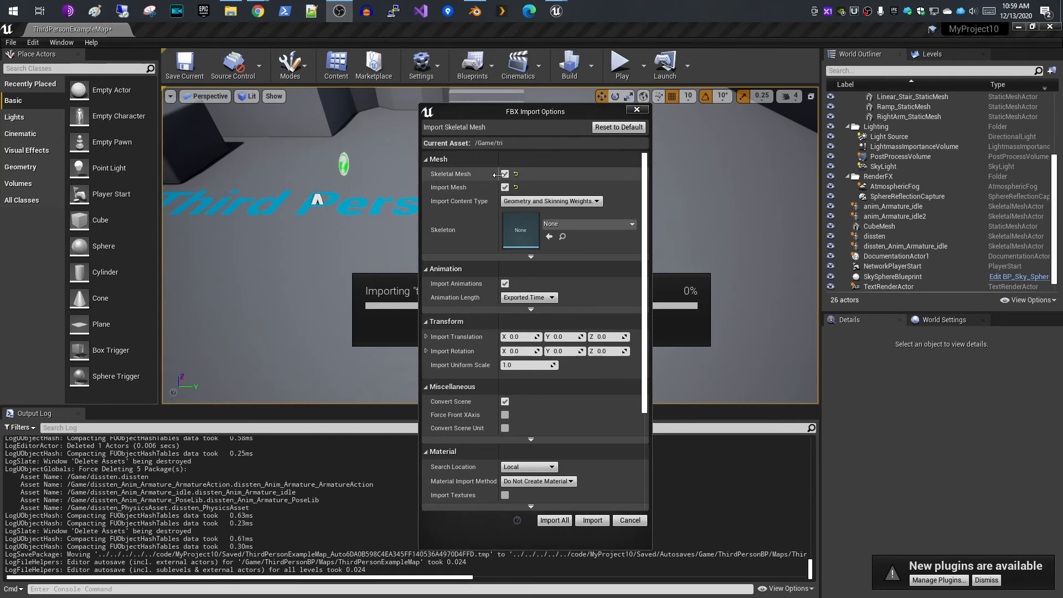
mouse_move(505, 174)
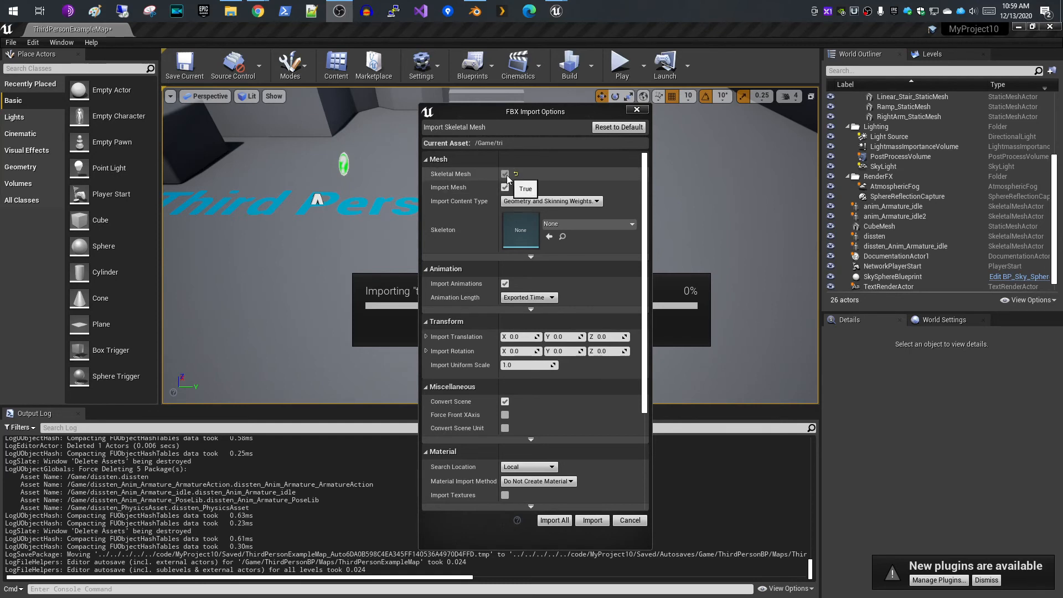
Review the FBX Import Options for tri as a skeletal mesh with animations
click(505, 173)
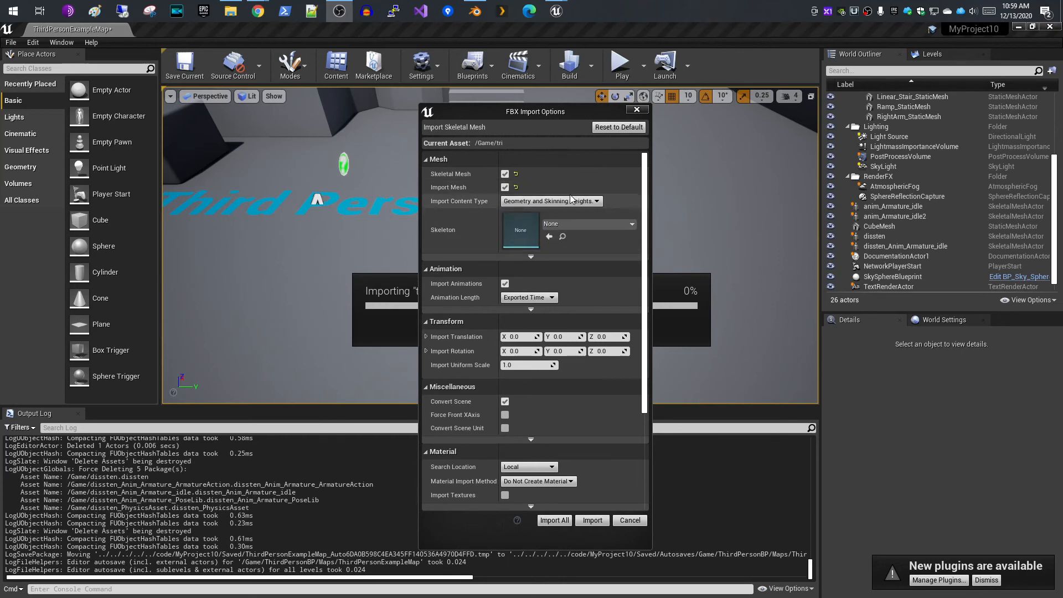
mouse_move(550, 200)
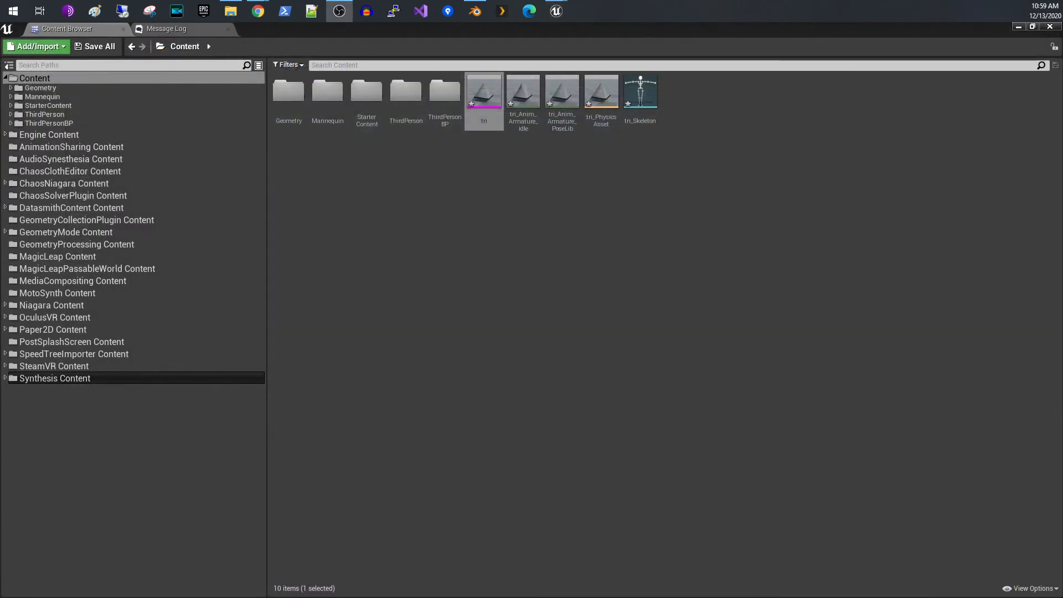
mouse_move(484, 92)
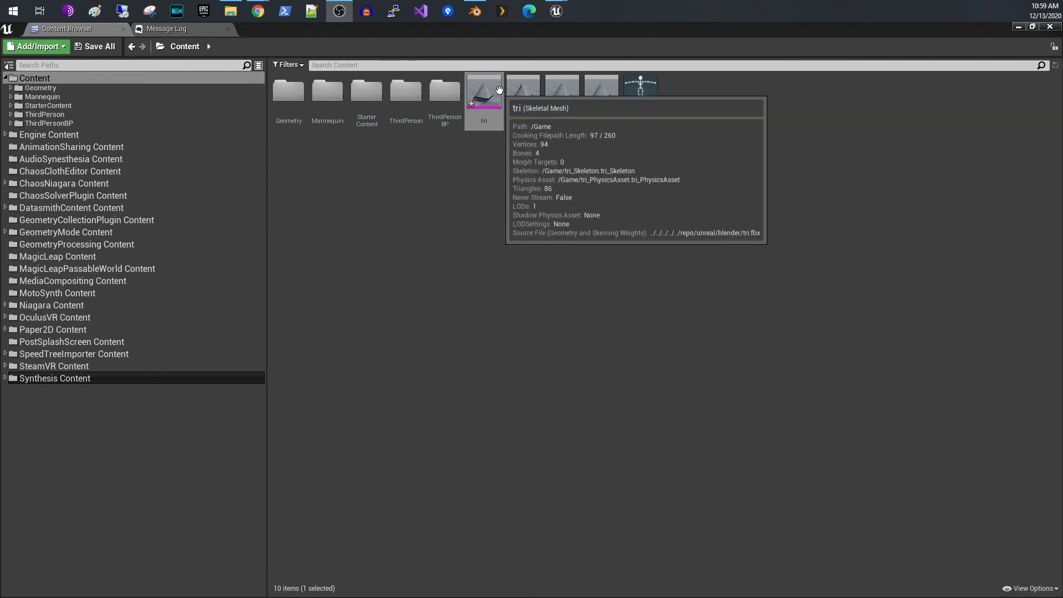
Open the imported tri skeletal mesh, then the tri_Skeleton asset showing Bone, Bone_001 and Bone_002
click(484, 89)
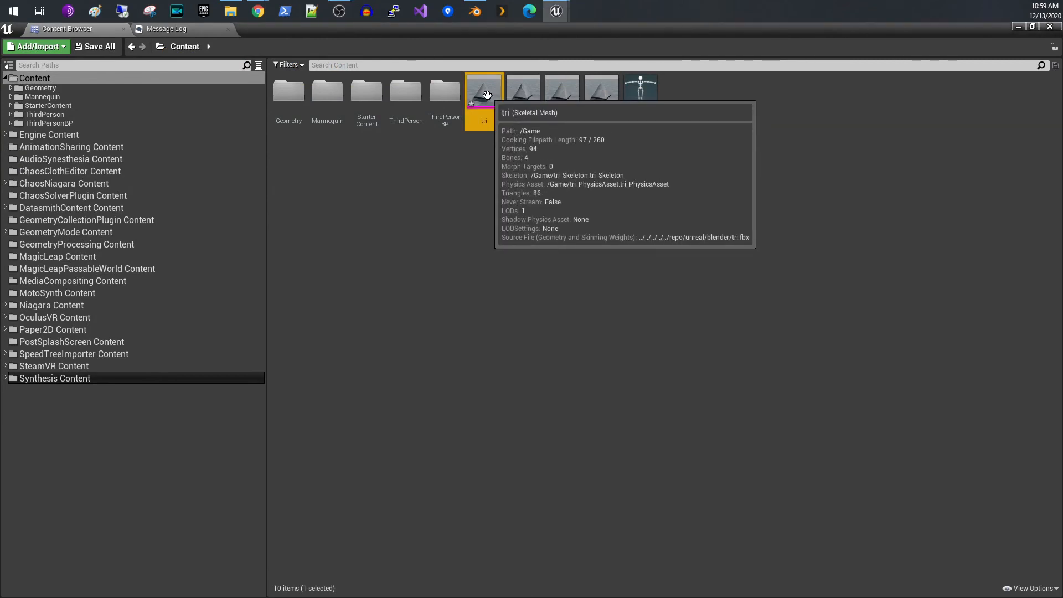
double_click(484, 88)
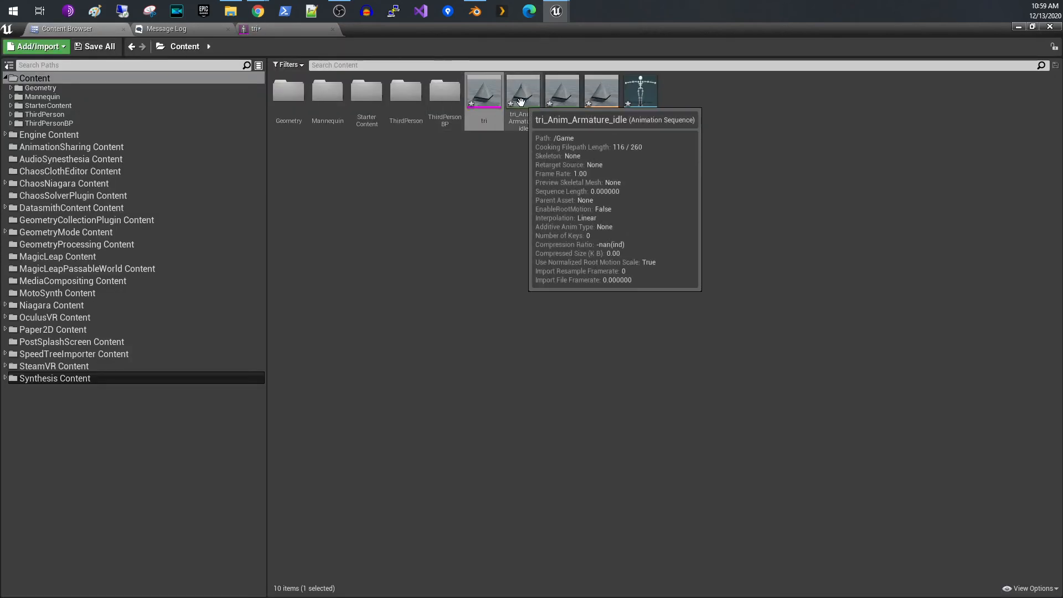
mouse_move(561, 92)
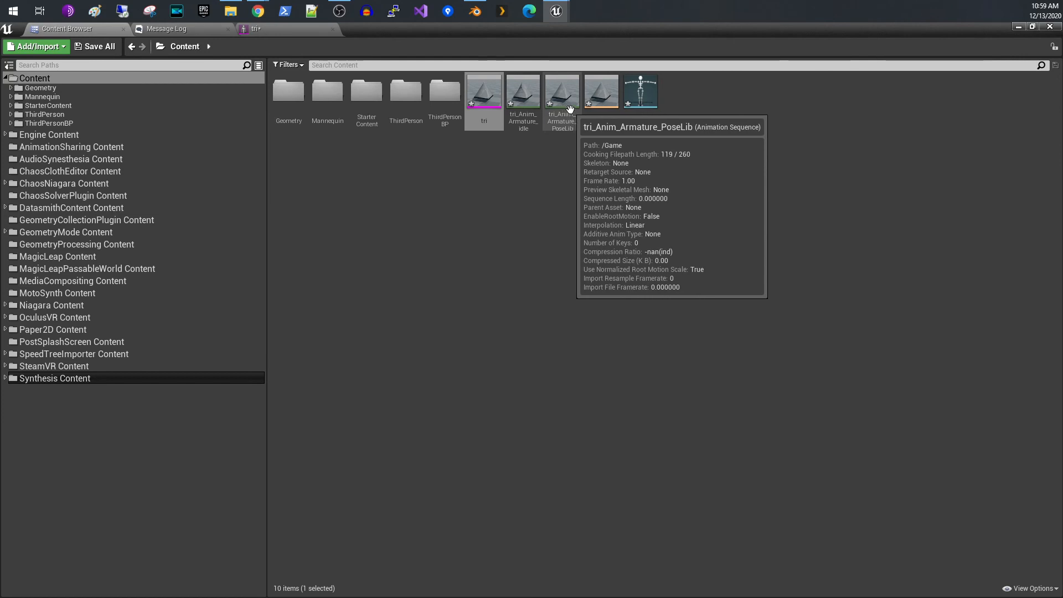
mouse_move(600, 92)
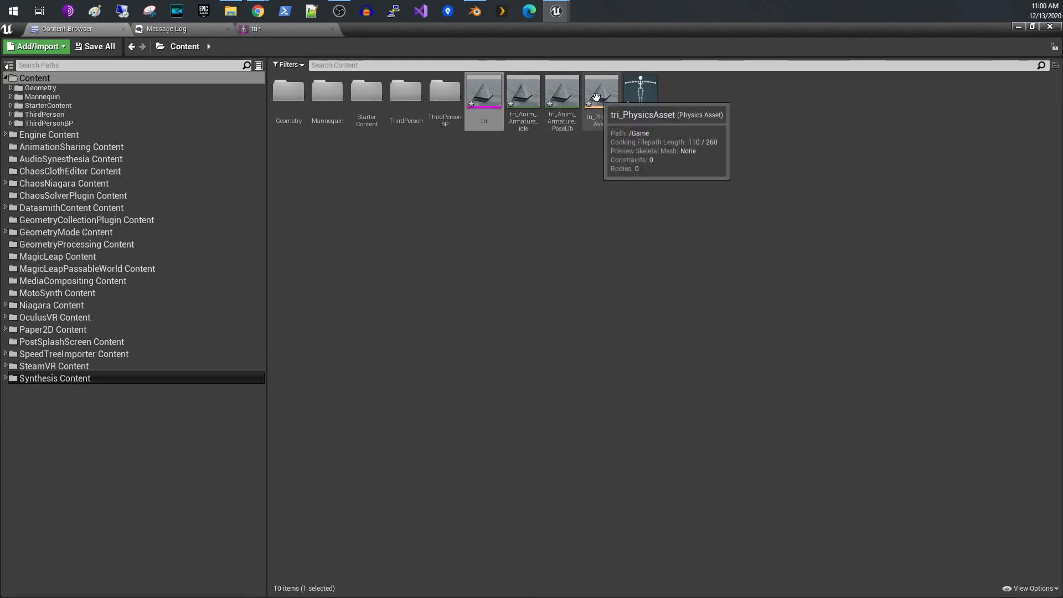
mouse_move(640, 88)
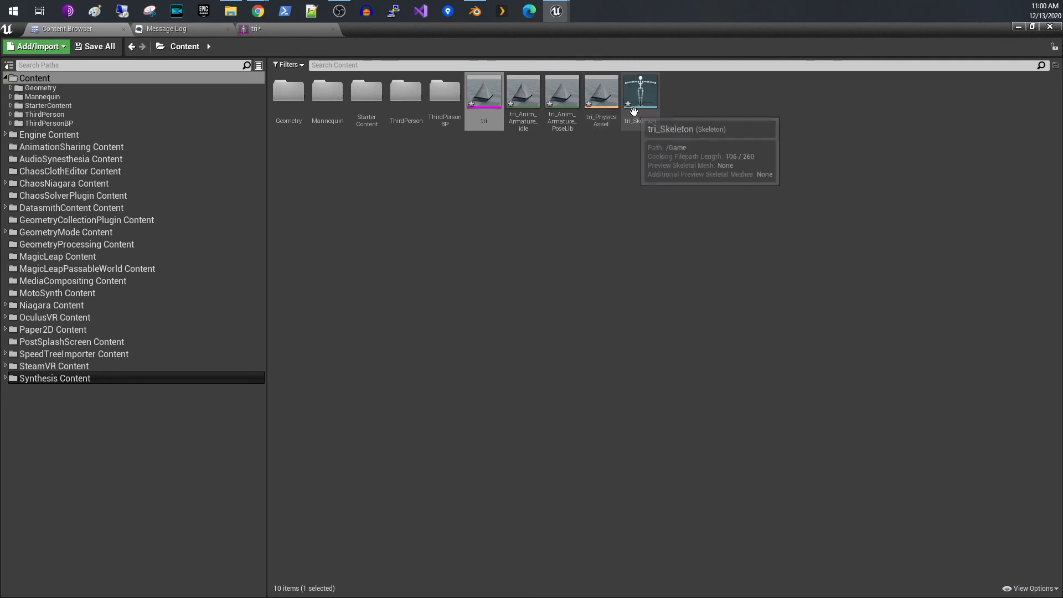
click(639, 91)
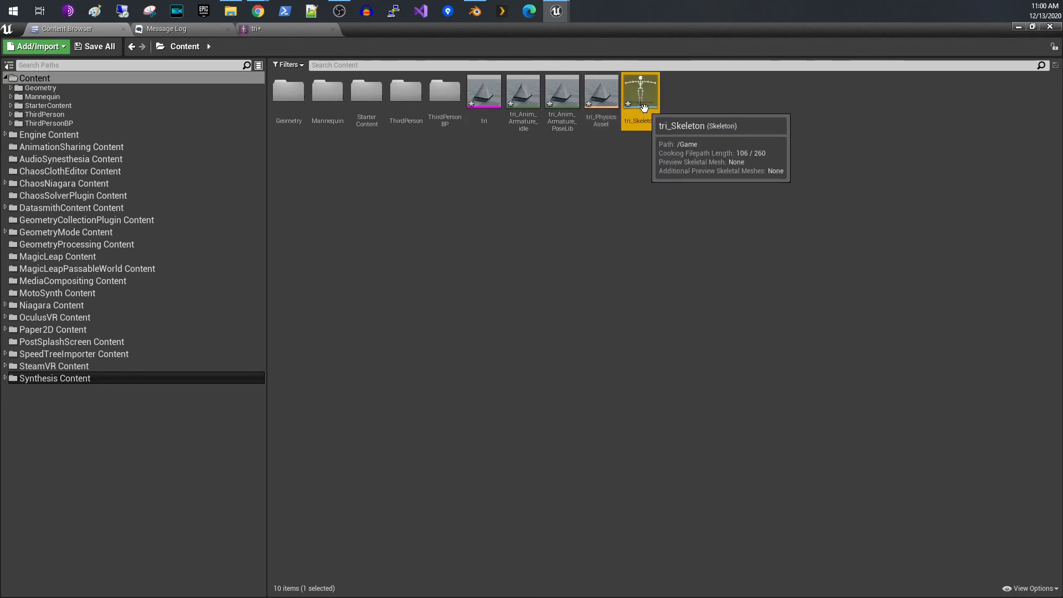
double_click(638, 90)
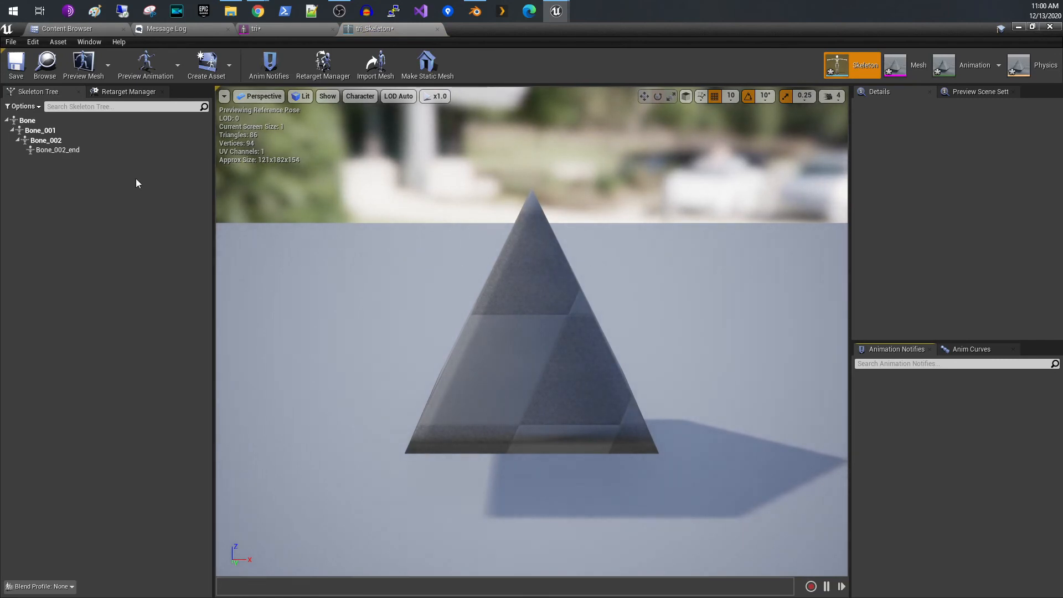
mouse_move(56, 149)
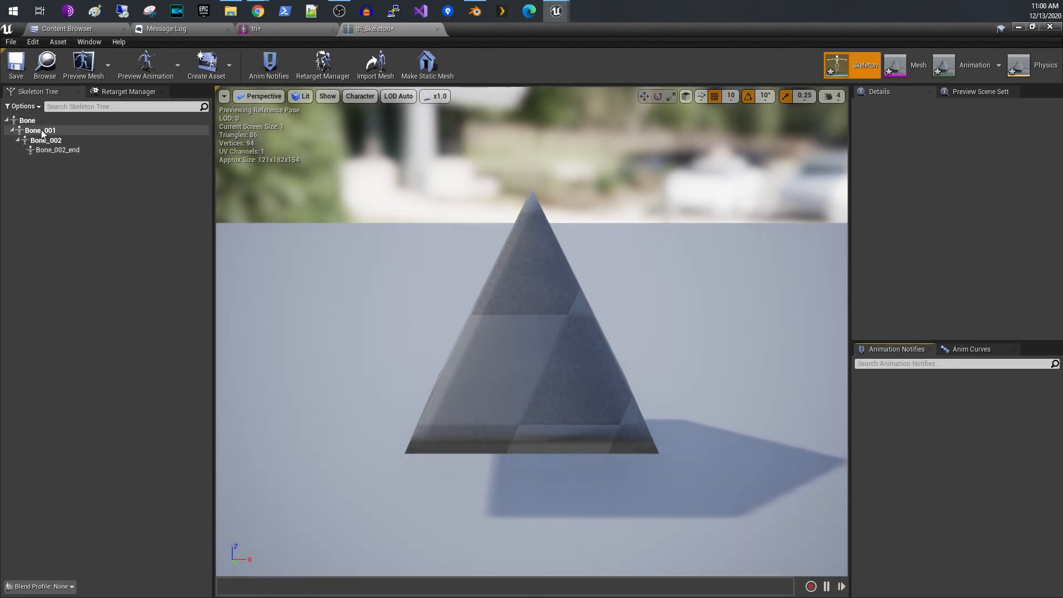
mouse_move(57, 149)
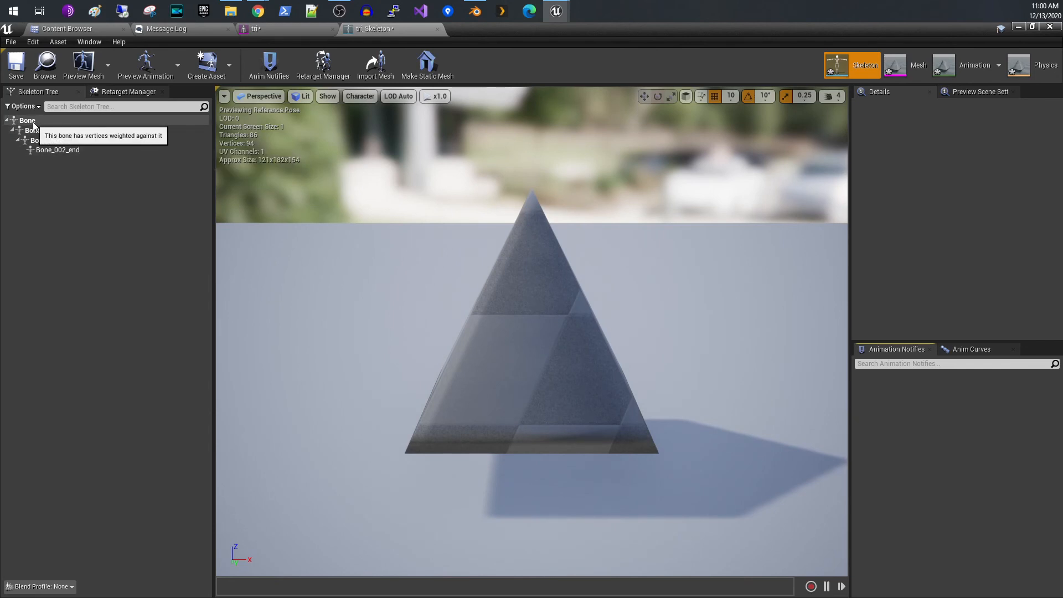
Inspect the transforms of Bone, Bone_001, Bone_002 and Bone_002_end in the Skeleton Tree without editing
click(42, 140)
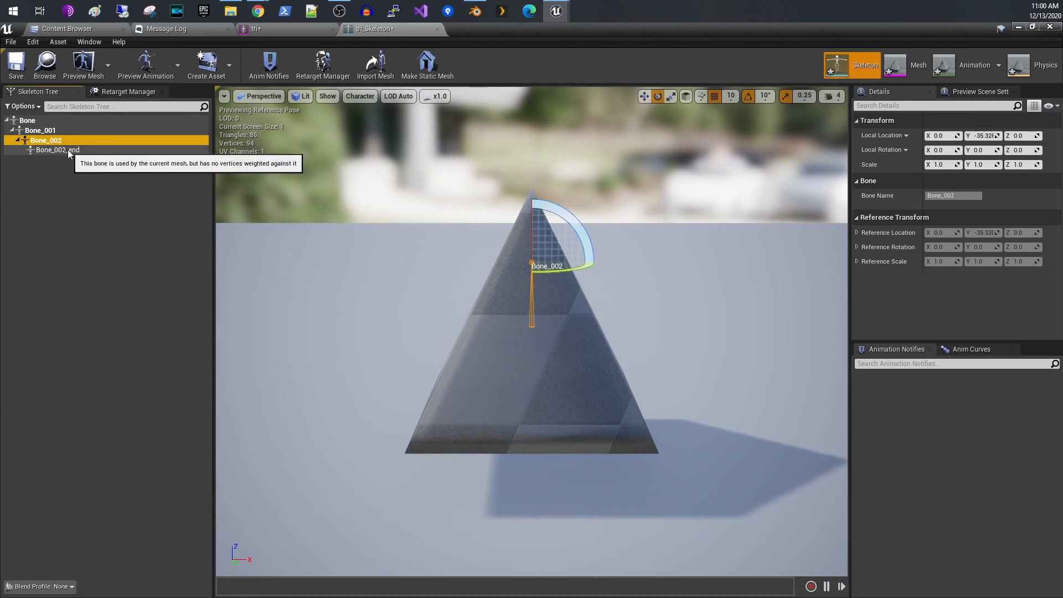
click(58, 150)
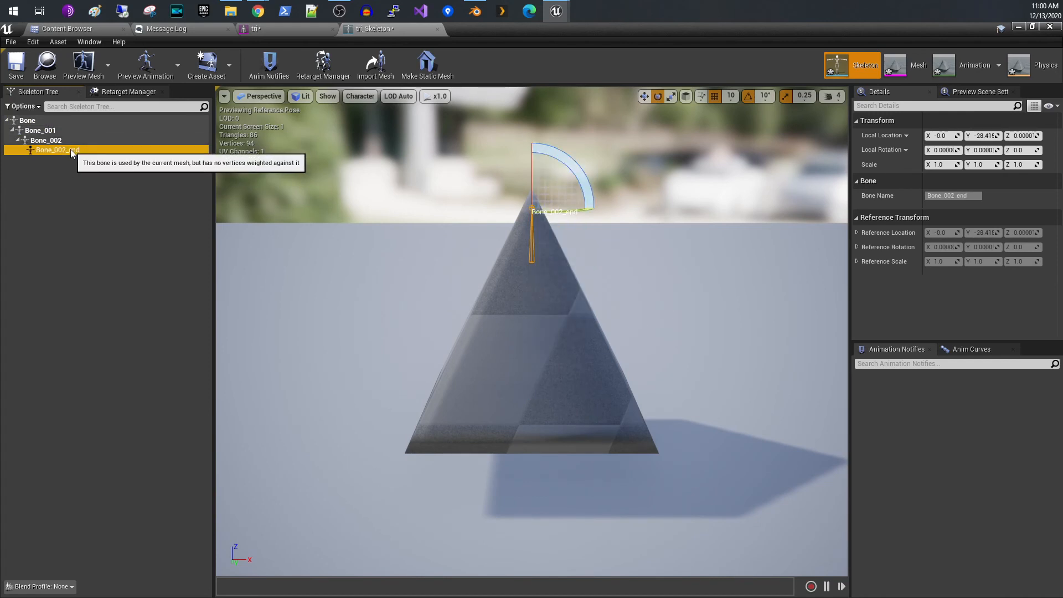
click(26, 119)
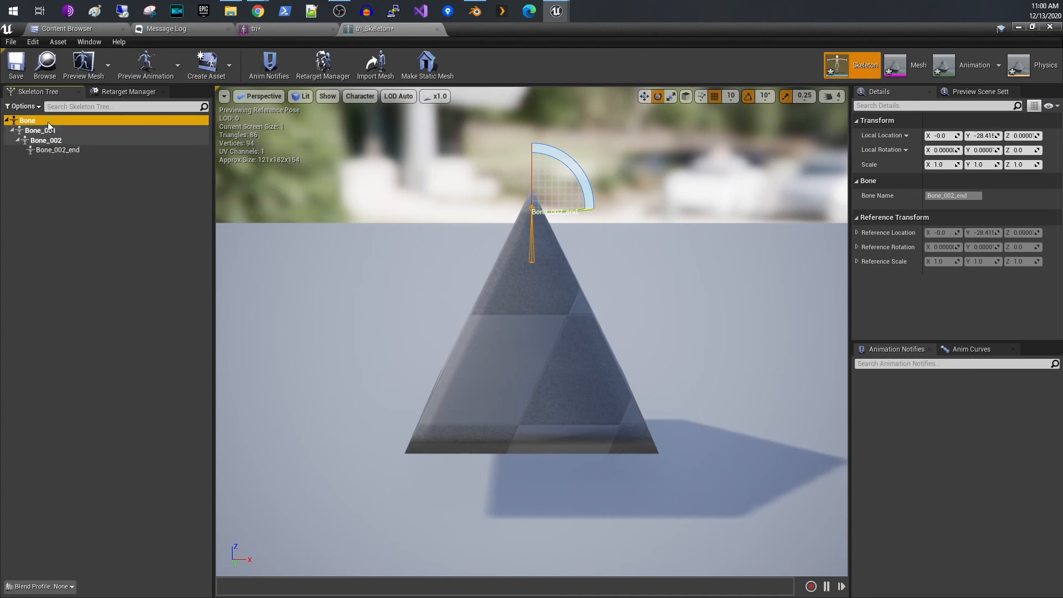
click(27, 120)
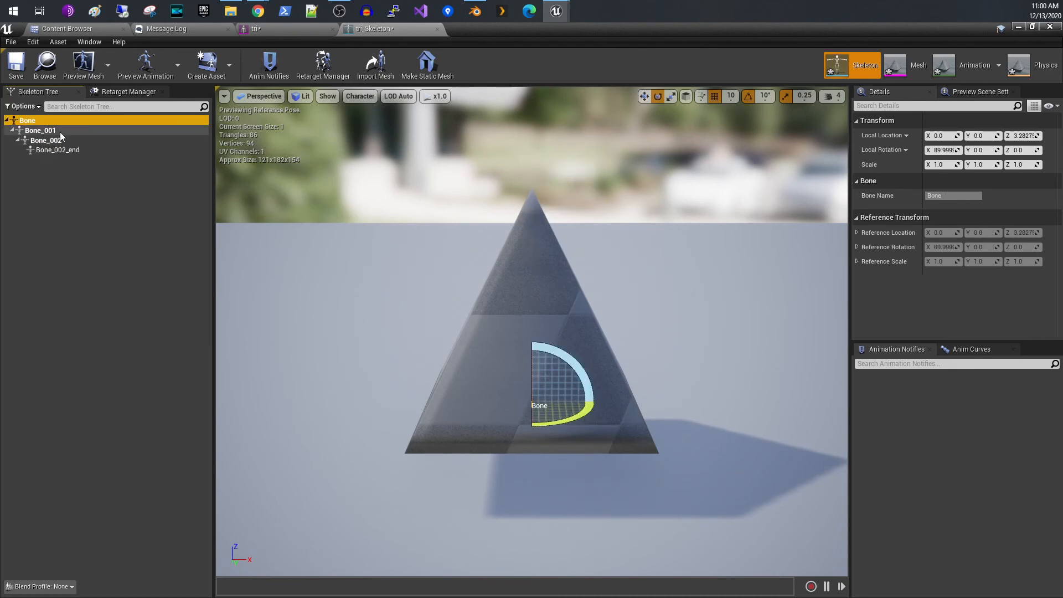
click(46, 140)
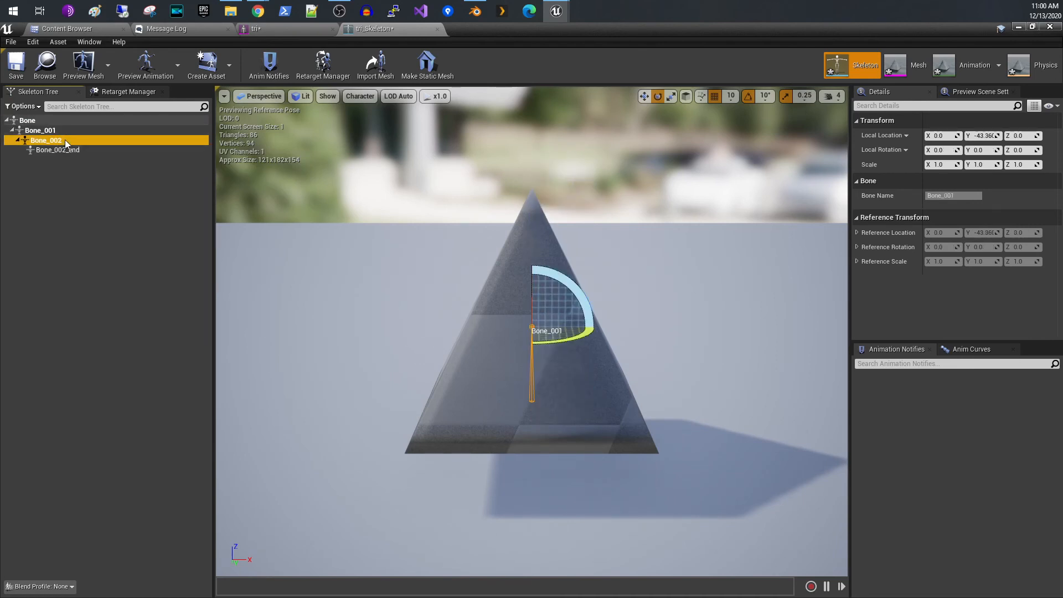
click(56, 149)
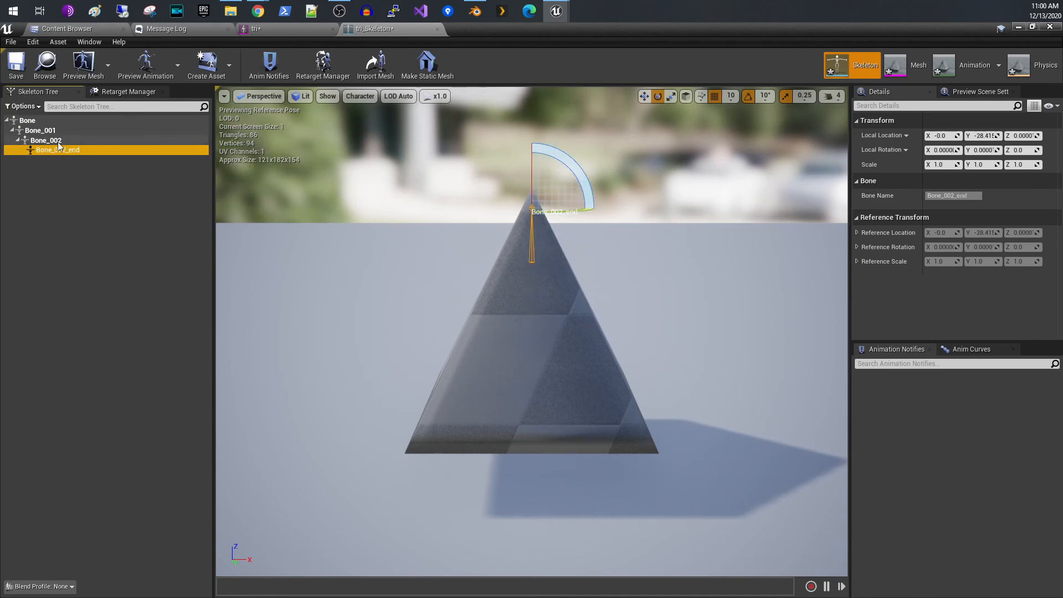
click(27, 120)
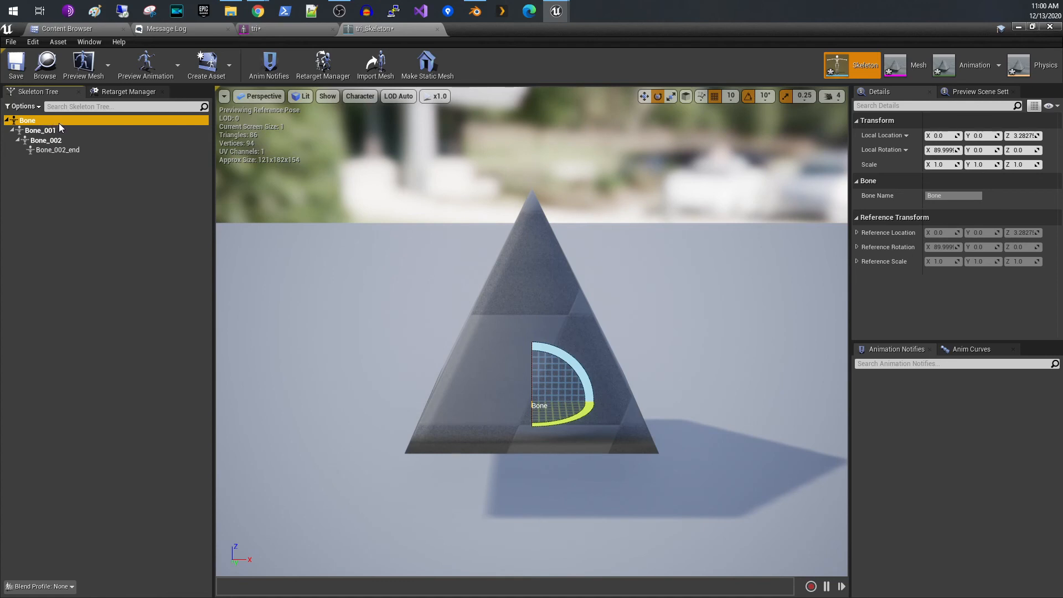
mouse_move(68, 128)
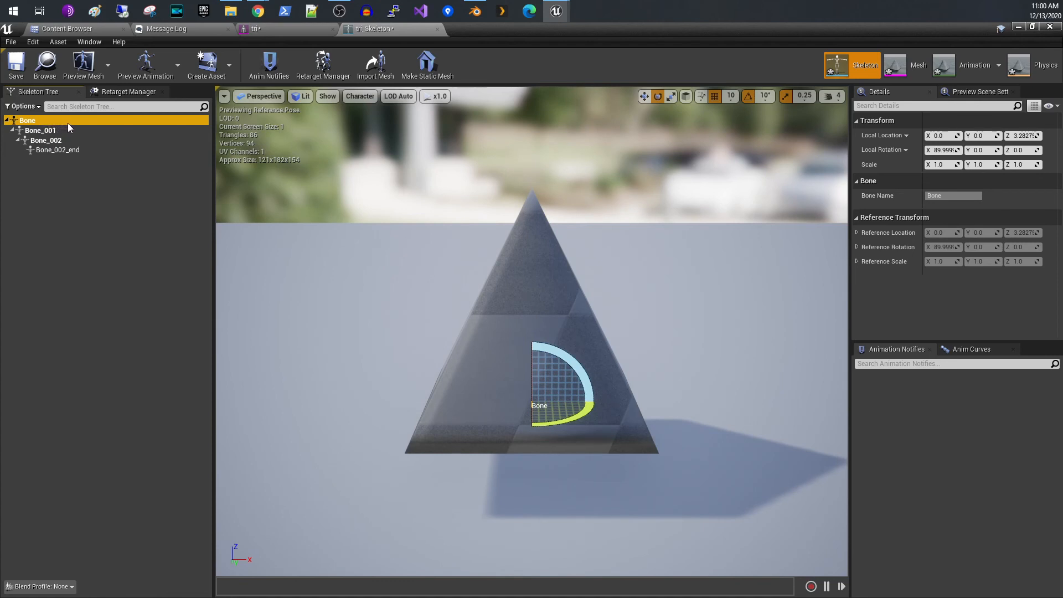
mouse_move(122, 119)
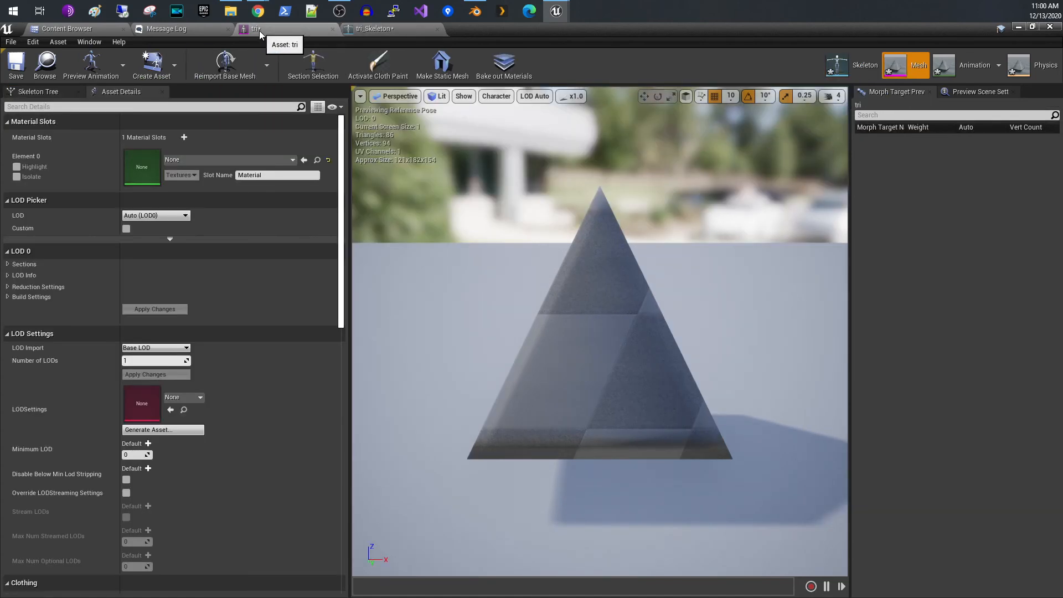
Open tri_Anim_Armature_idle from the Content Browser to preview the pyramid's idle motion
click(64, 29)
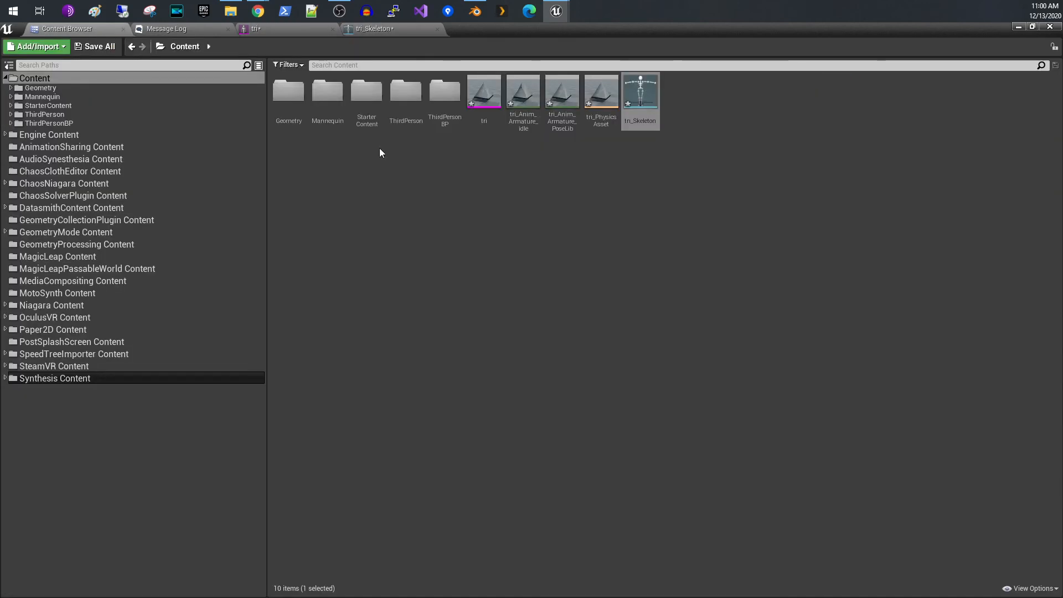
click(521, 90)
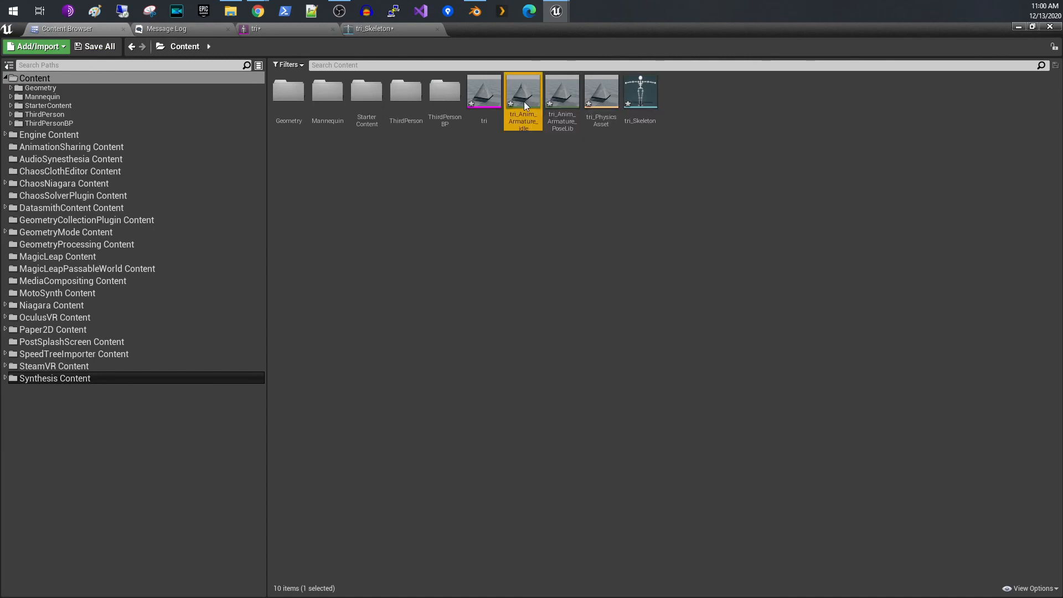
double_click(523, 89)
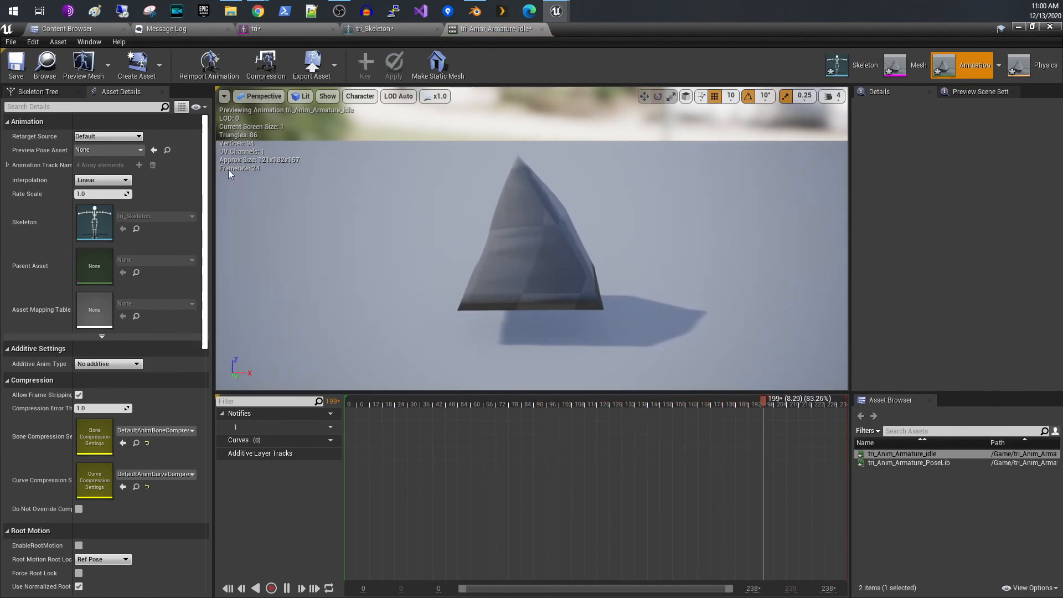
click(64, 29)
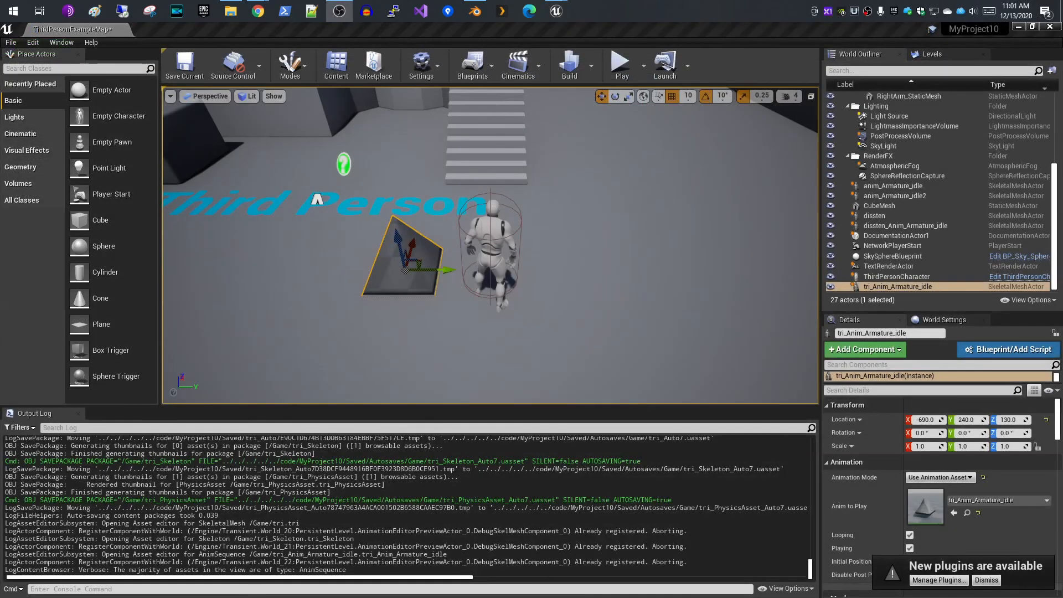
mouse_move(620, 64)
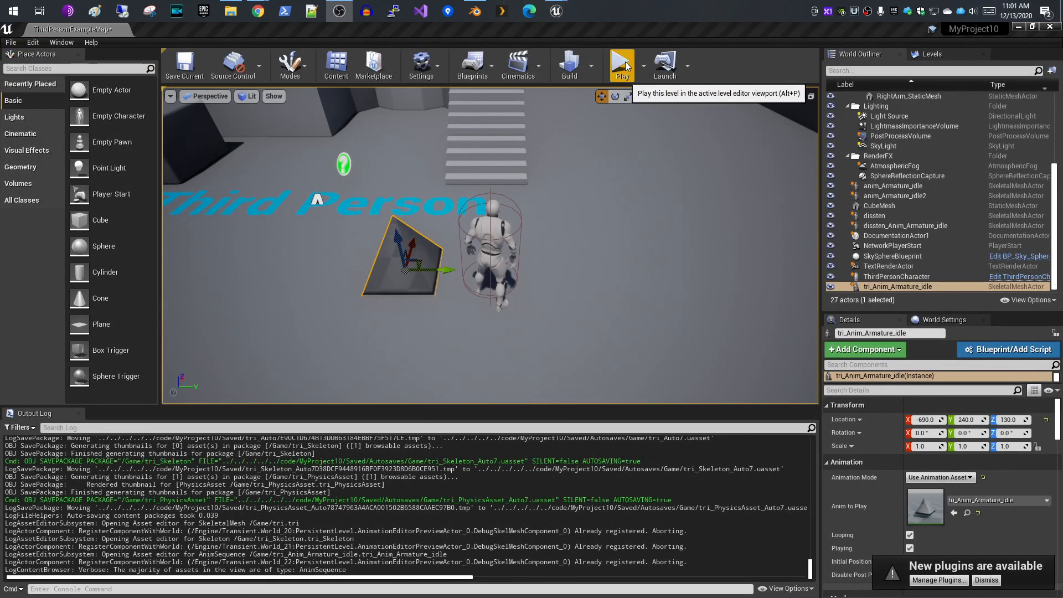
Play the level and take mouse control so the pyramid idles beside the mannequin
click(621, 64)
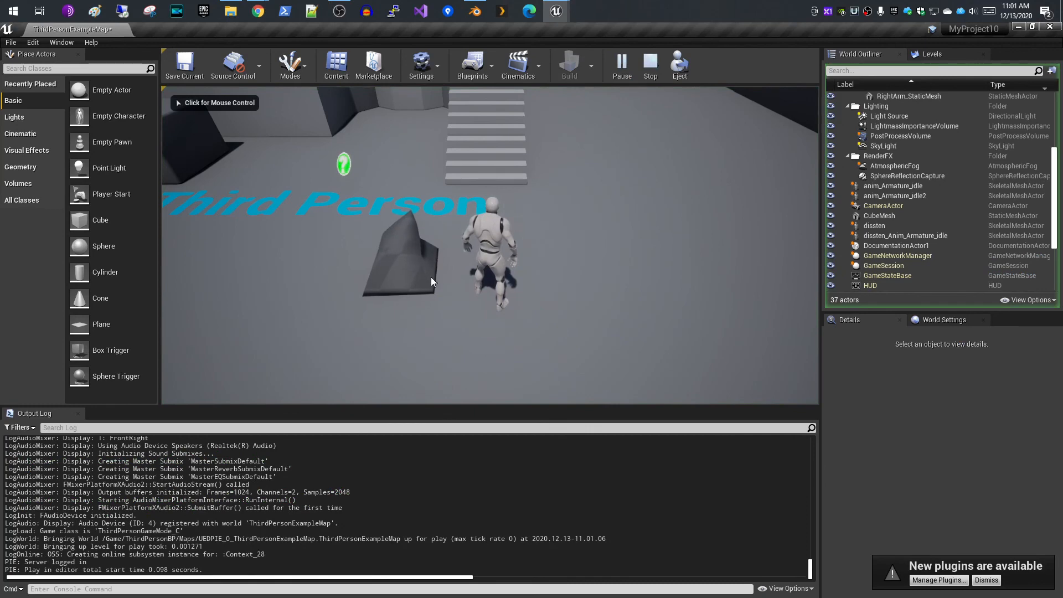
click(679, 65)
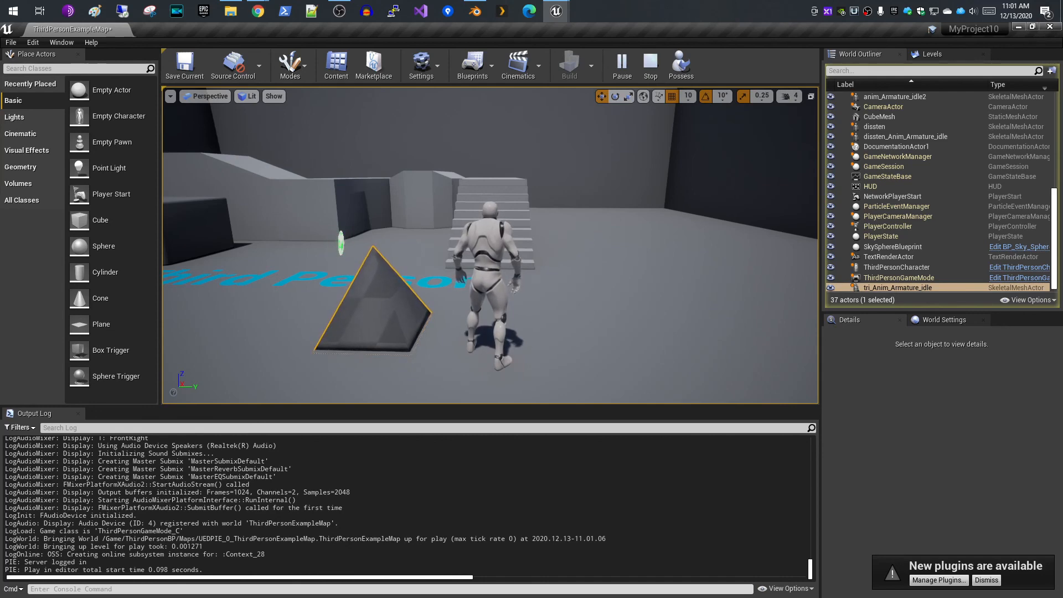
Return to the Content Browser listing tri, tri_Anim_Armature_idle, PhysicsAsset and tri_Skeleton
click(64, 29)
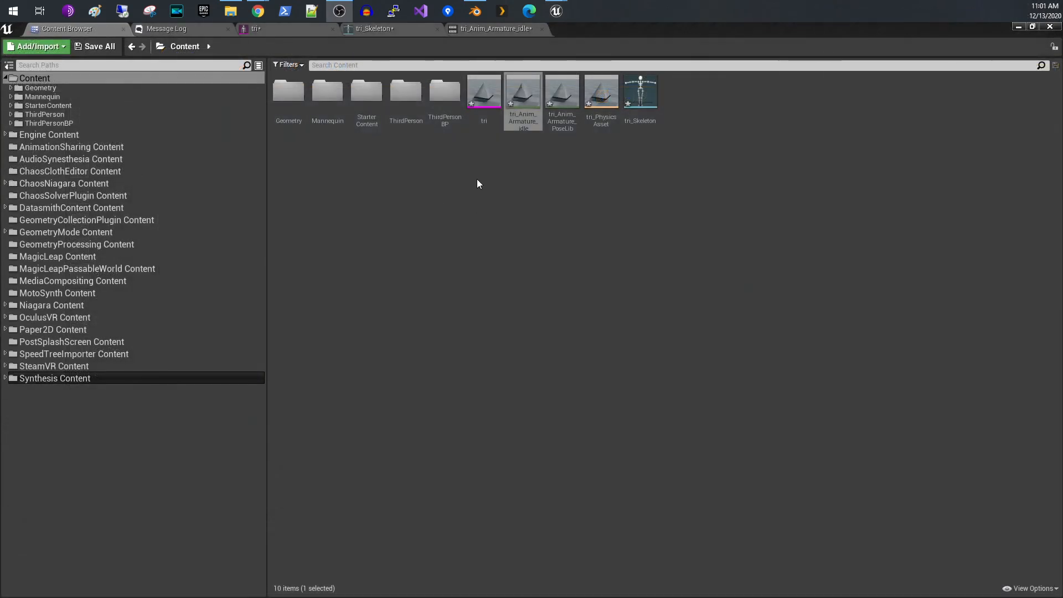
mouse_move(483, 90)
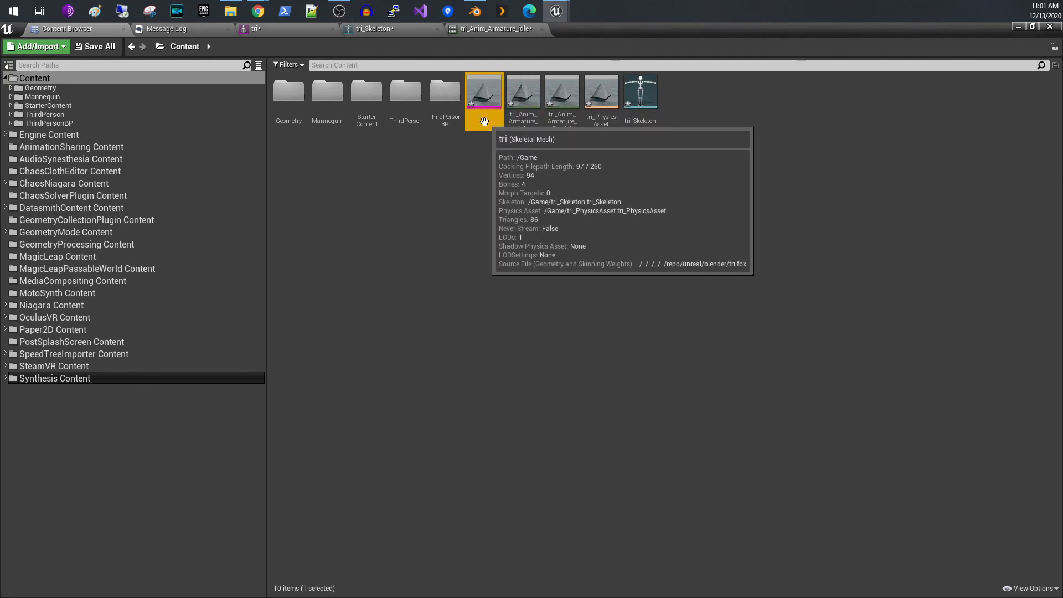
mouse_move(522, 92)
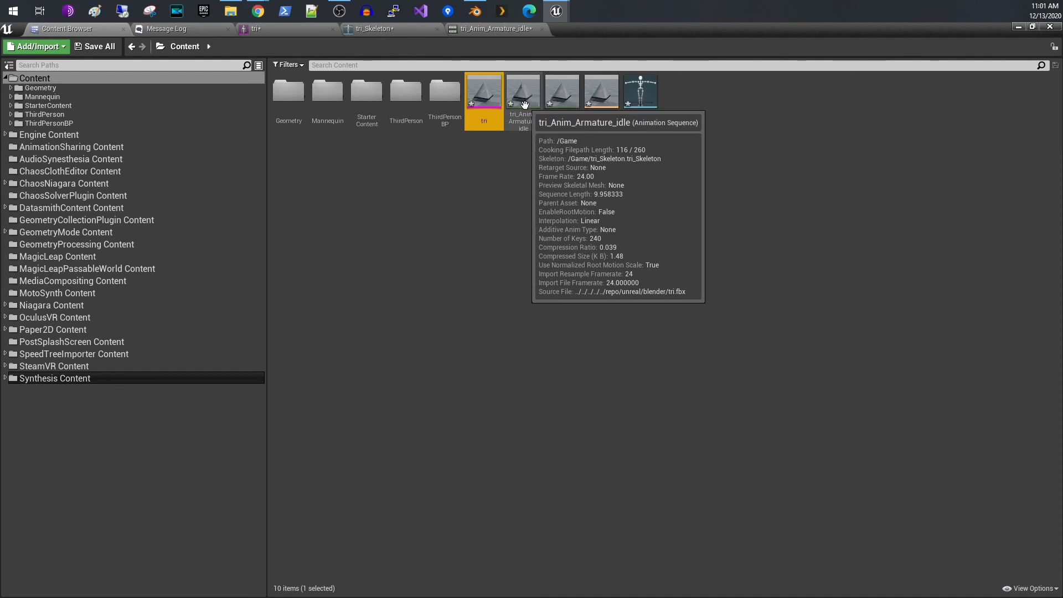
mouse_move(562, 92)
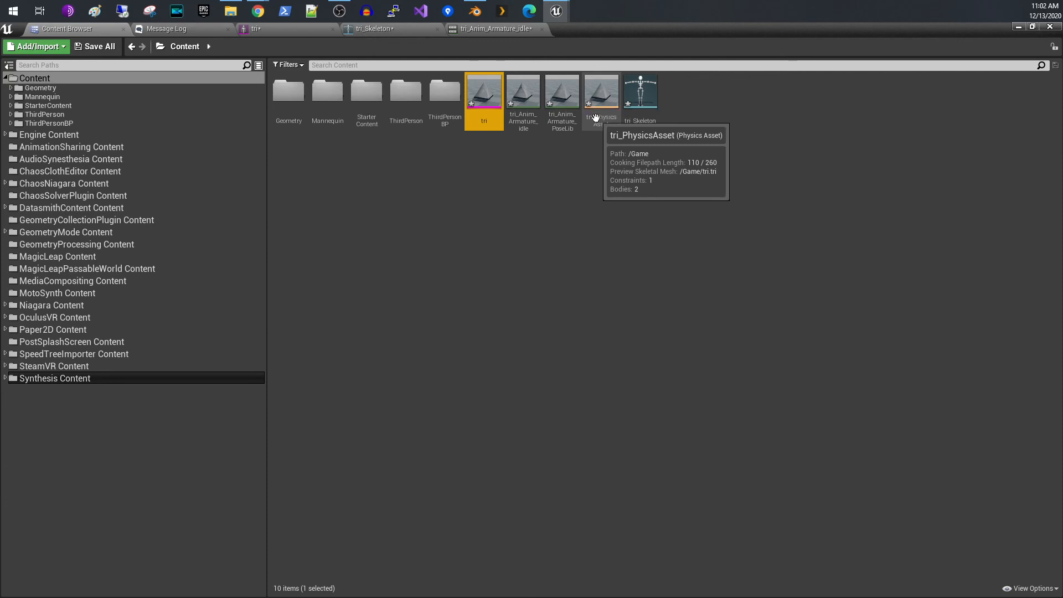
mouse_move(590, 156)
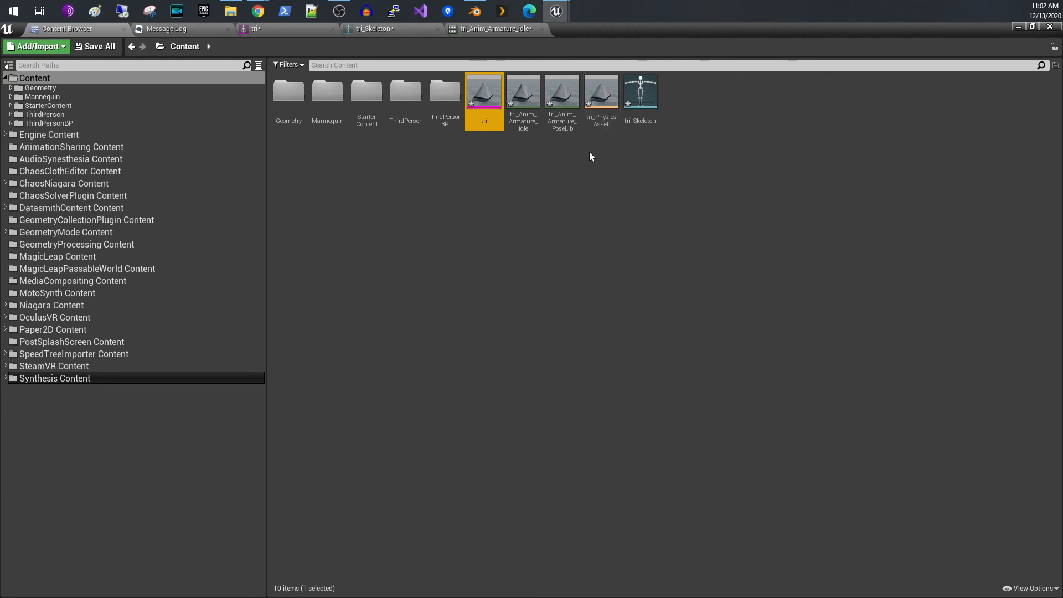
mouse_move(600, 143)
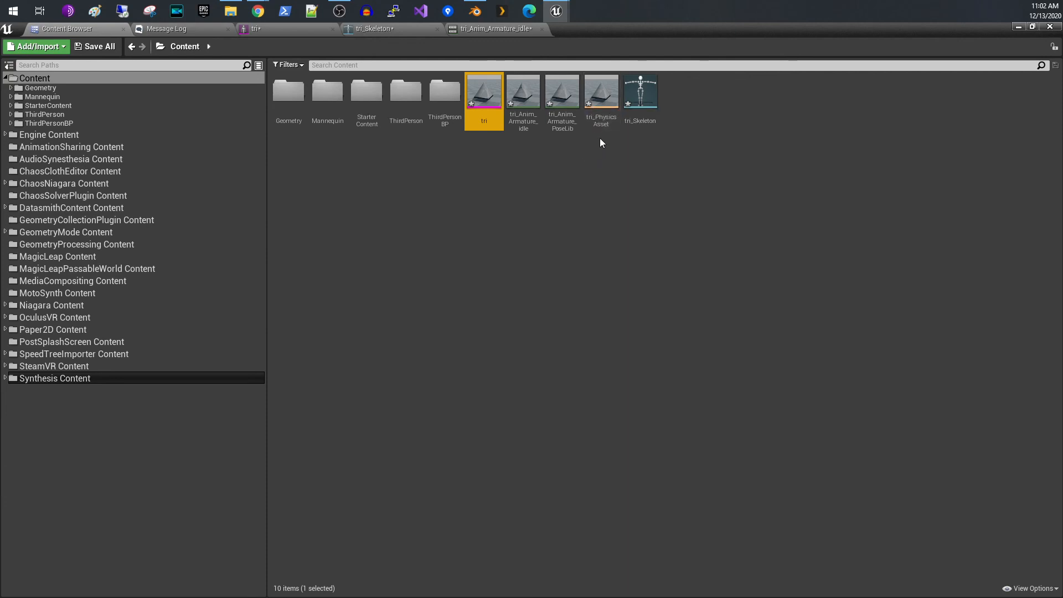